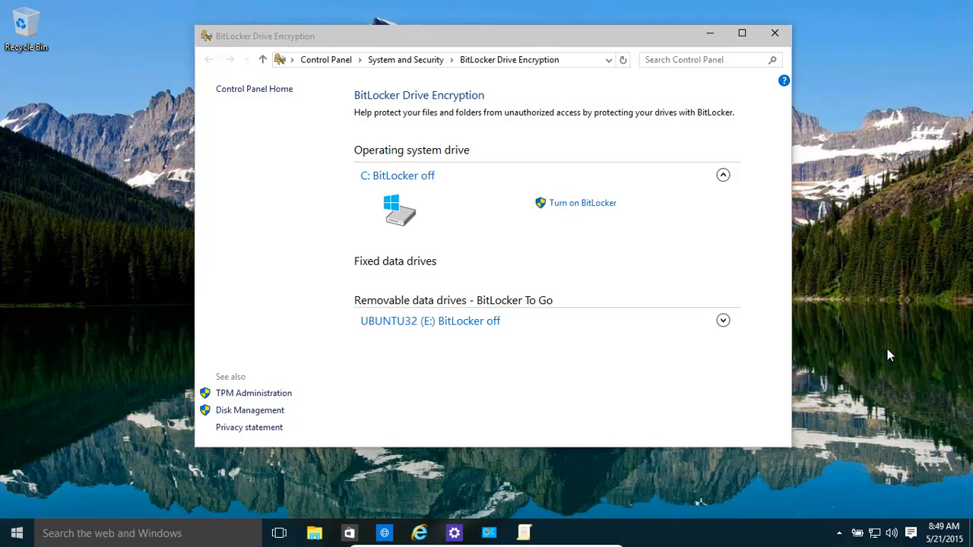
mouse_move(624, 265)
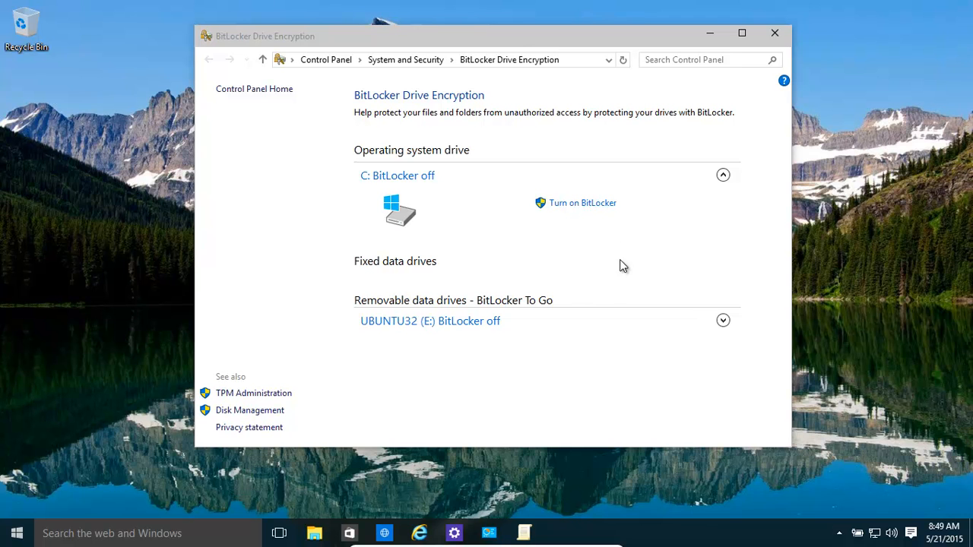
mouse_move(493, 192)
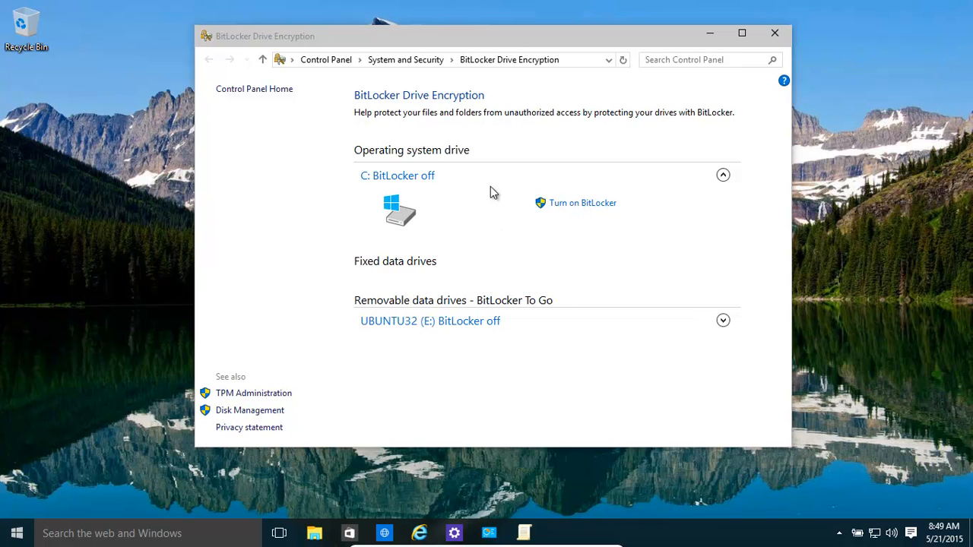
mouse_move(435, 64)
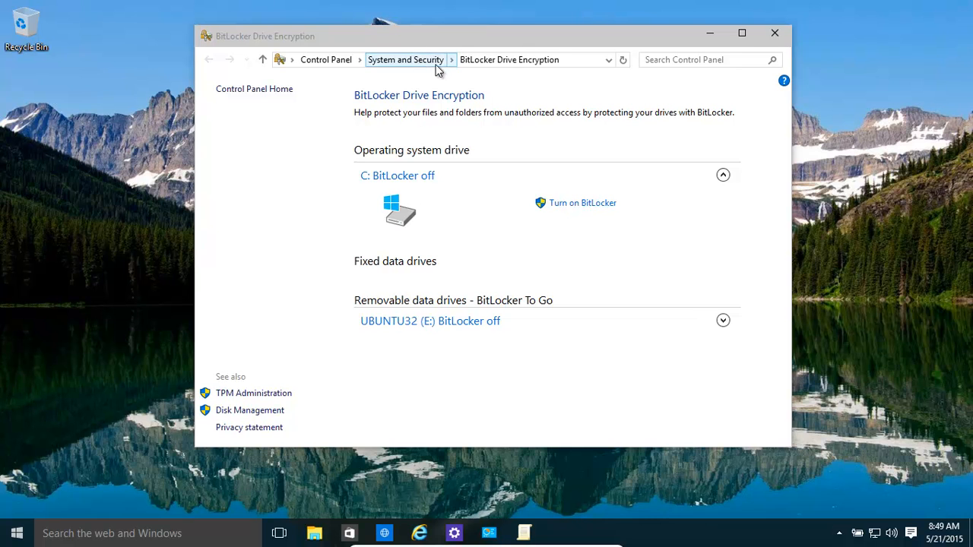
mouse_move(581, 389)
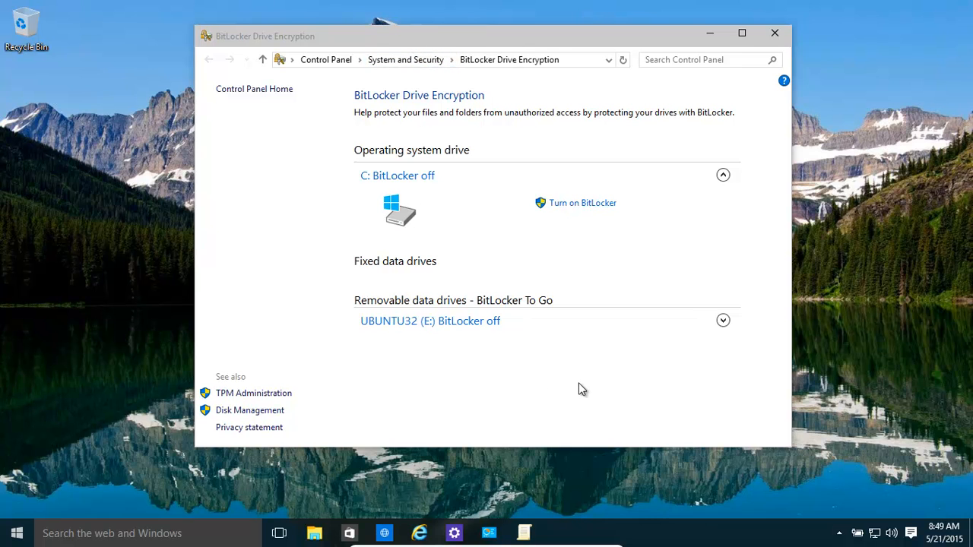
mouse_move(597, 323)
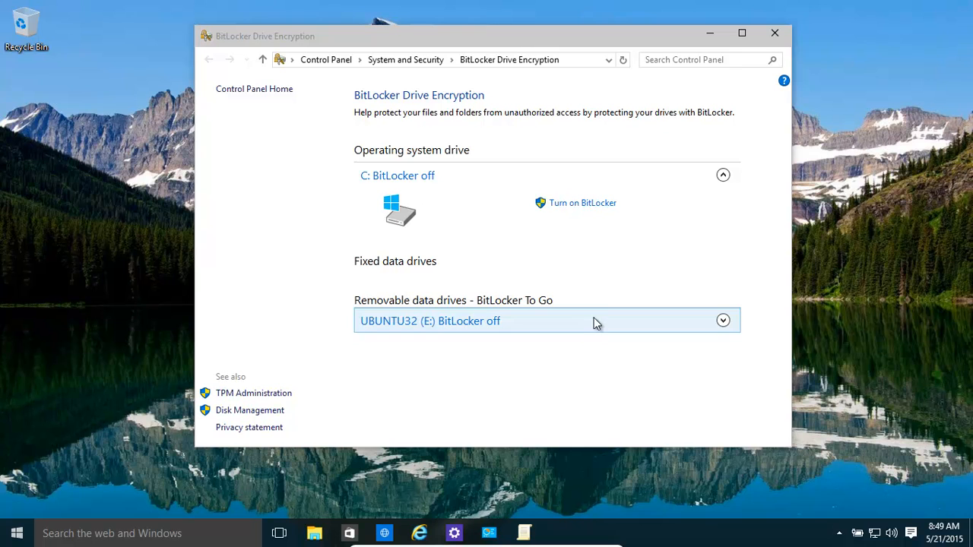
mouse_move(610, 137)
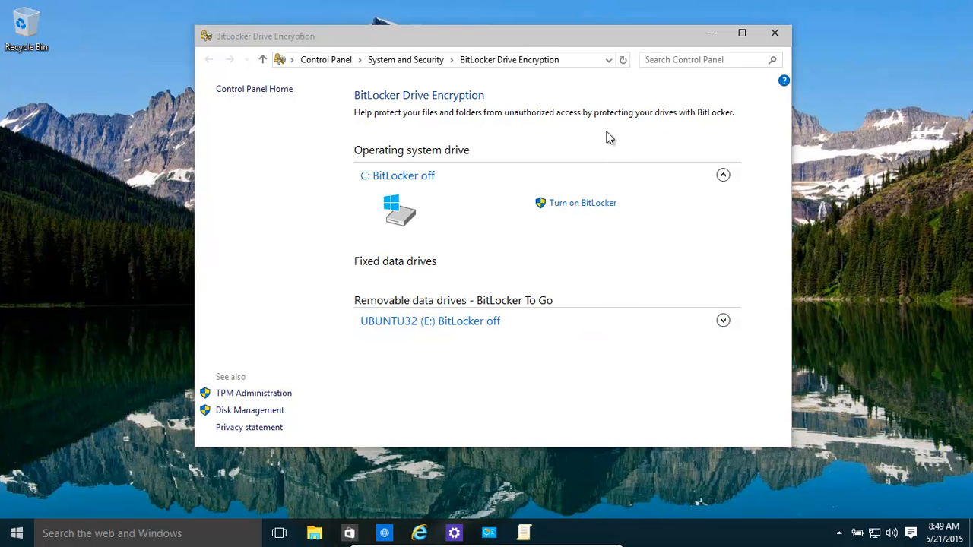
mouse_move(3, 336)
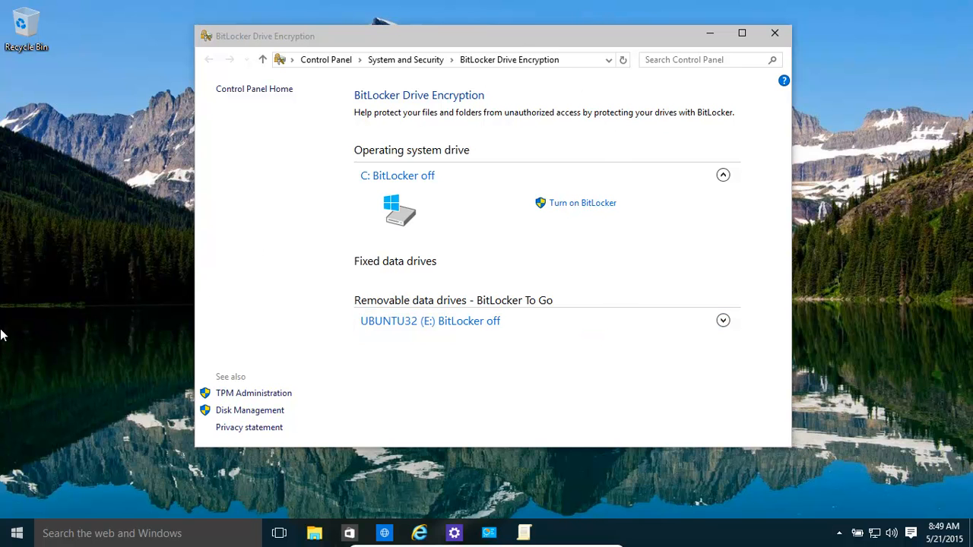
mouse_move(628, 313)
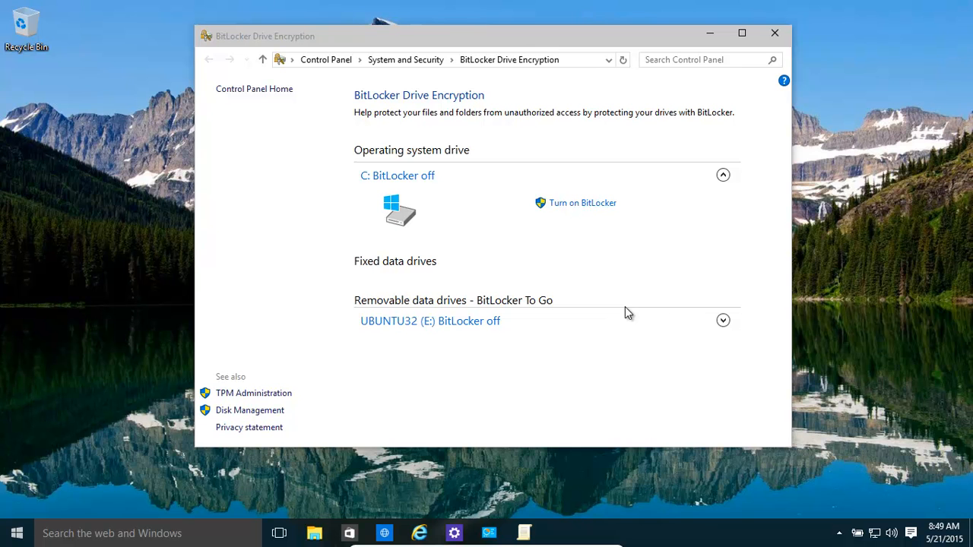
mouse_move(371, 446)
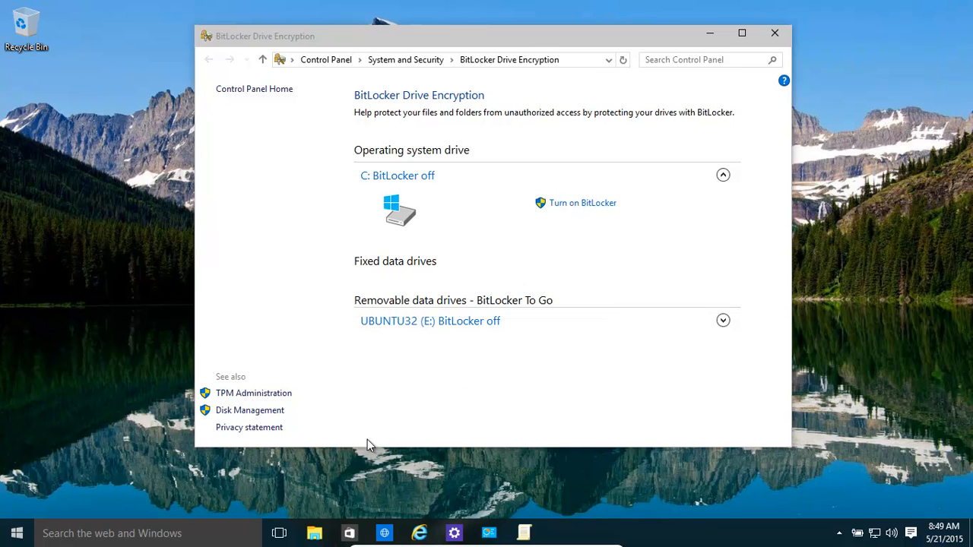
mouse_move(438, 383)
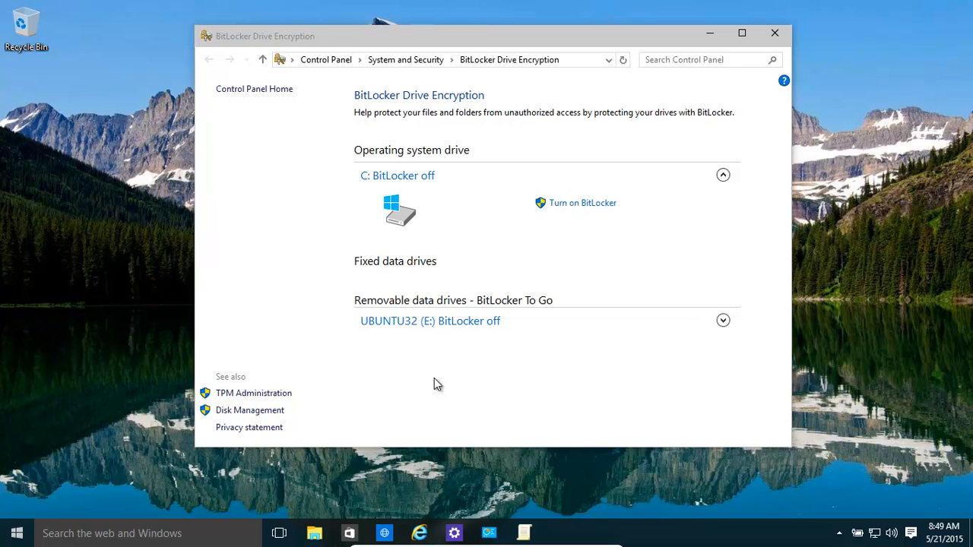
mouse_move(410, 264)
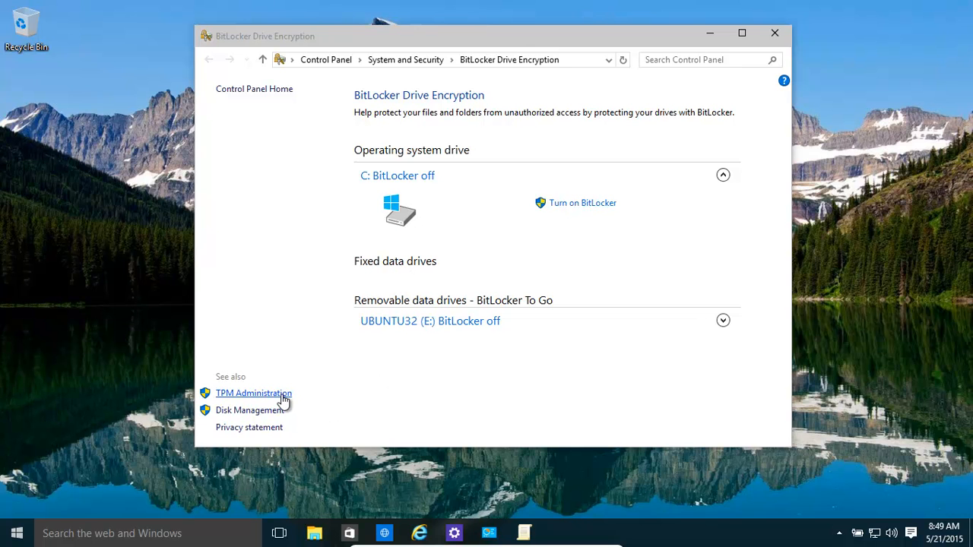
mouse_move(502, 286)
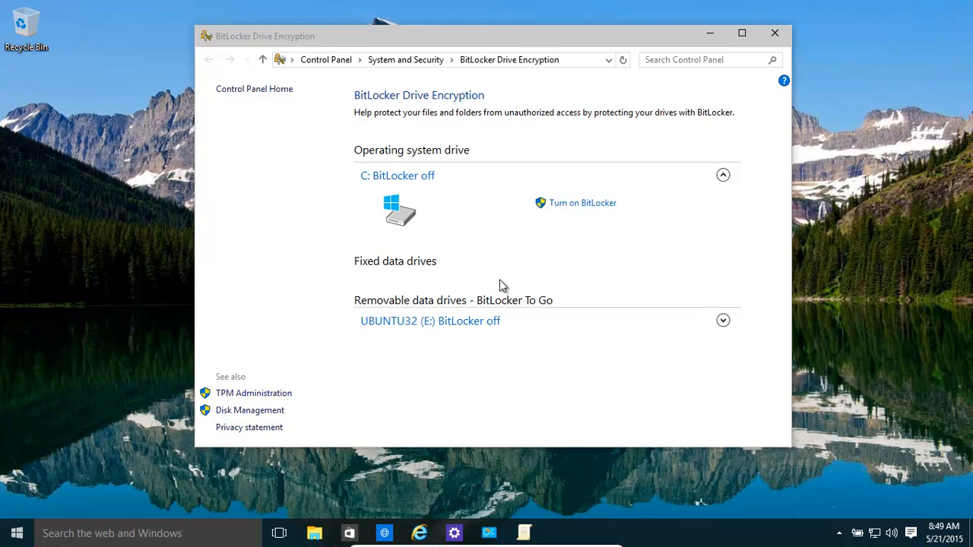
mouse_move(584, 210)
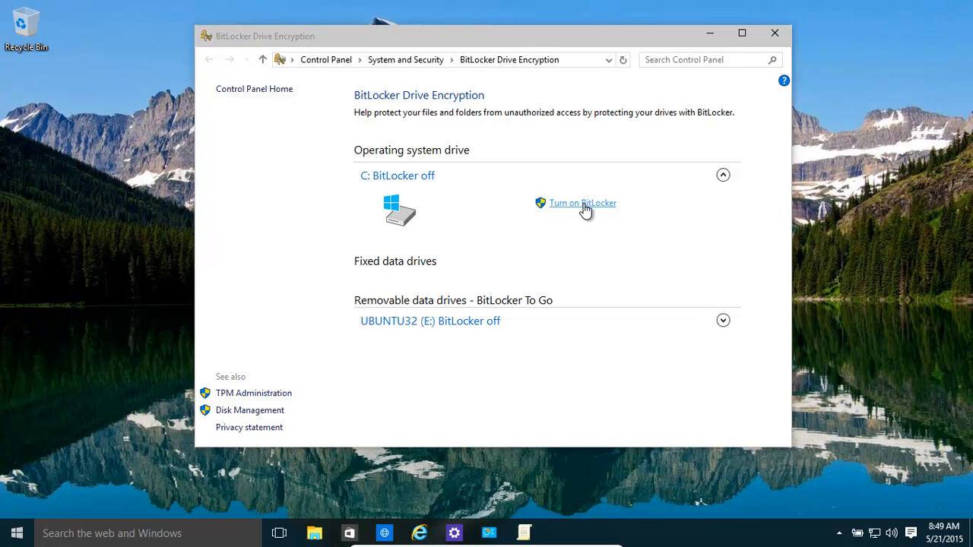
mouse_move(39, 524)
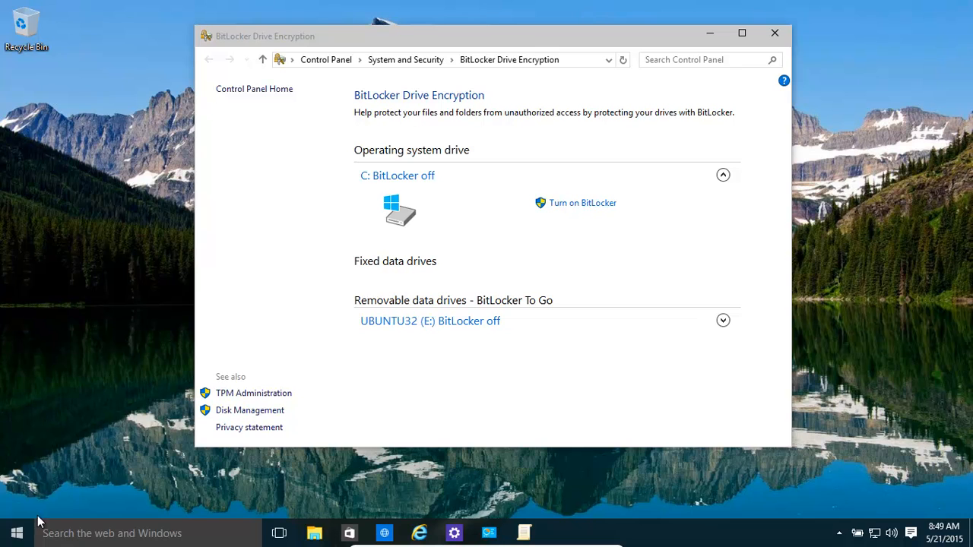
Search Windows for BitLocker settings, then for the Local Group Policy Editor (gpedit).
left_click(16, 523)
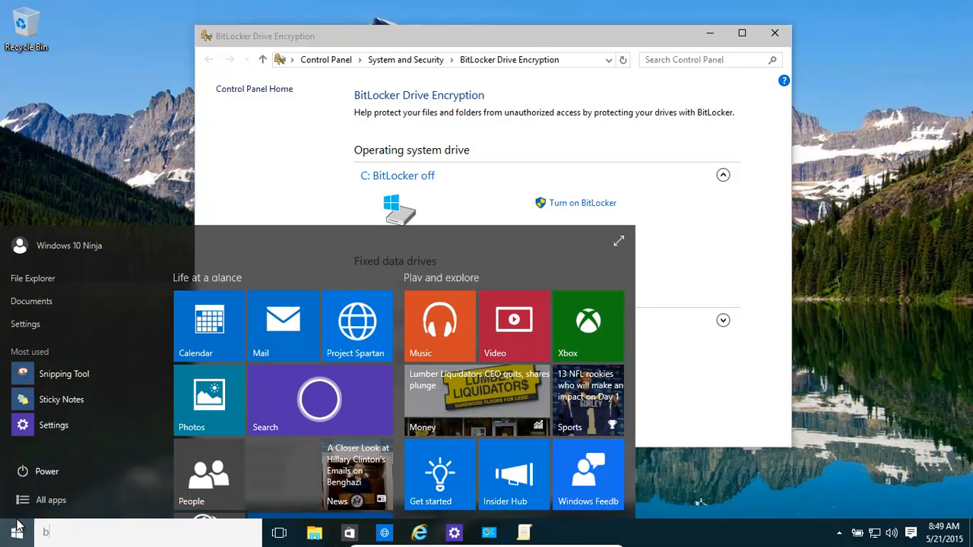
type("itlocker")
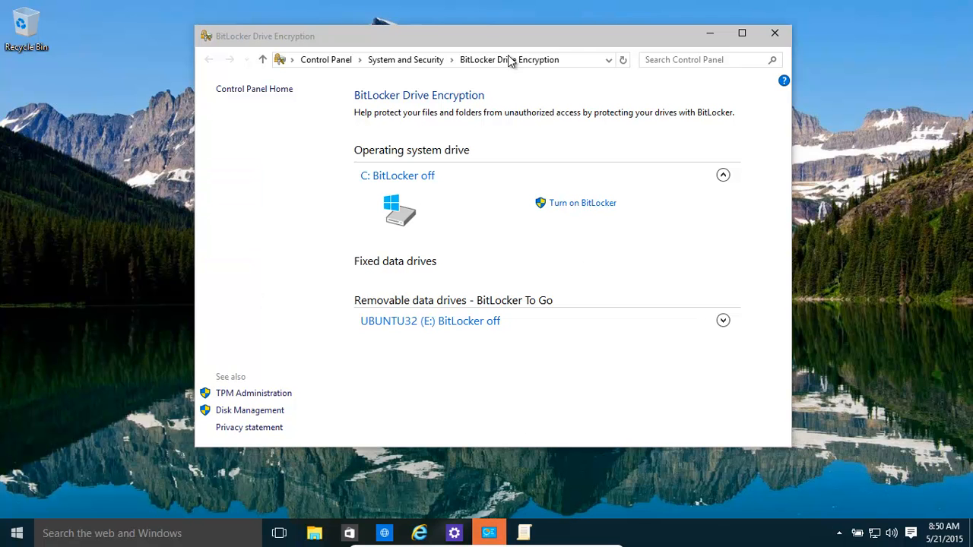
mouse_move(510, 52)
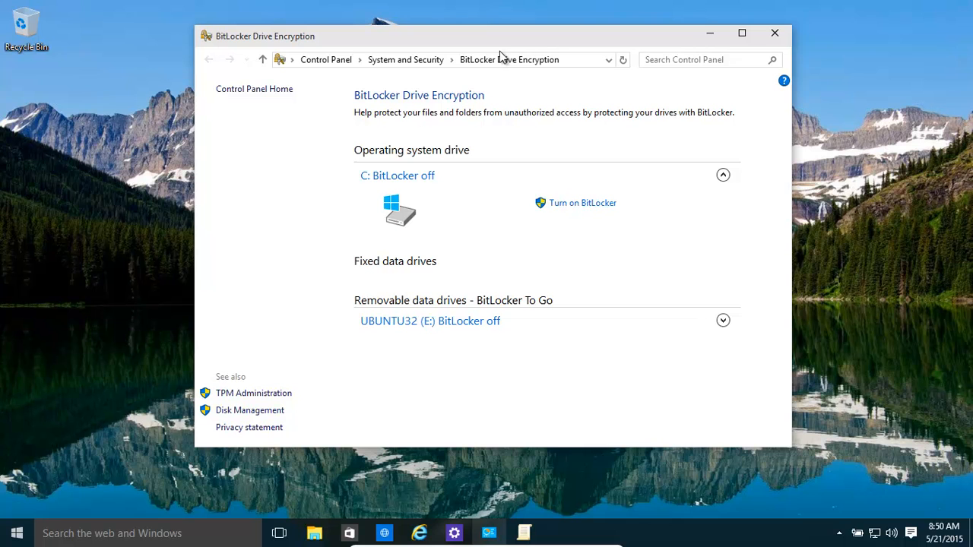
mouse_move(494, 73)
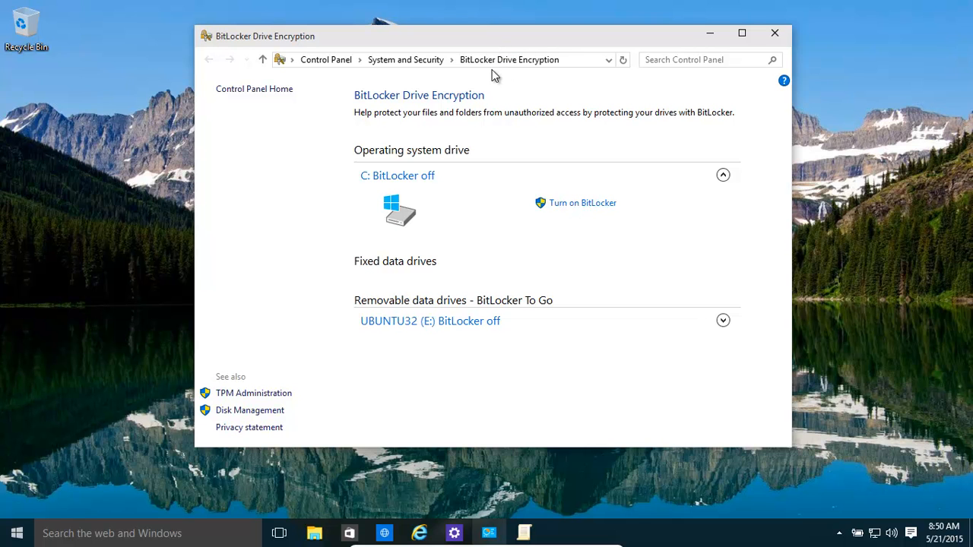
mouse_move(476, 79)
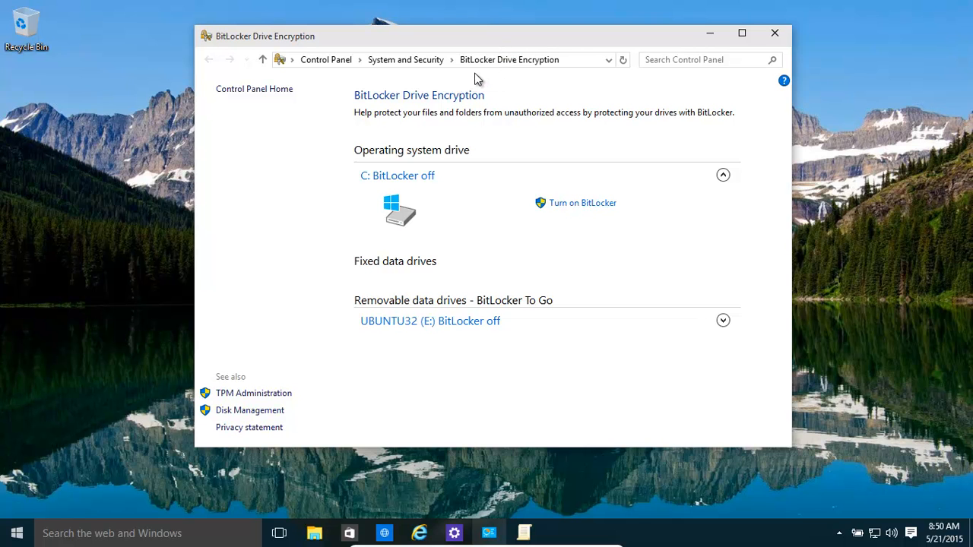
mouse_move(127, 287)
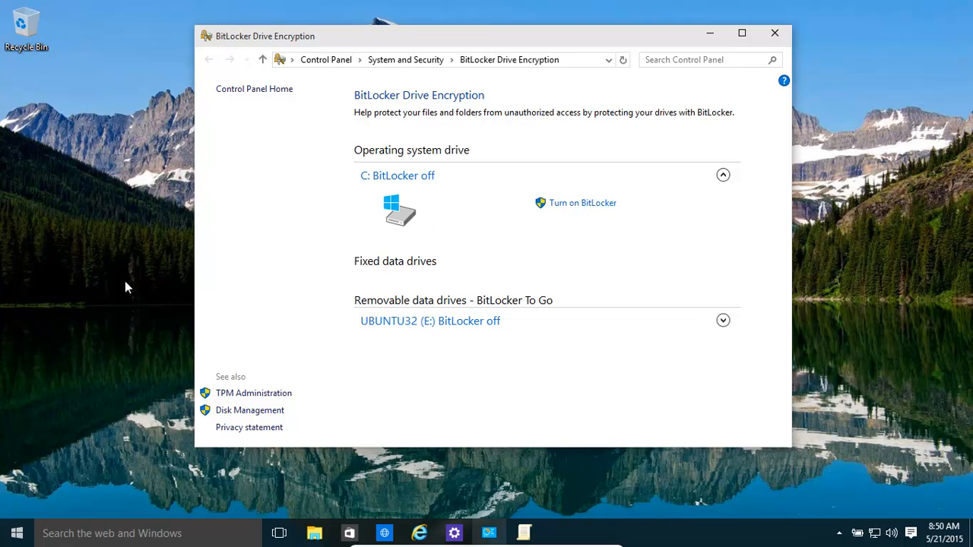
mouse_move(695, 234)
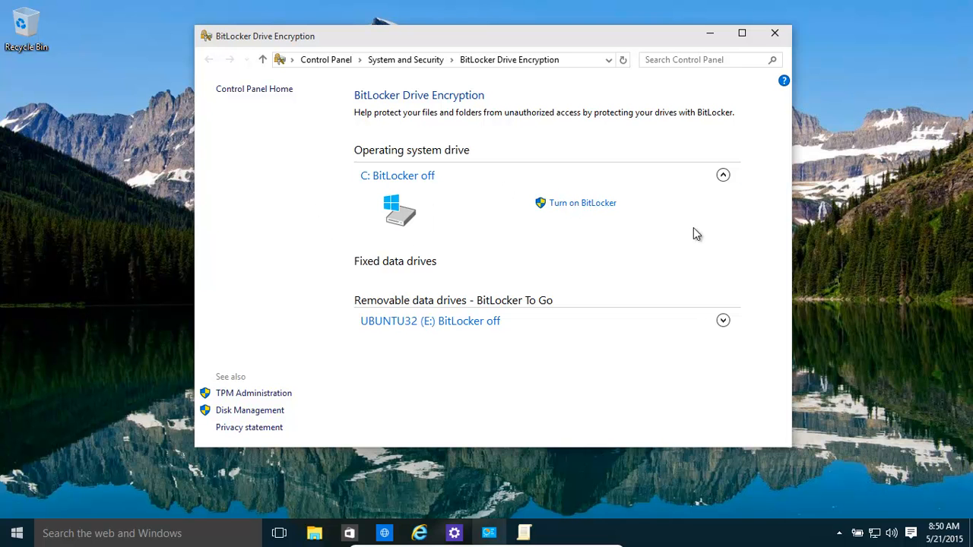
mouse_move(870, 240)
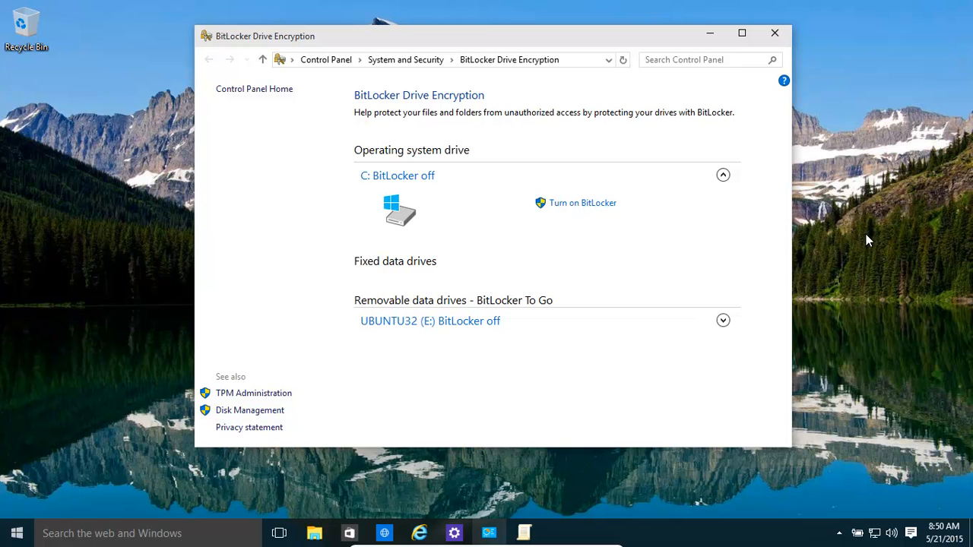
mouse_move(965, 219)
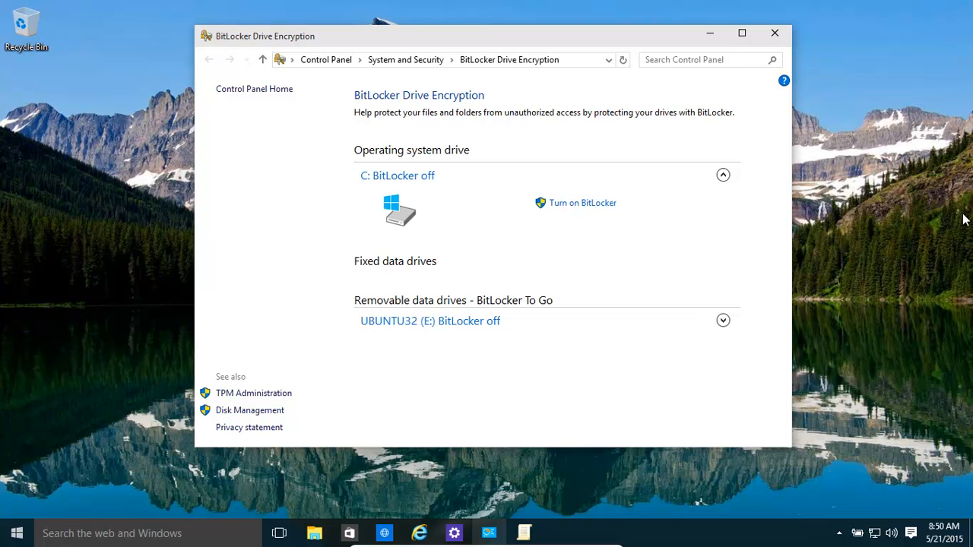
mouse_move(660, 353)
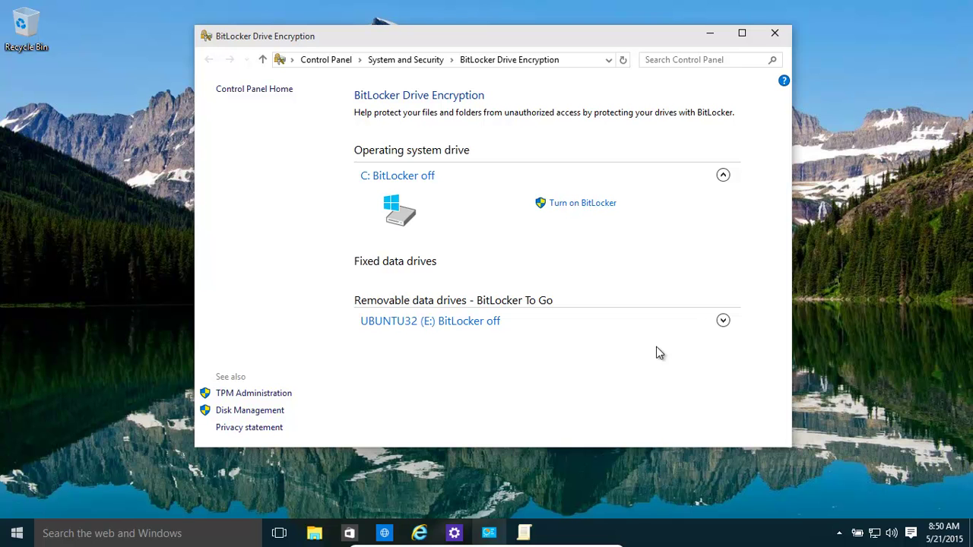
mouse_move(557, 459)
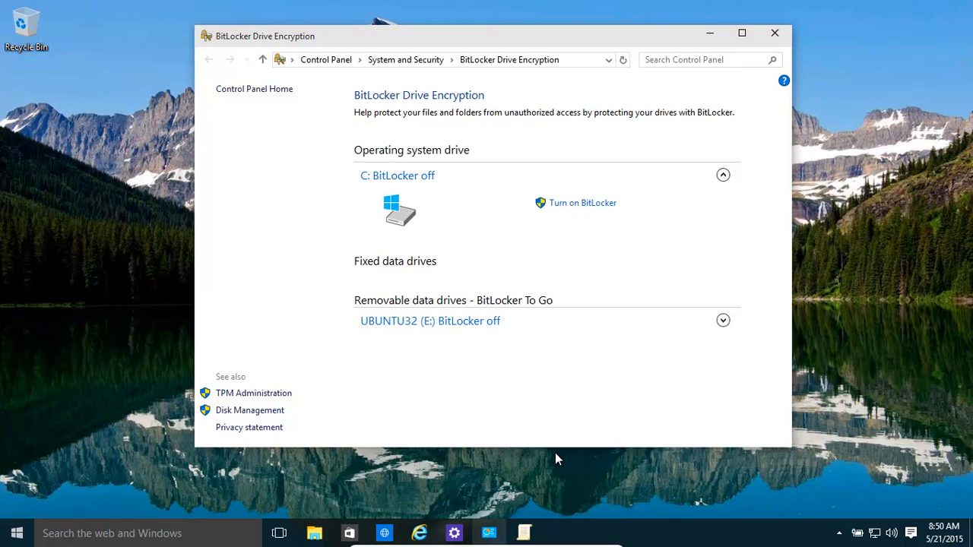
mouse_move(581, 476)
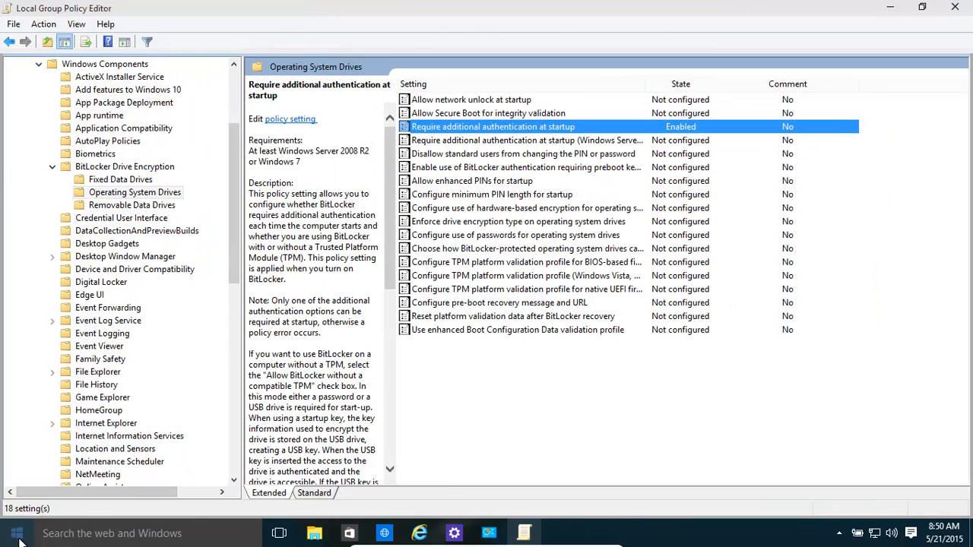
left_click(11, 536)
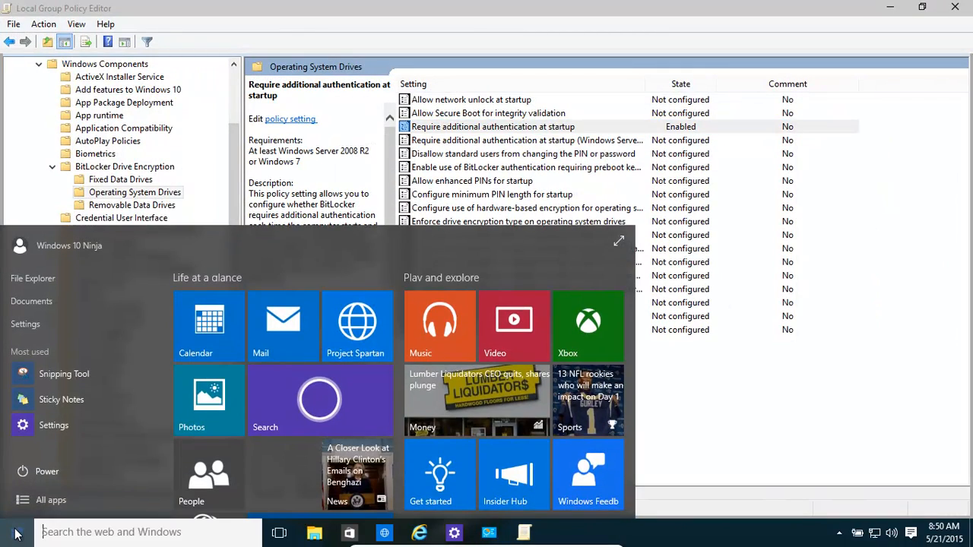
type("gpedit.msc")
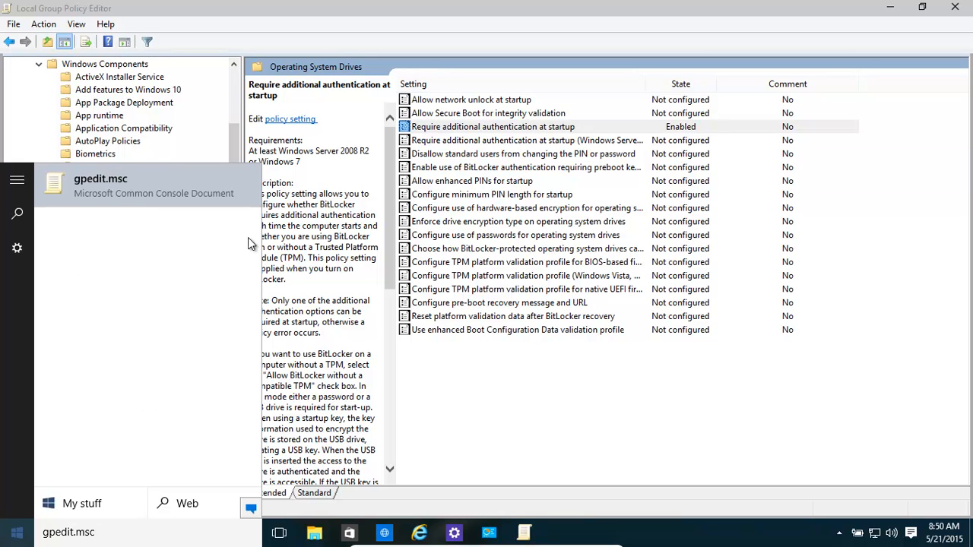
mouse_move(489, 31)
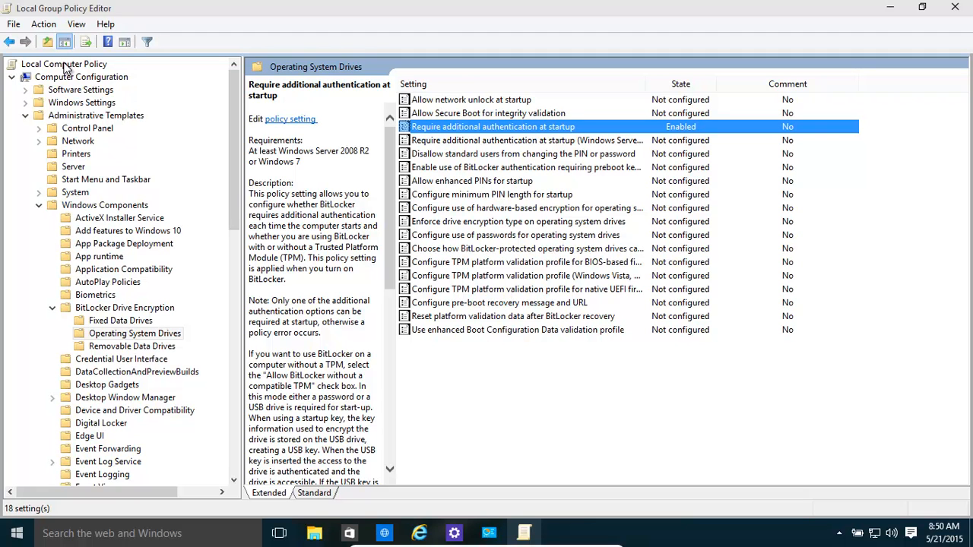
mouse_move(110, 115)
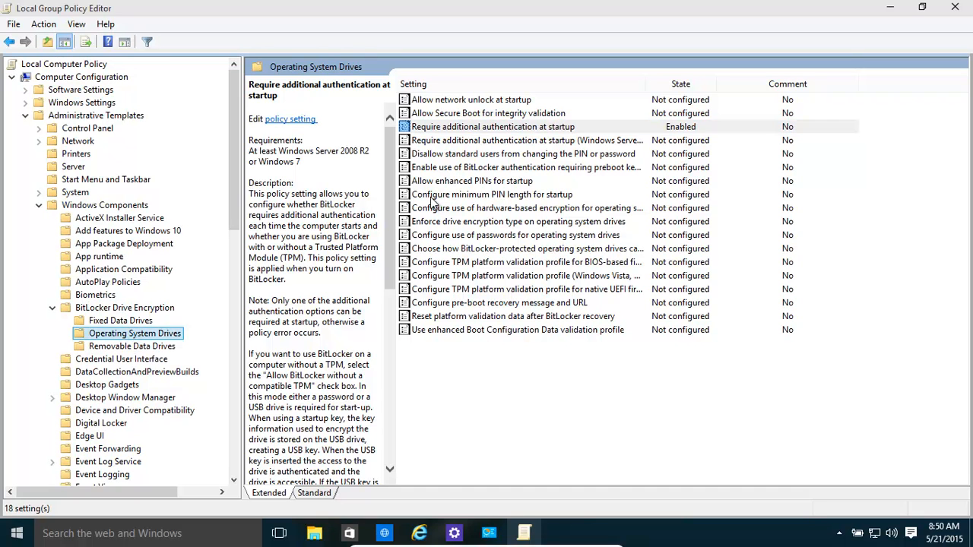
mouse_move(508, 134)
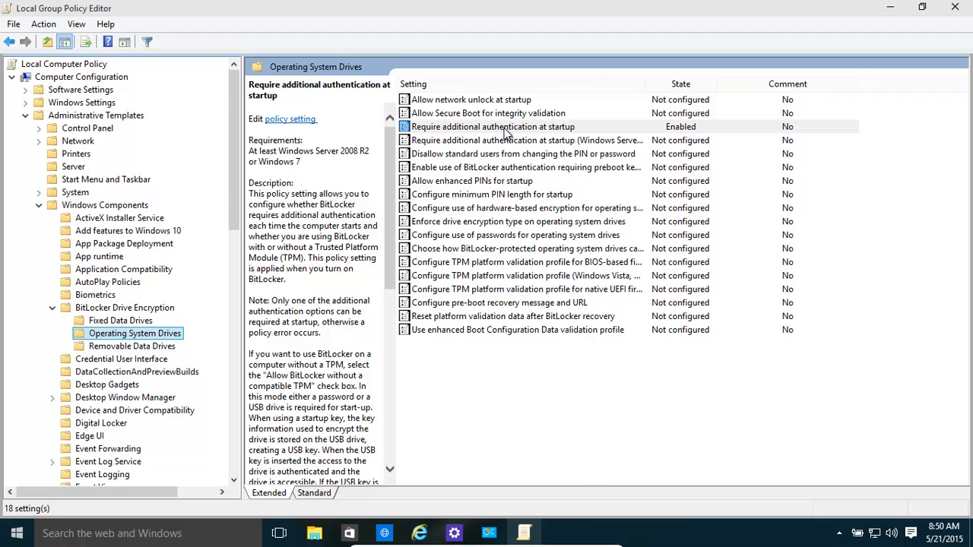
double_click(489, 126)
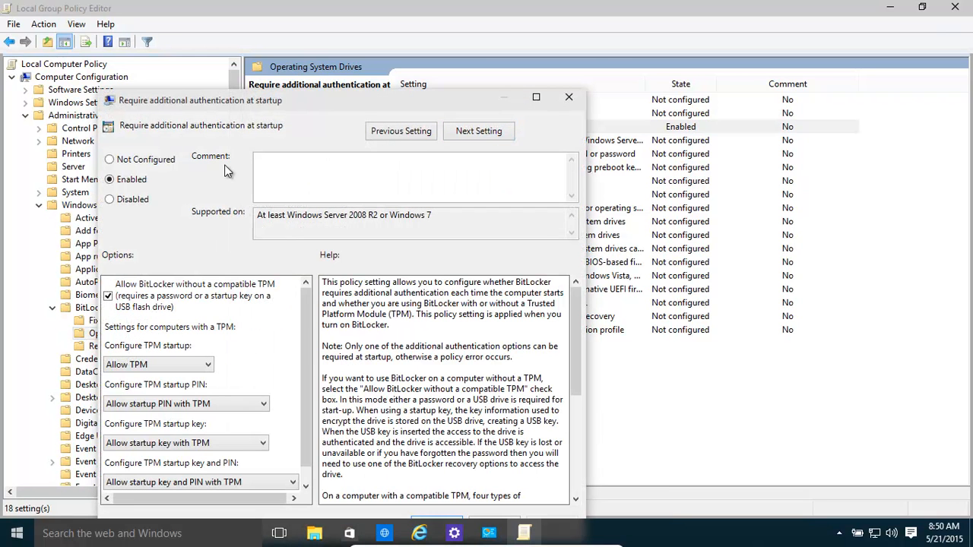
mouse_move(289, 115)
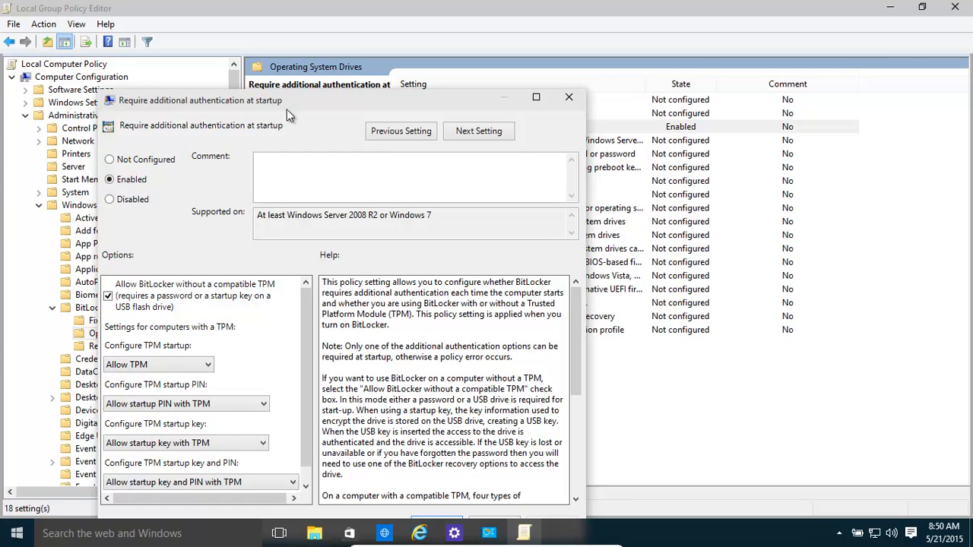
mouse_move(419, 103)
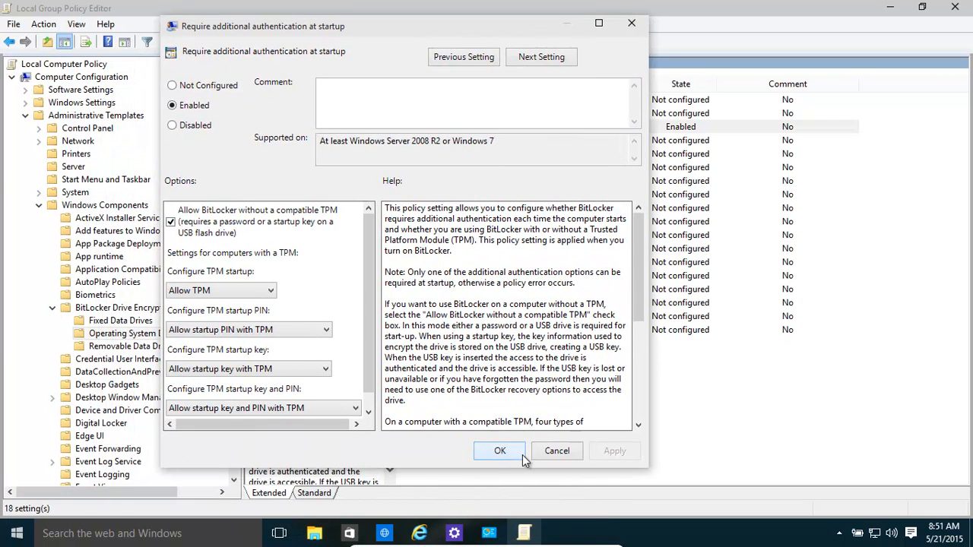
left_click(498, 450)
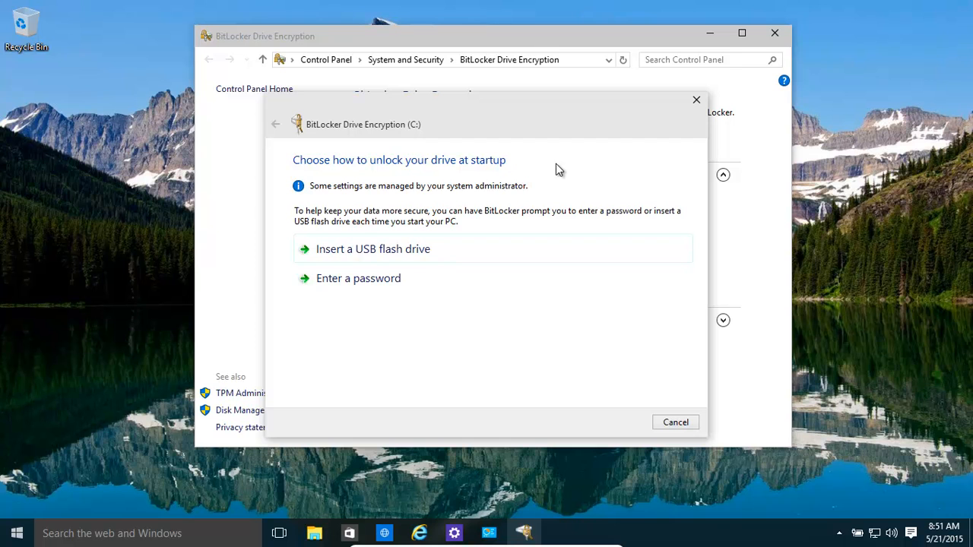
mouse_move(396, 253)
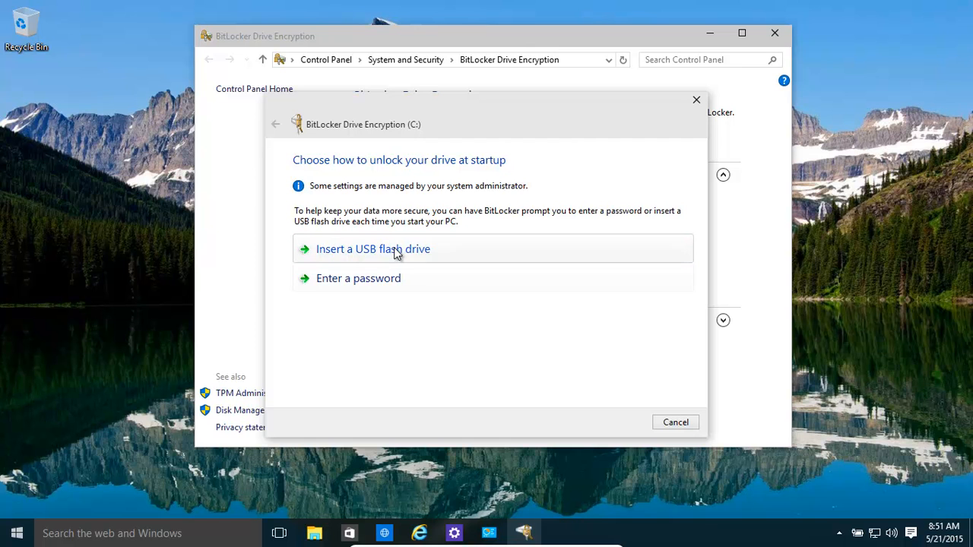
mouse_move(388, 244)
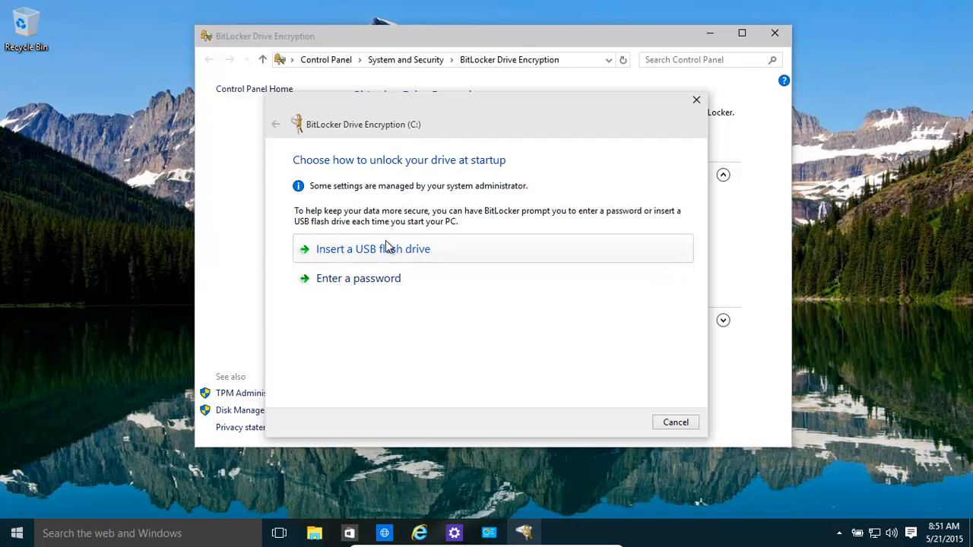
mouse_move(432, 294)
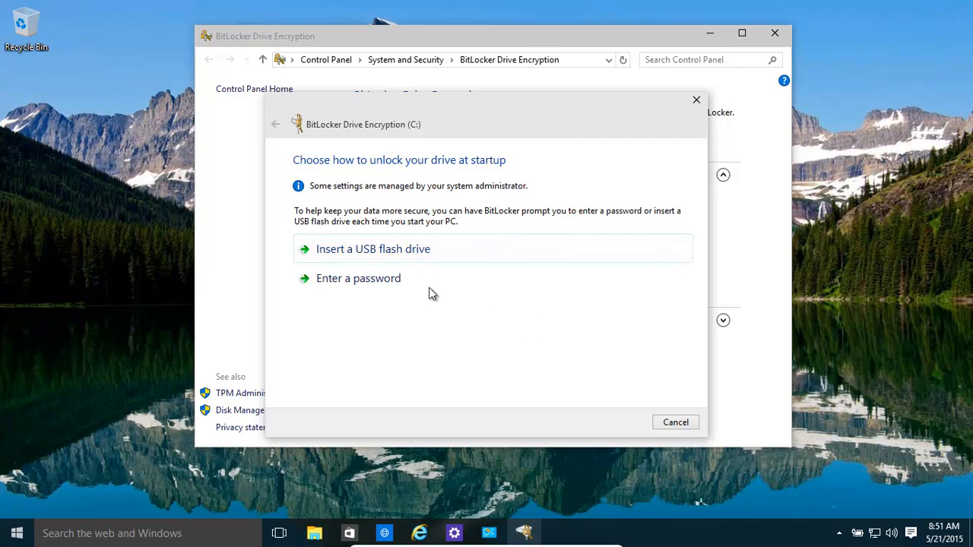
mouse_move(417, 280)
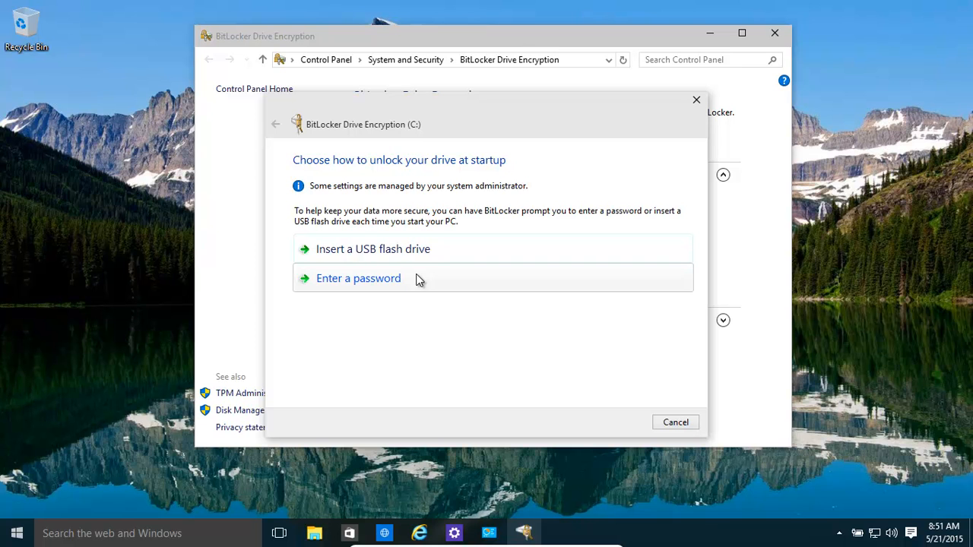
mouse_move(432, 250)
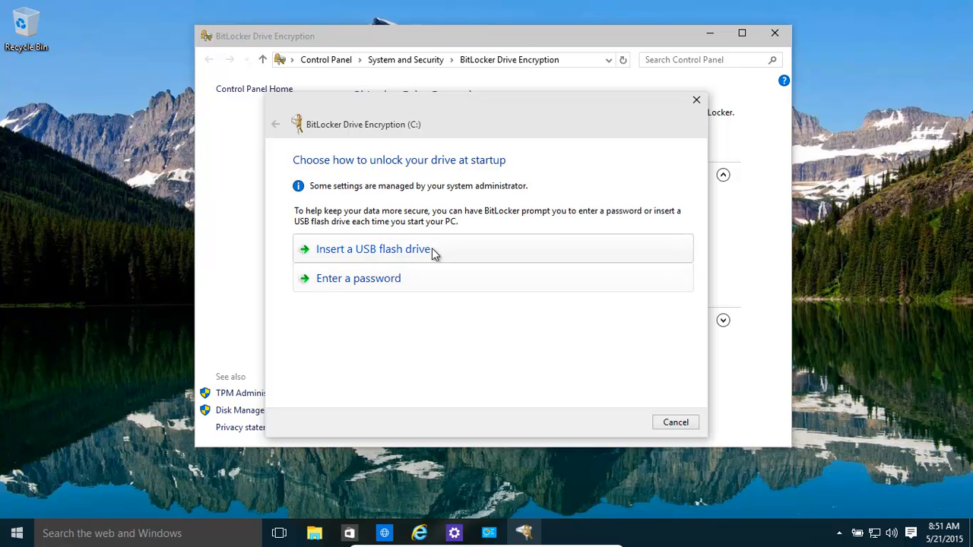
mouse_move(446, 262)
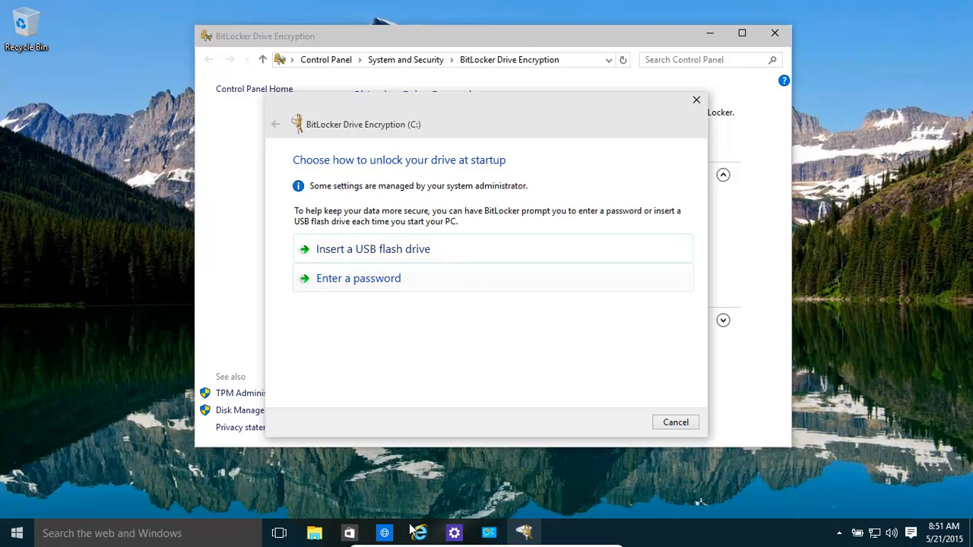
mouse_move(420, 447)
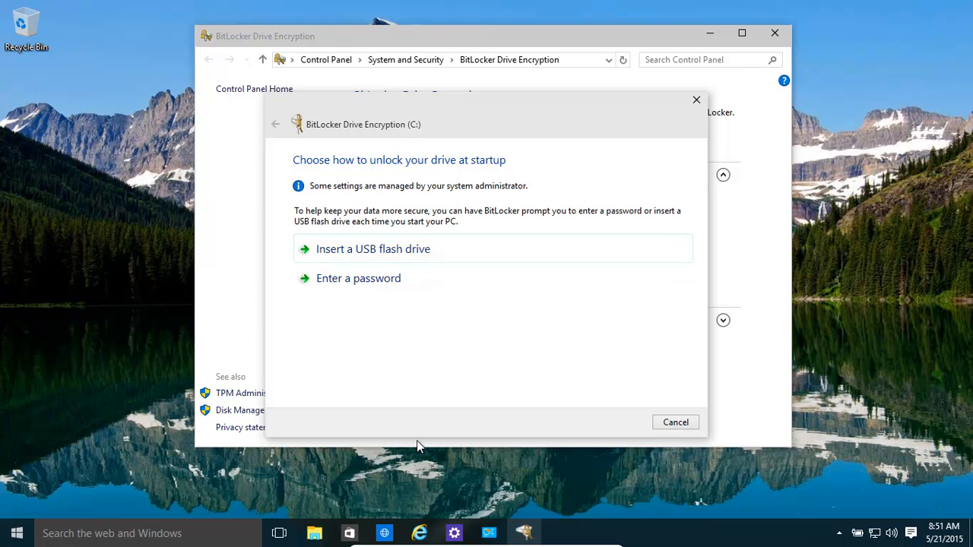
mouse_move(353, 253)
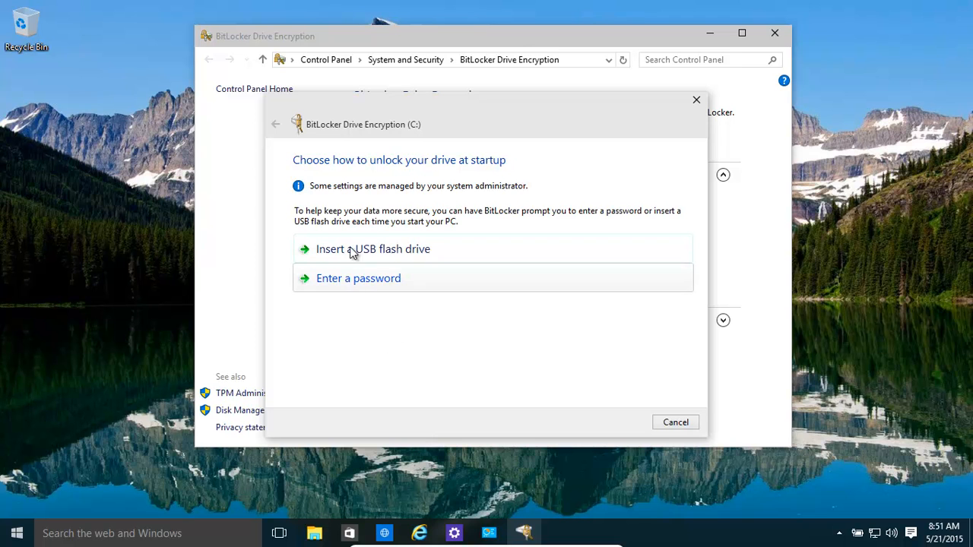
mouse_move(368, 284)
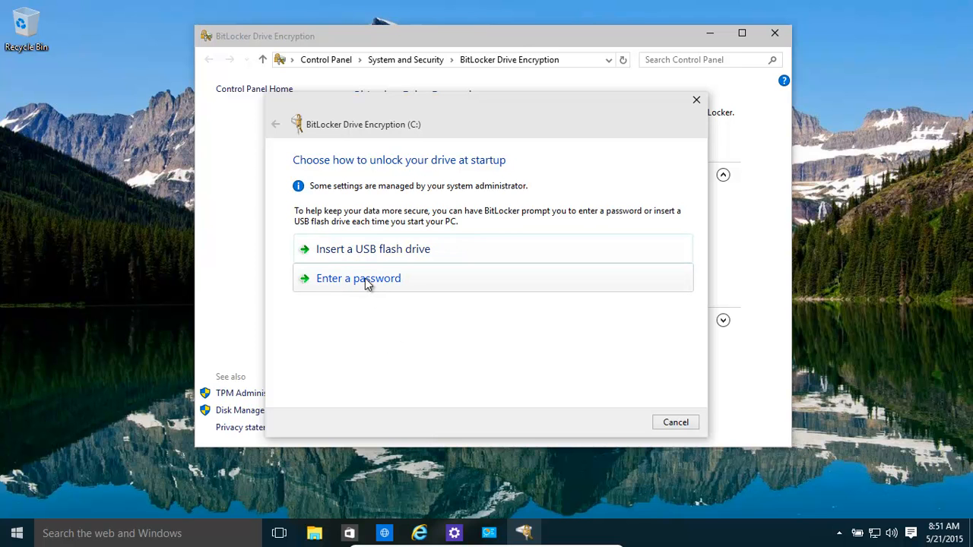
Choose password unlock for C: and enter the new password in the first field.
left_click(358, 278)
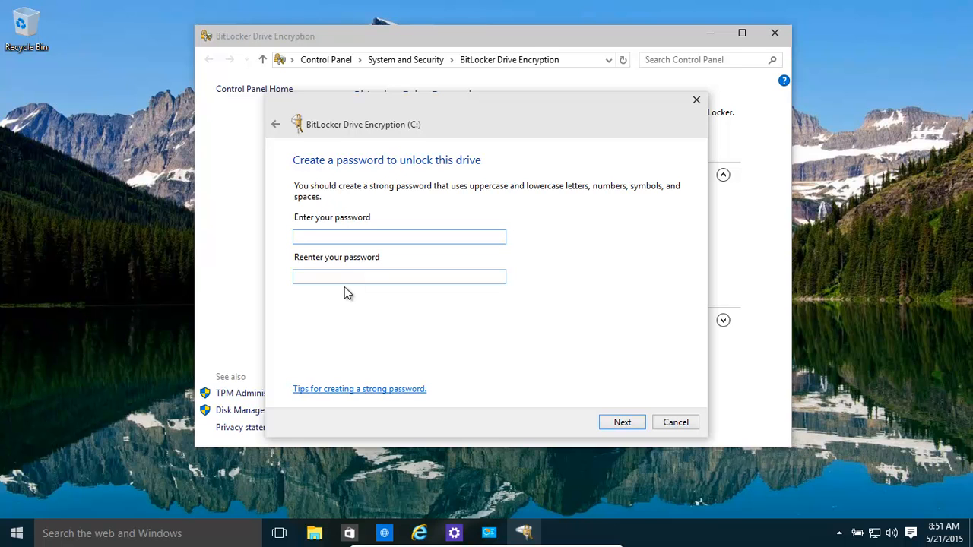
left_click(399, 237)
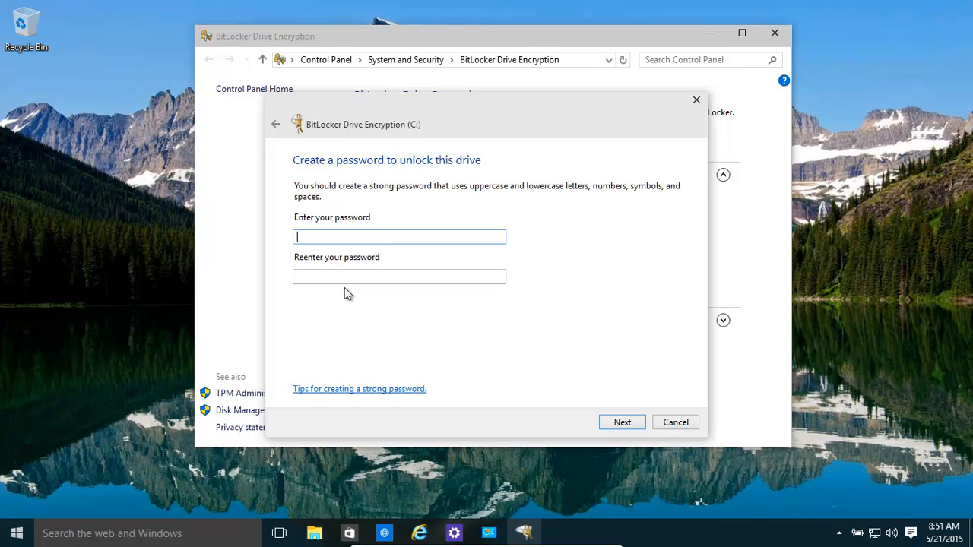
type("*")
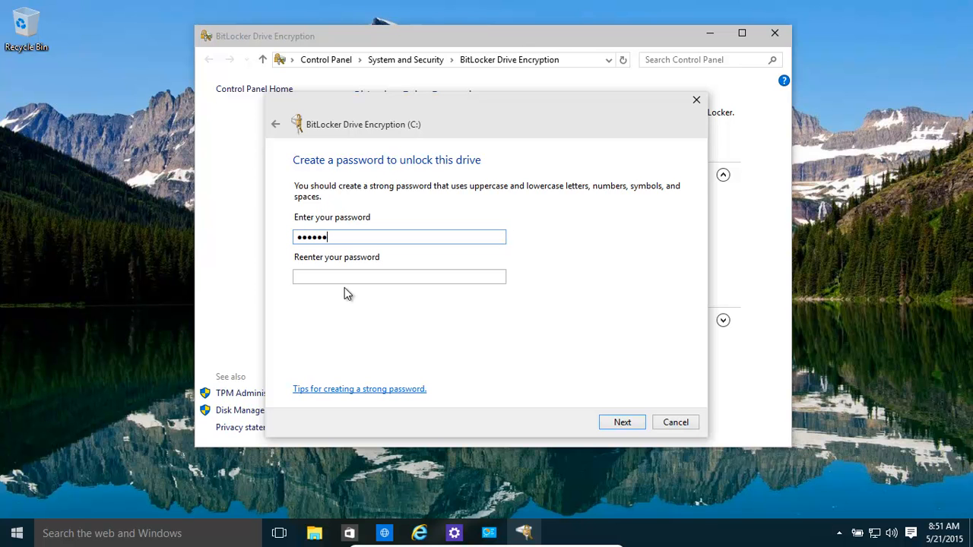
left_click(622, 423)
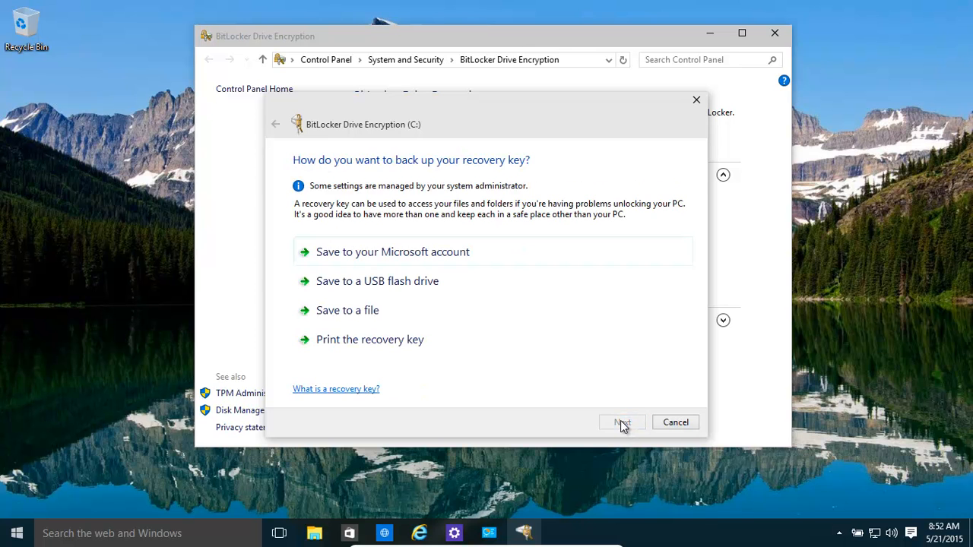
mouse_move(625, 410)
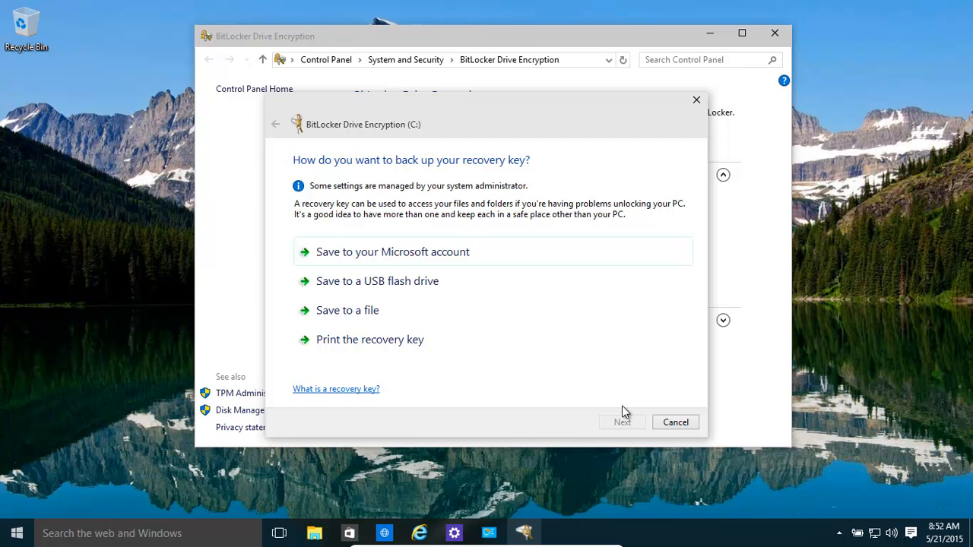
mouse_move(484, 262)
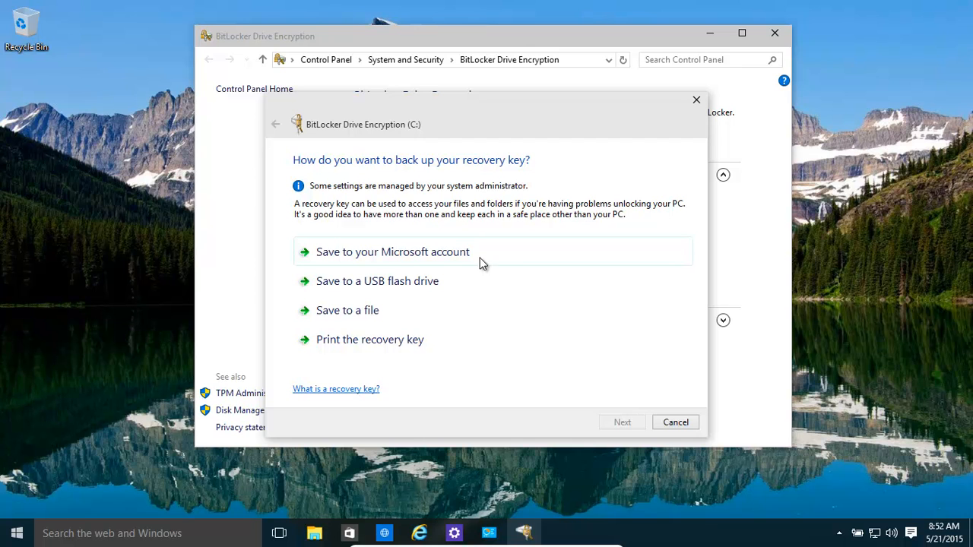
mouse_move(465, 308)
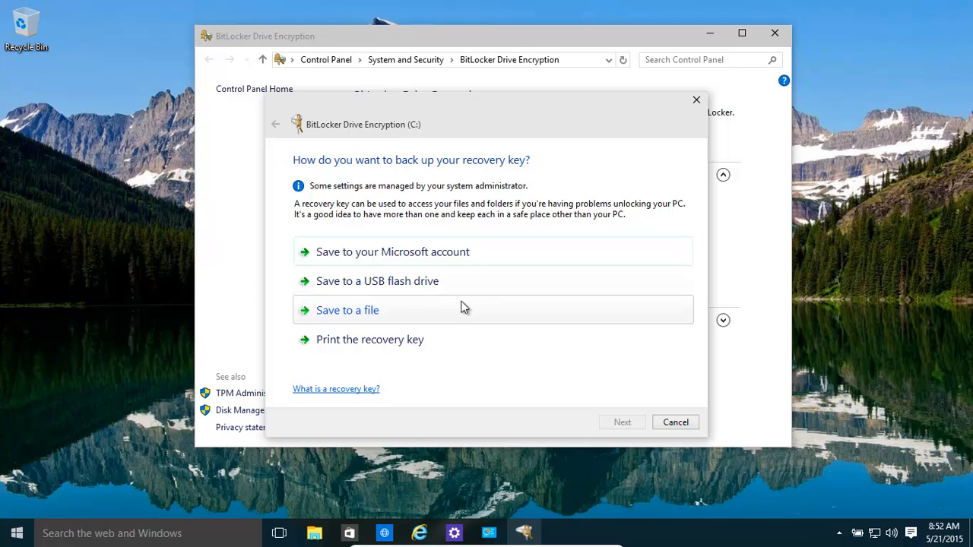
mouse_move(473, 242)
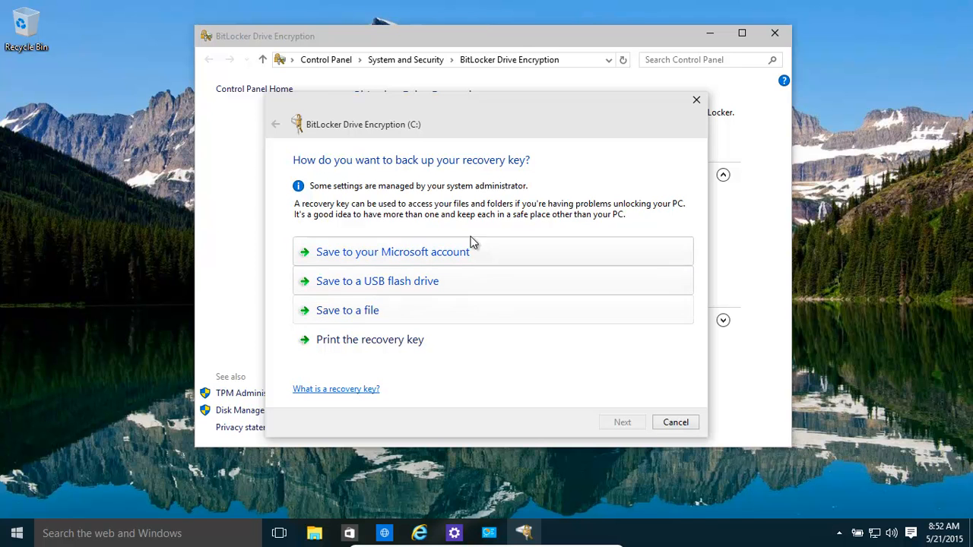
mouse_move(356, 310)
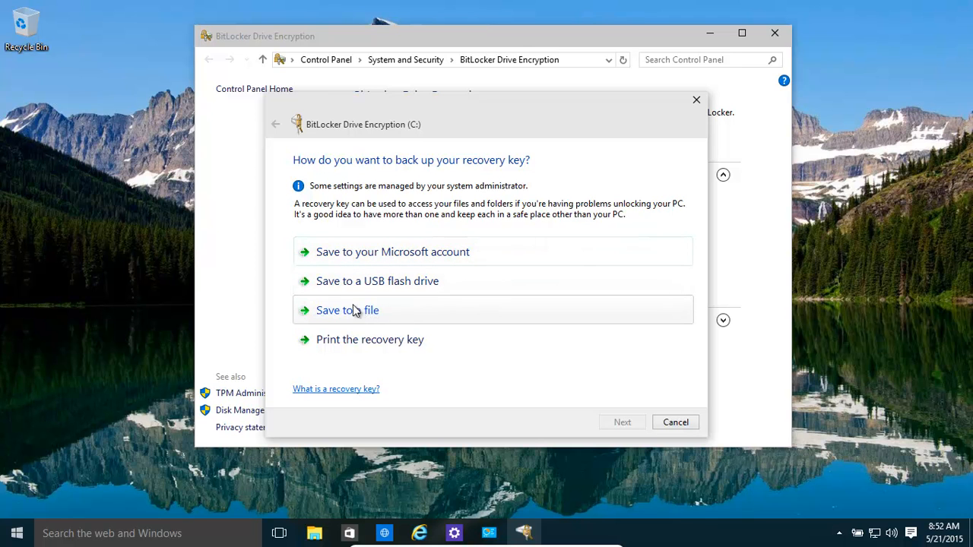
mouse_move(475, 167)
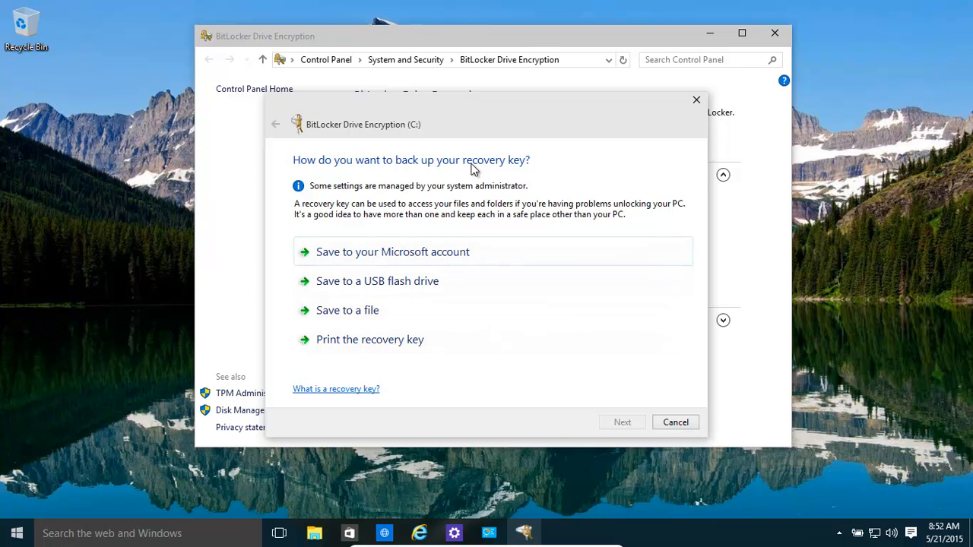
mouse_move(523, 169)
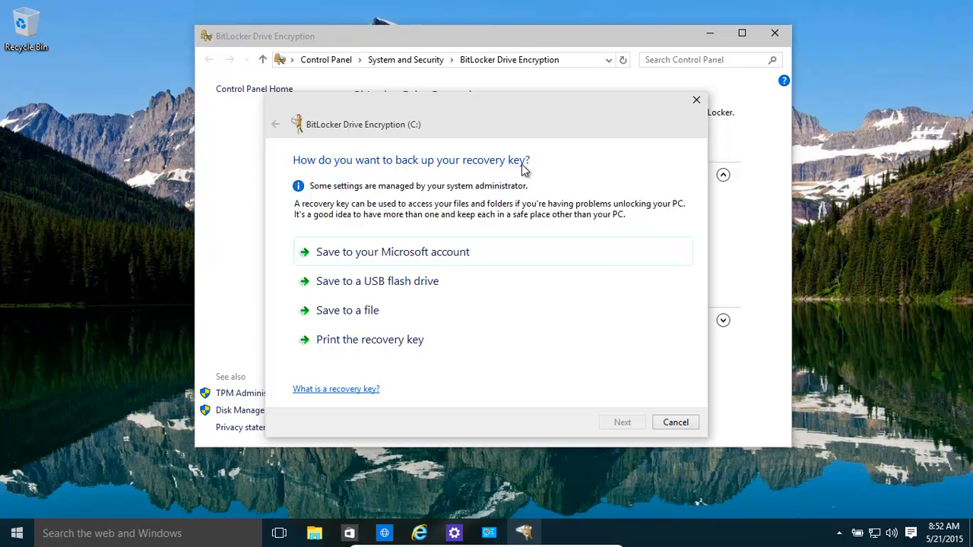
mouse_move(310, 264)
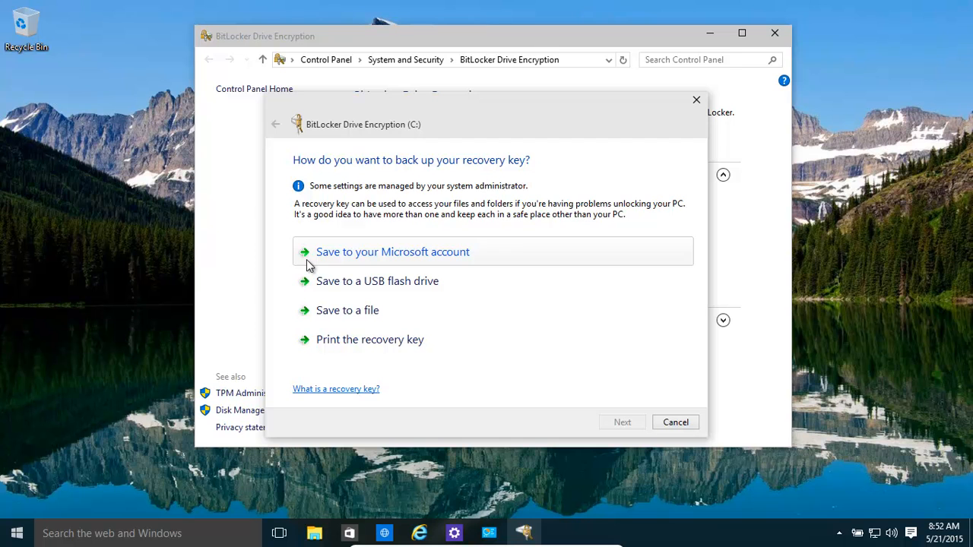
mouse_move(465, 307)
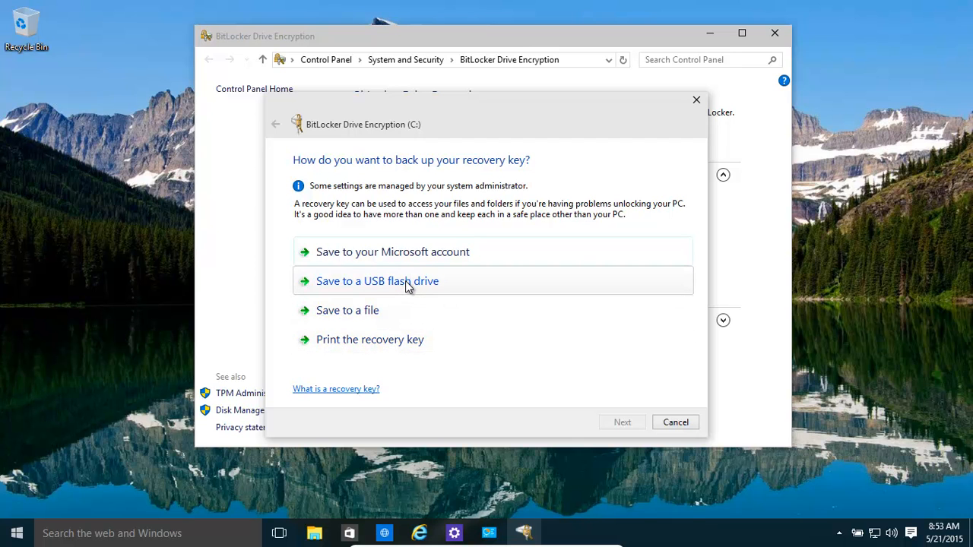
mouse_move(340, 310)
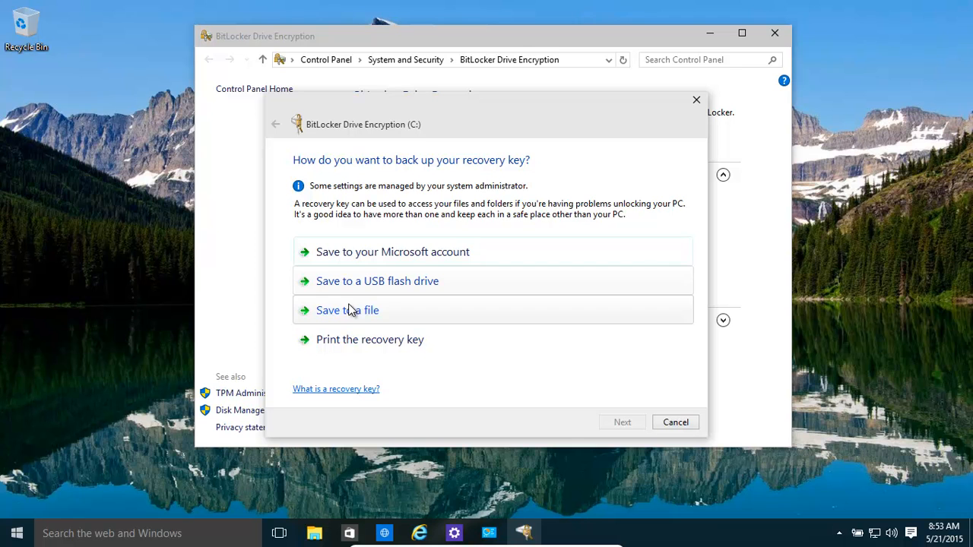
mouse_move(395, 282)
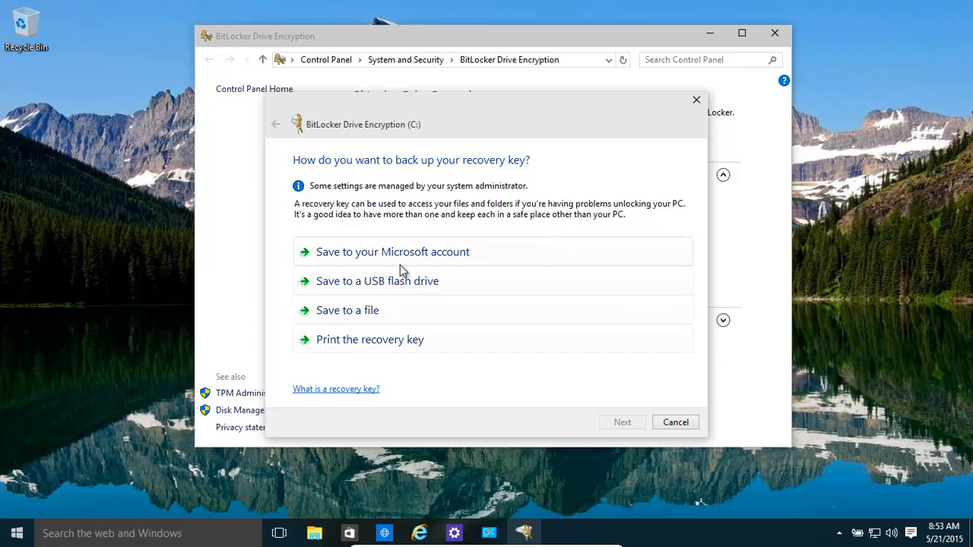
mouse_move(459, 271)
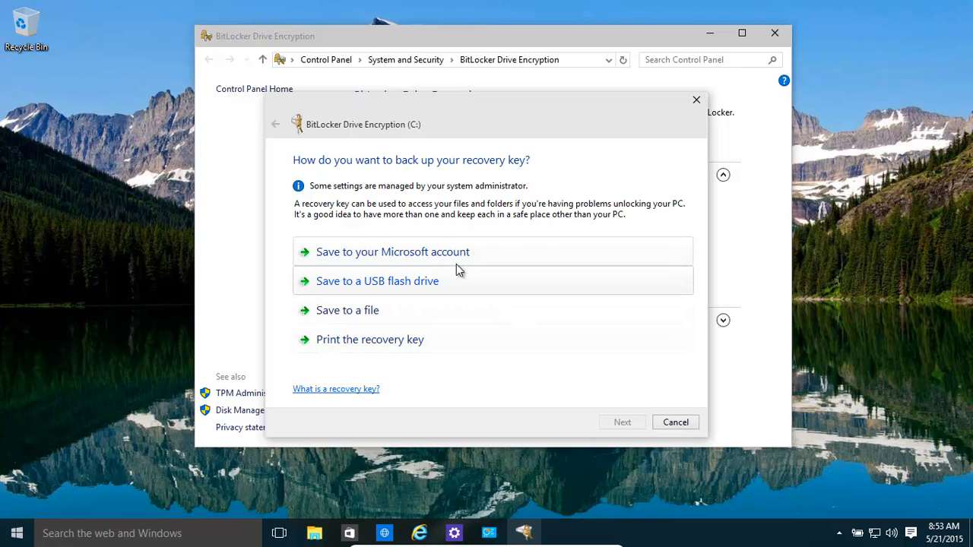
mouse_move(496, 261)
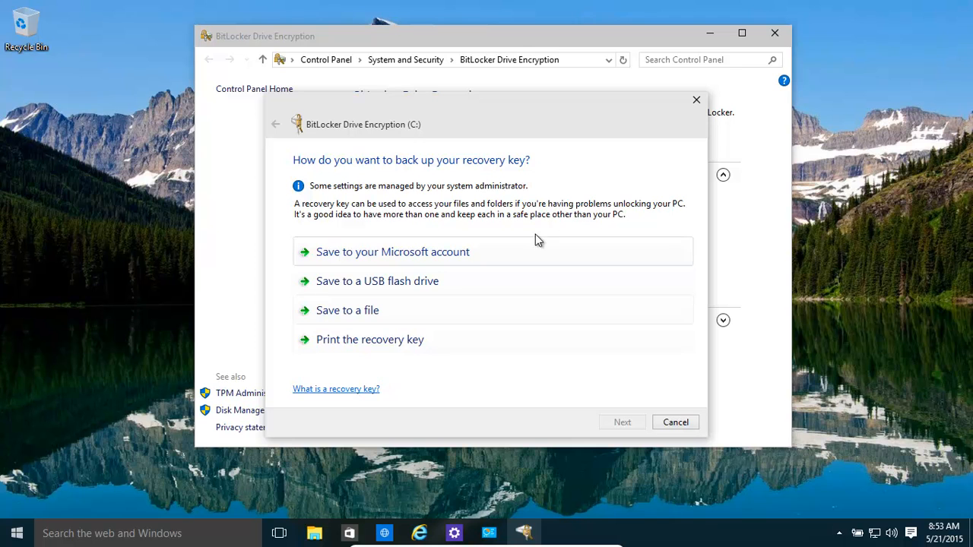
mouse_move(526, 265)
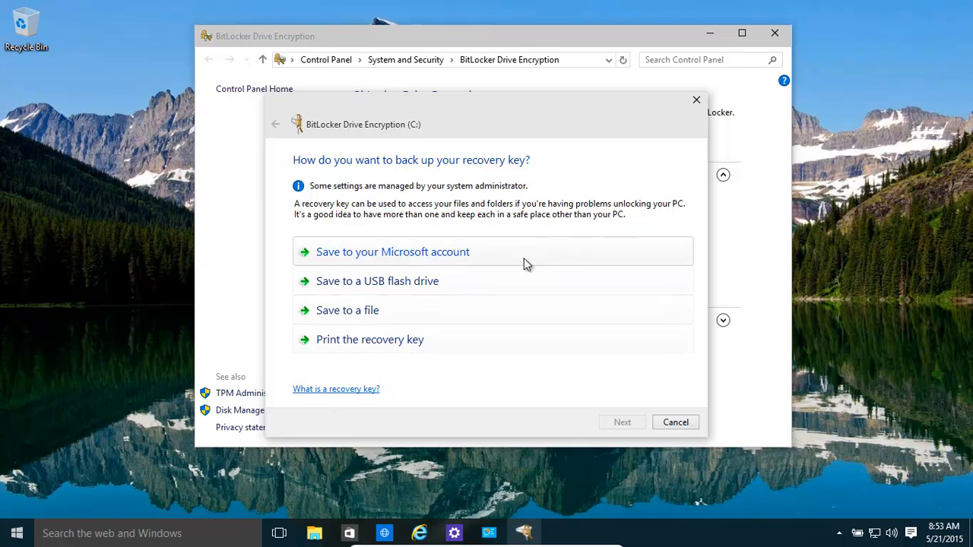
mouse_move(388, 339)
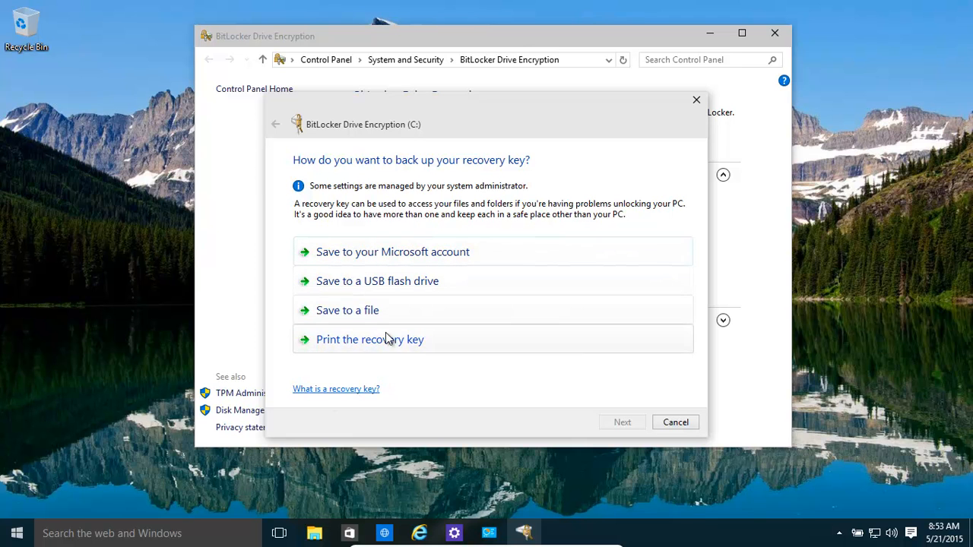
mouse_move(372, 353)
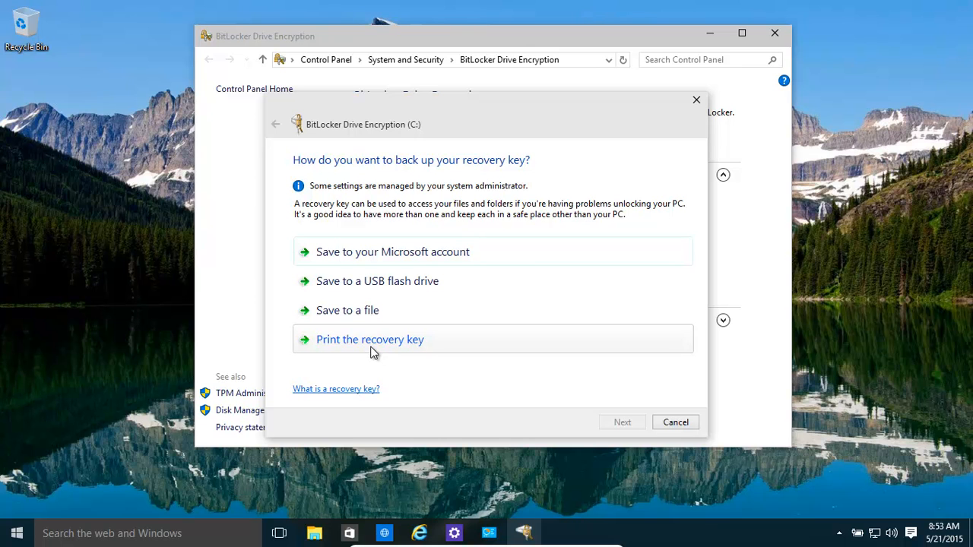
mouse_move(385, 348)
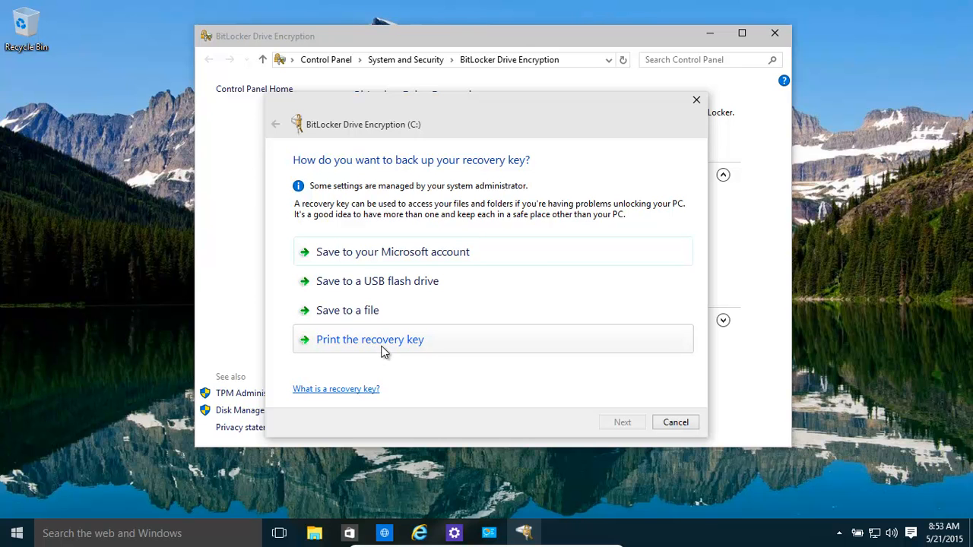
mouse_move(462, 278)
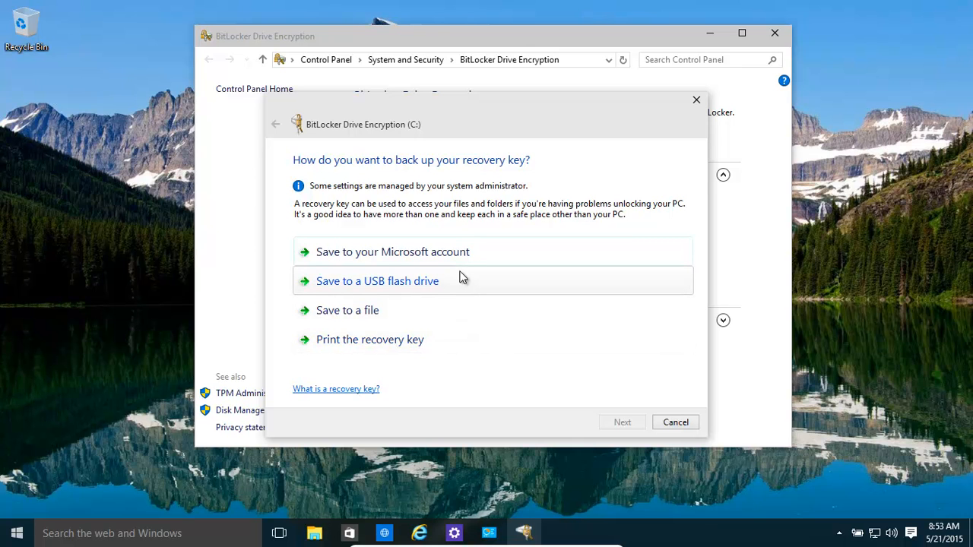
mouse_move(402, 326)
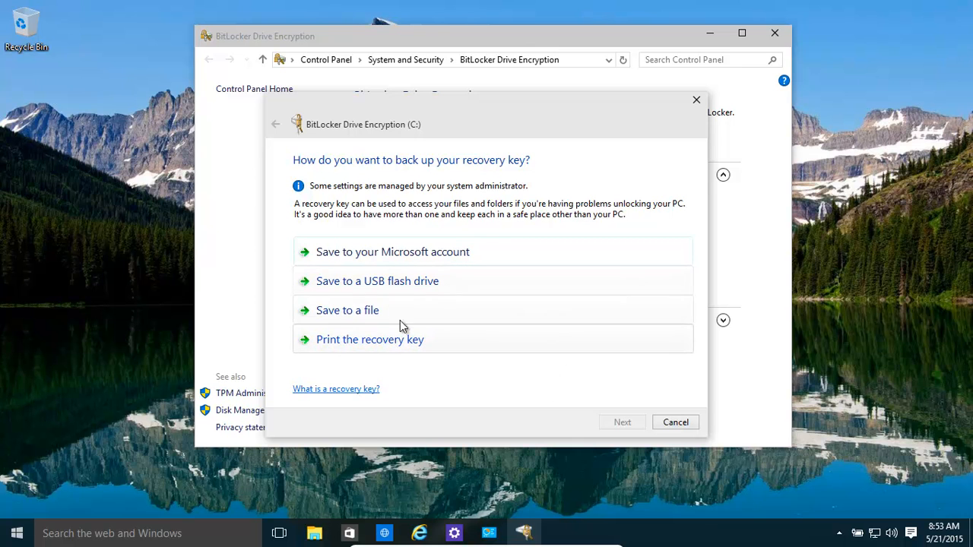
mouse_move(368, 319)
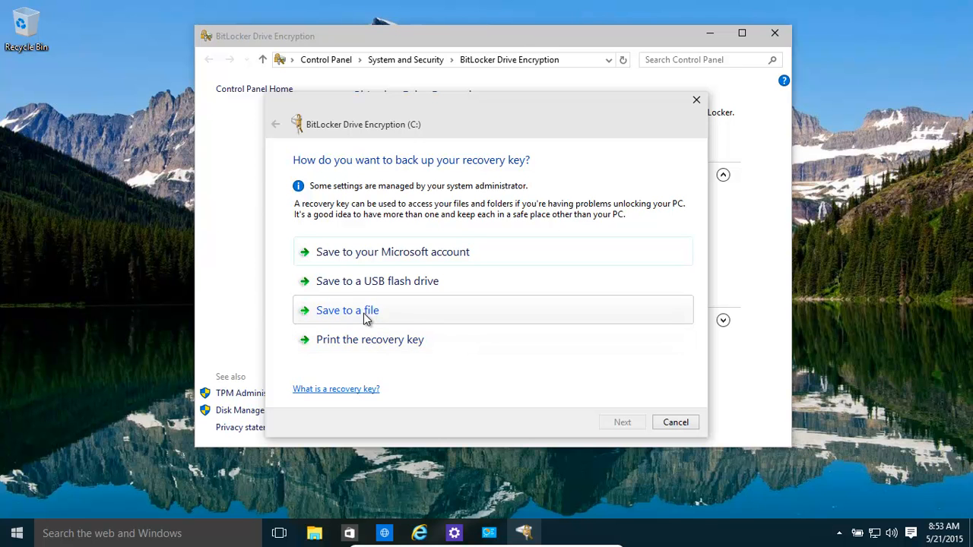
Save the C: recovery key as a text file on the Install Ubuntu (E:) drive.
left_click(348, 310)
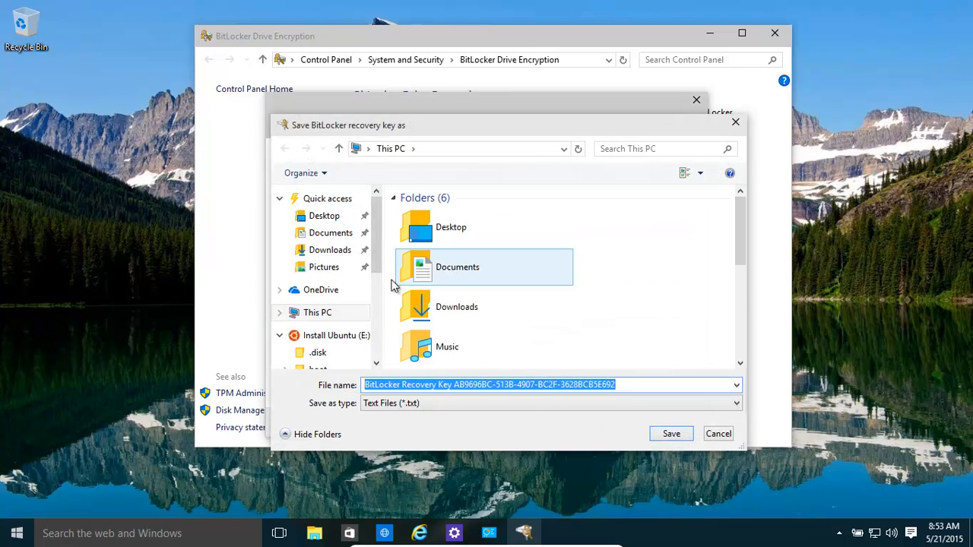
left_click(334, 336)
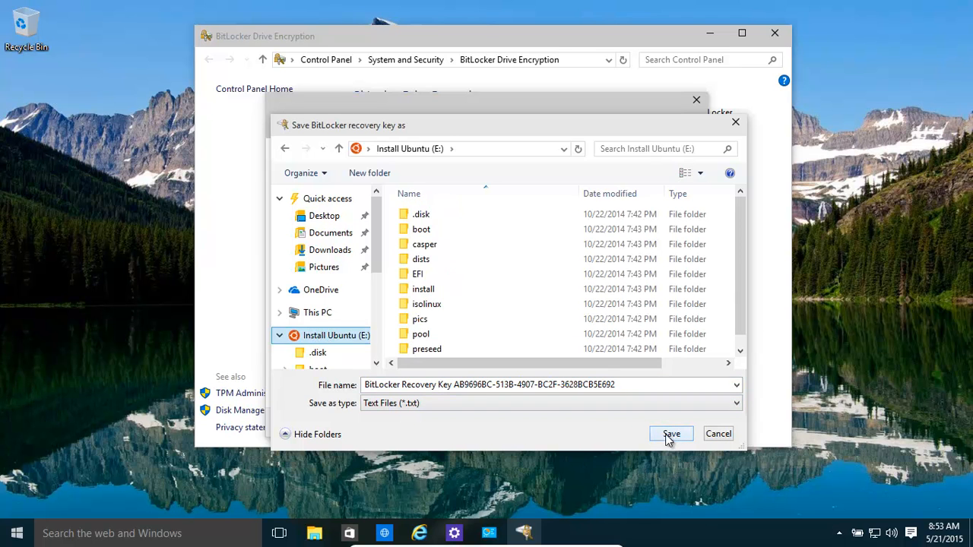
left_click(672, 434)
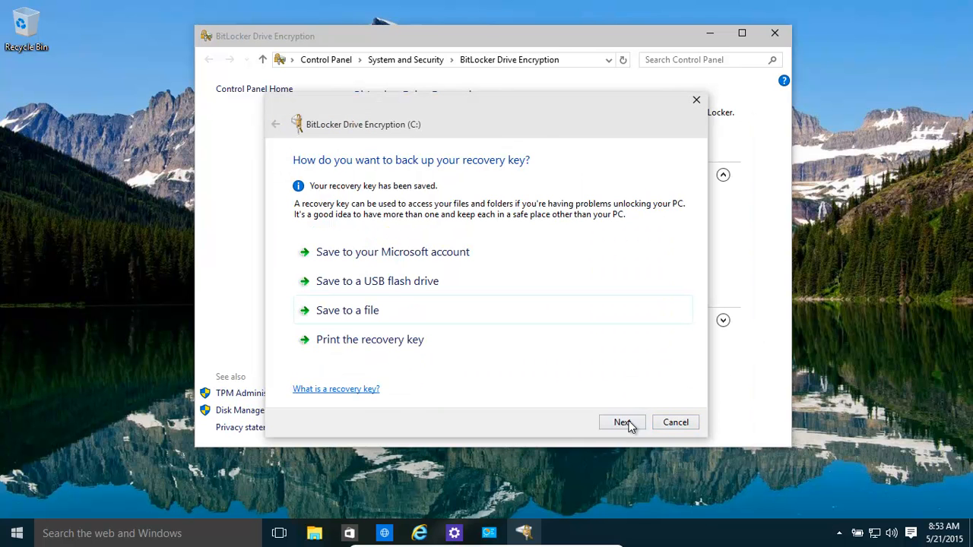
After toggling between full-drive and used-space encryption, keep 'Encrypt used disk space only' for C: and continue.
left_click(623, 423)
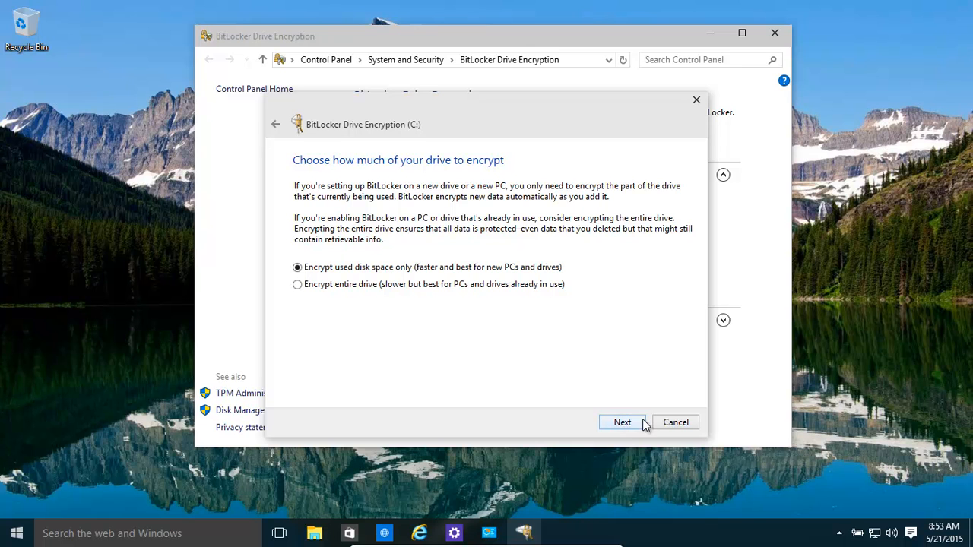
mouse_move(535, 274)
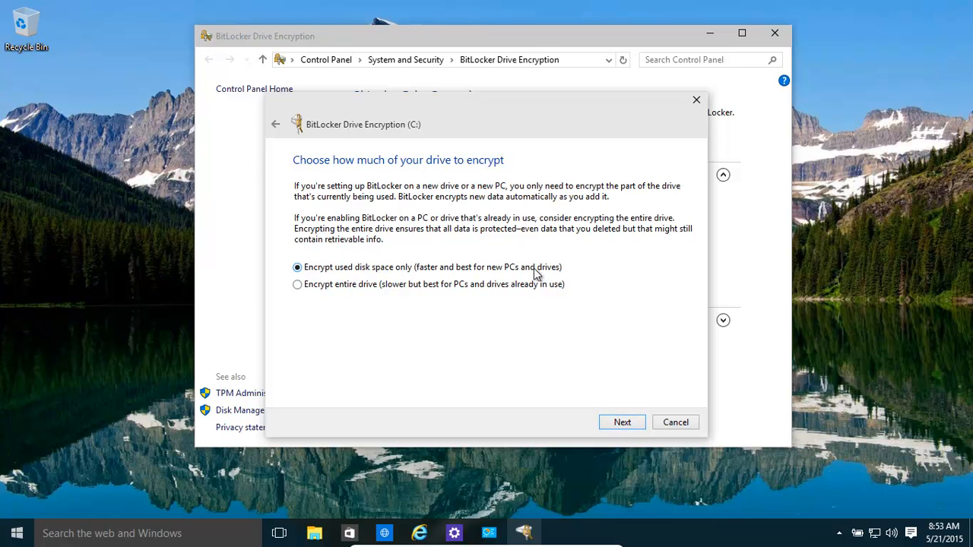
mouse_move(52, 530)
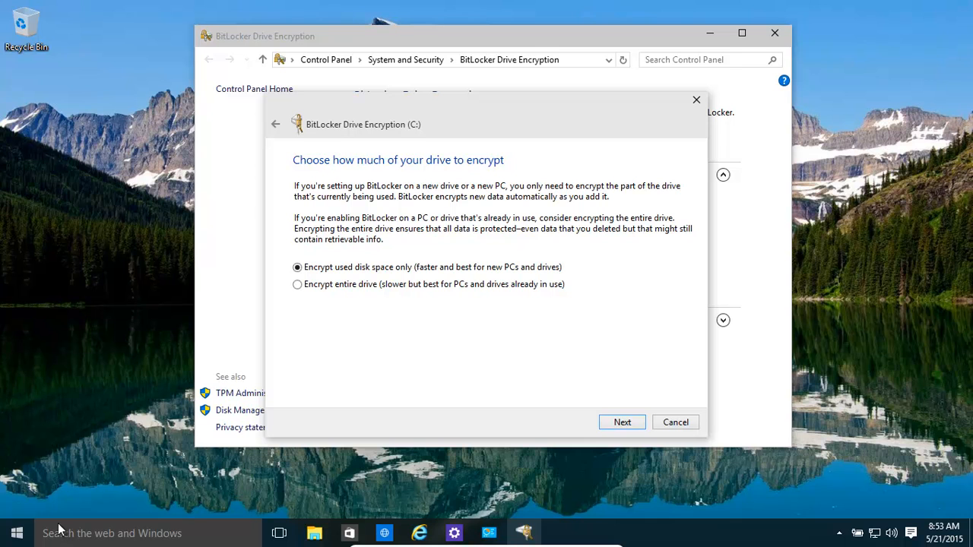
mouse_move(657, 493)
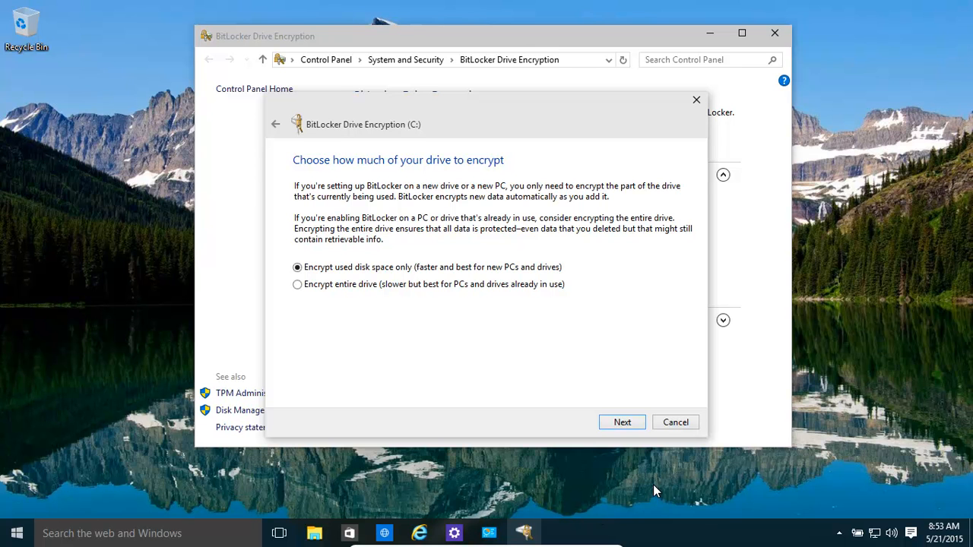
mouse_move(660, 466)
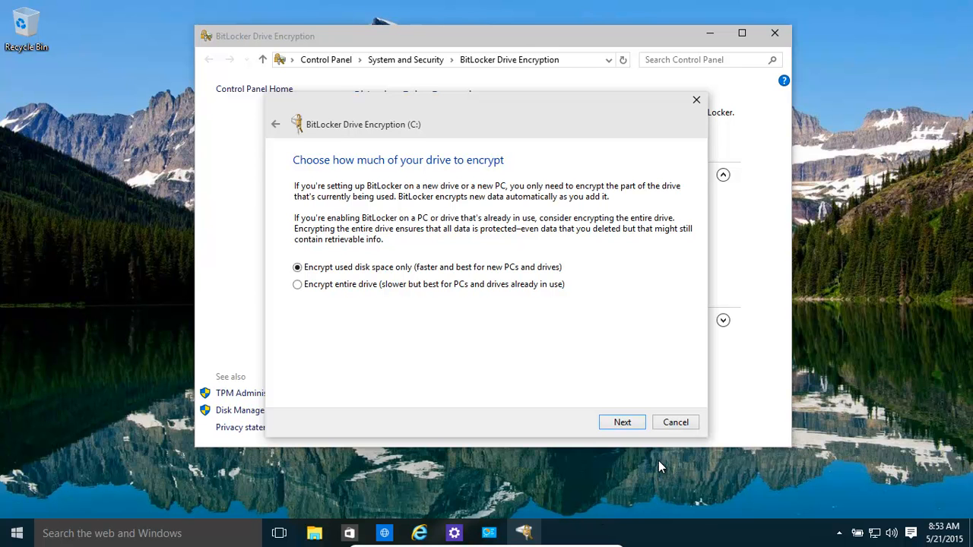
mouse_move(532, 292)
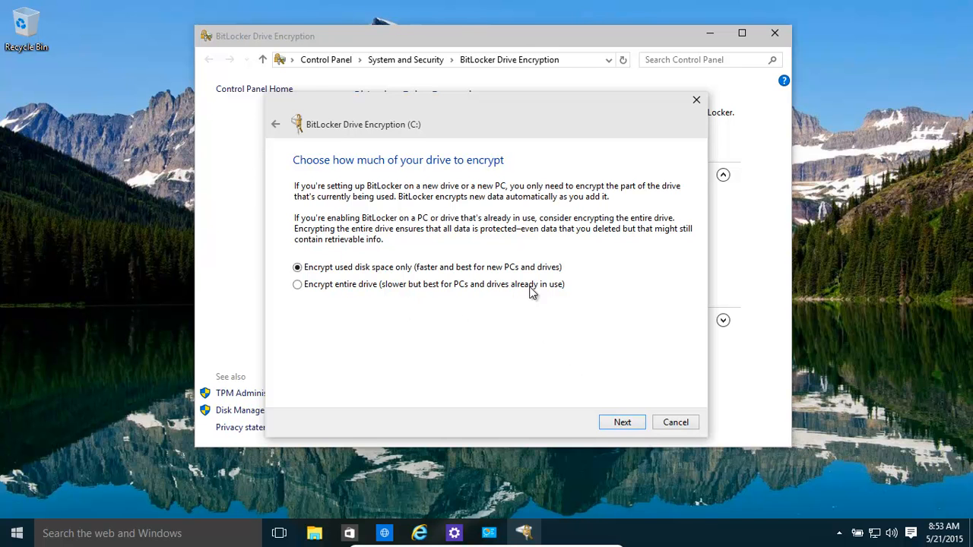
mouse_move(586, 268)
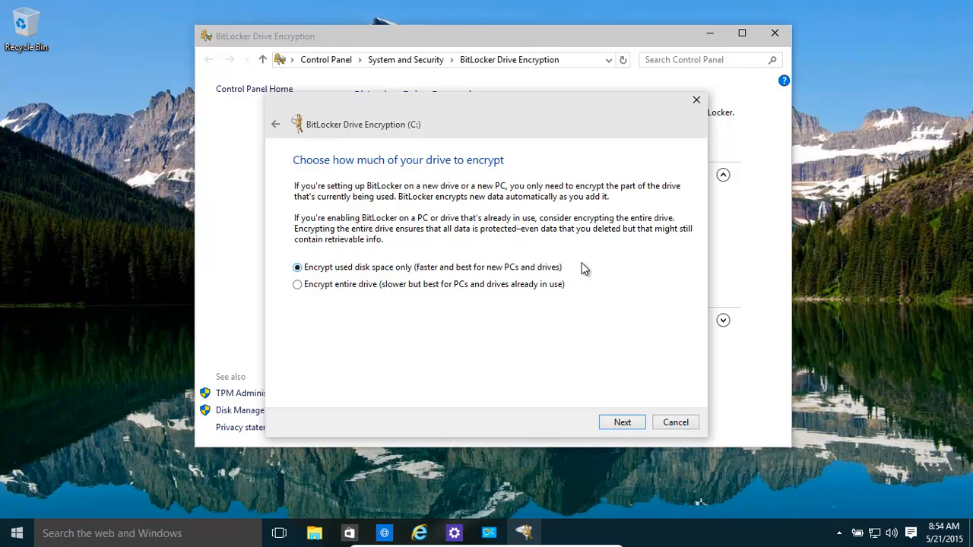
mouse_move(432, 275)
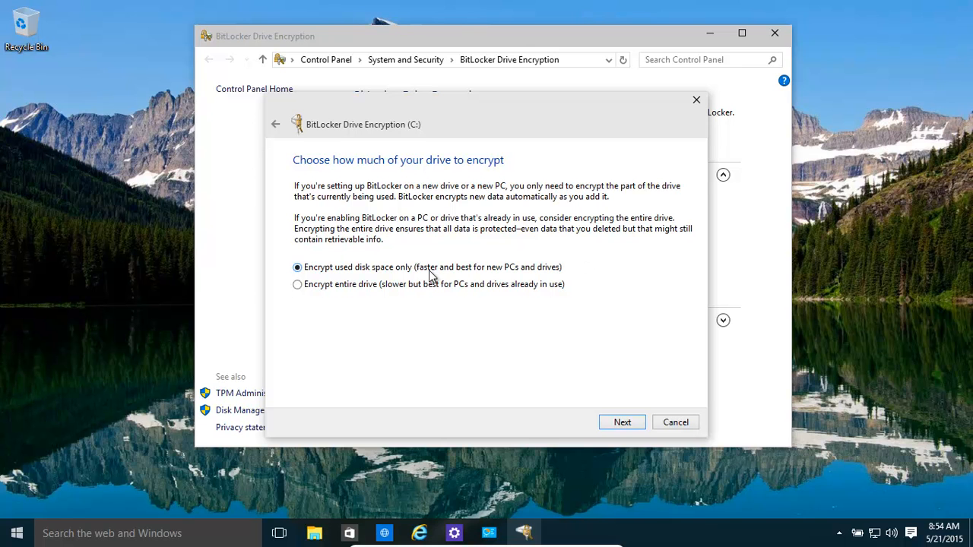
mouse_move(438, 373)
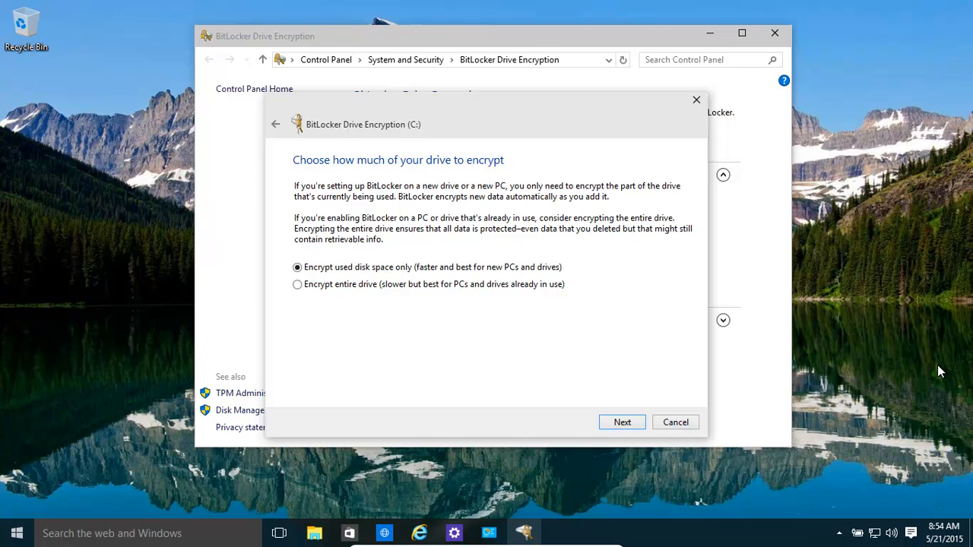
mouse_move(582, 406)
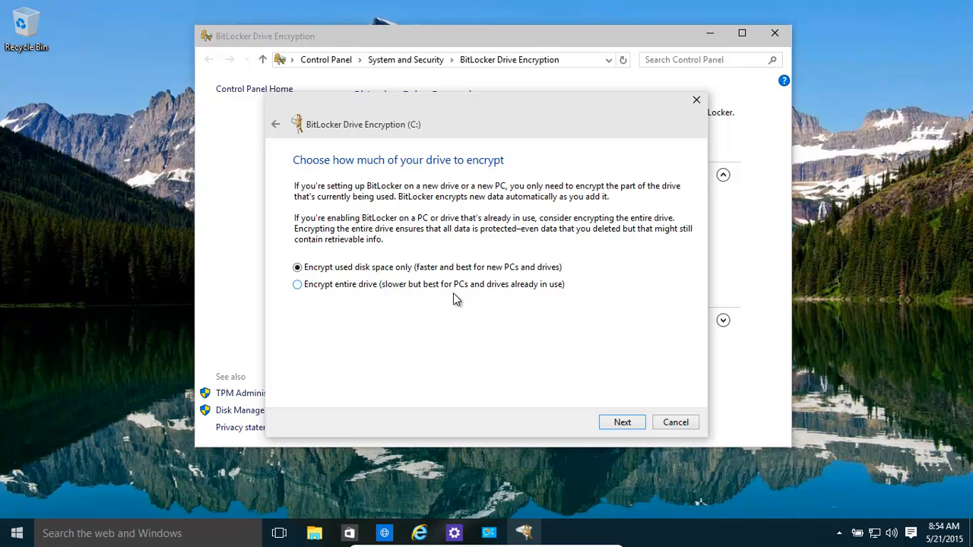
left_click(298, 284)
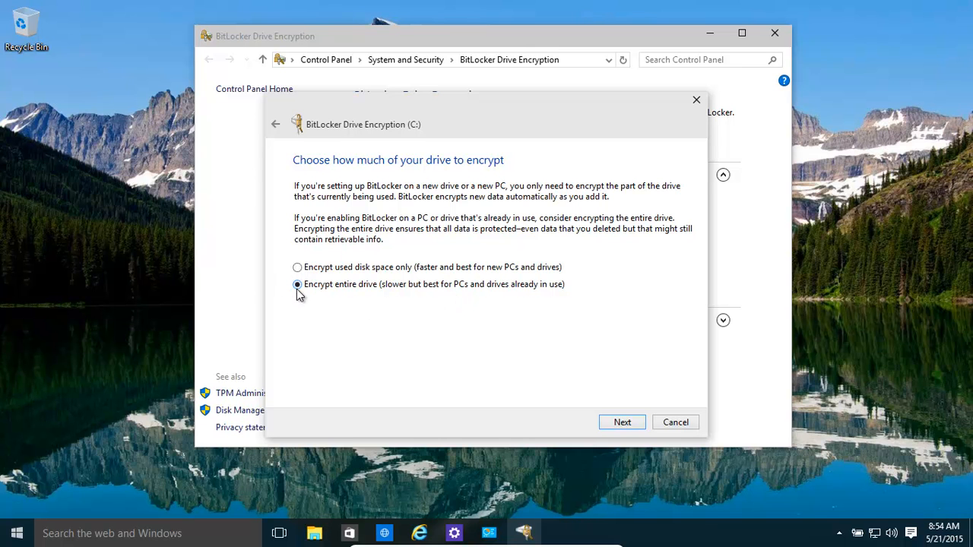
mouse_move(296, 299)
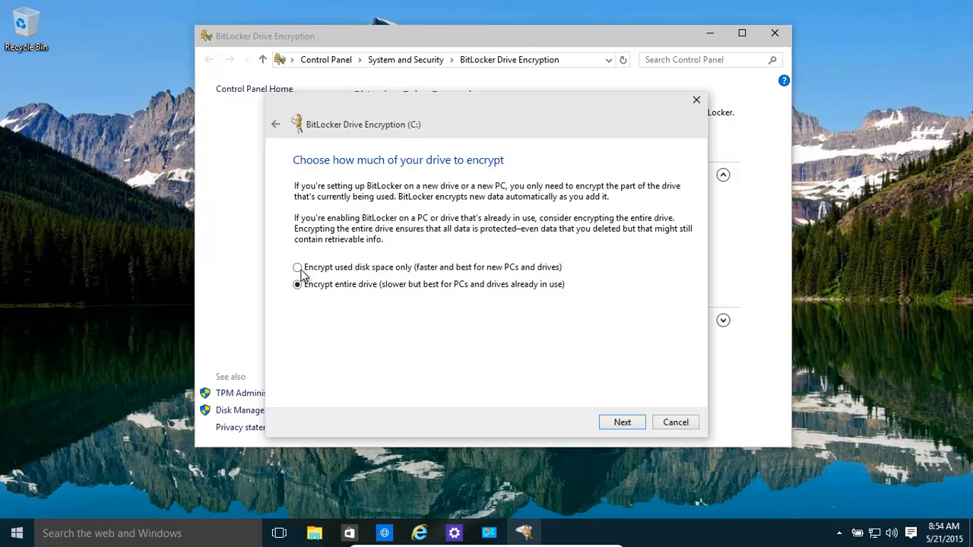
left_click(298, 268)
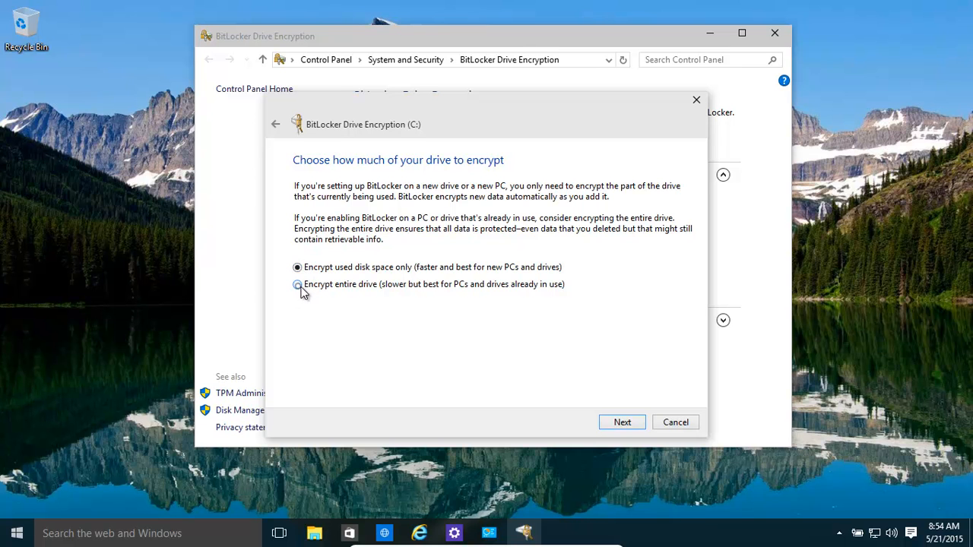
left_click(298, 284)
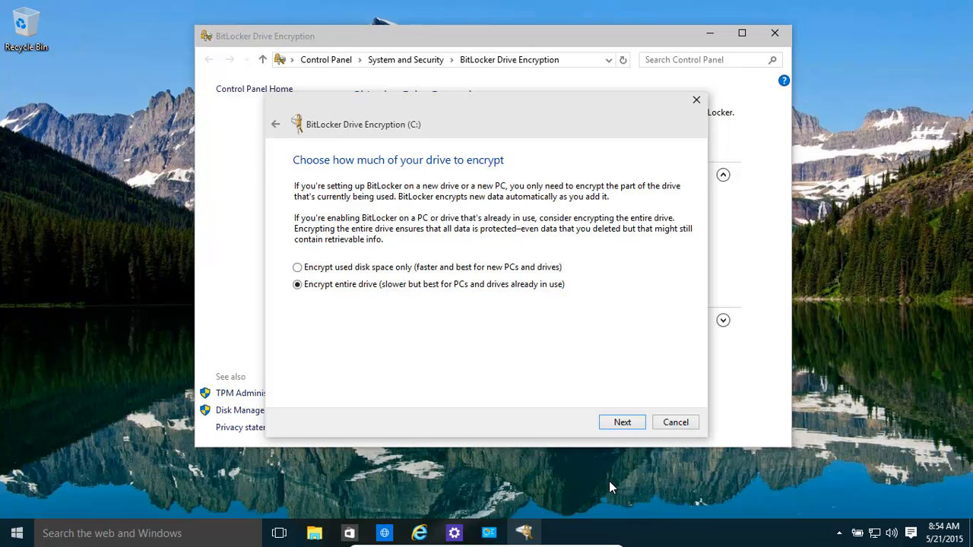
mouse_move(561, 479)
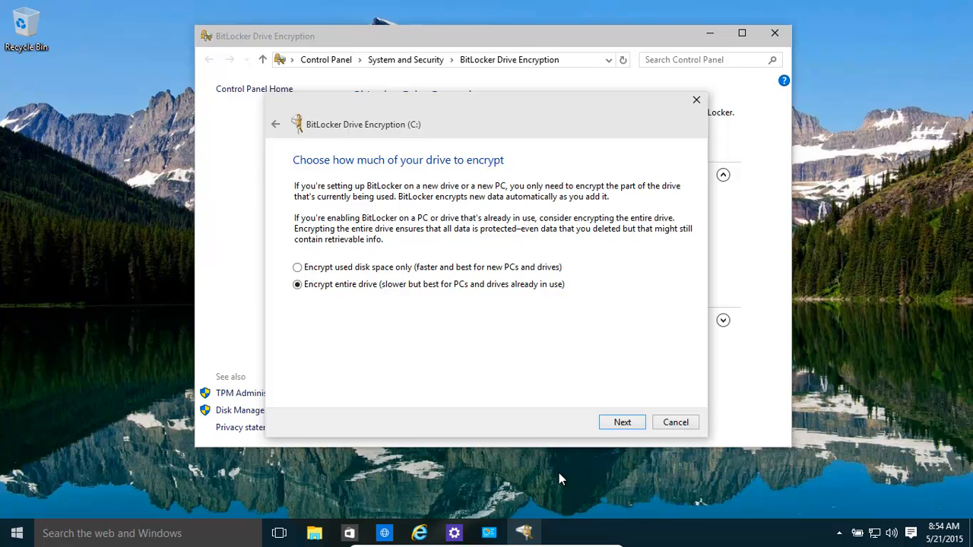
mouse_move(830, 277)
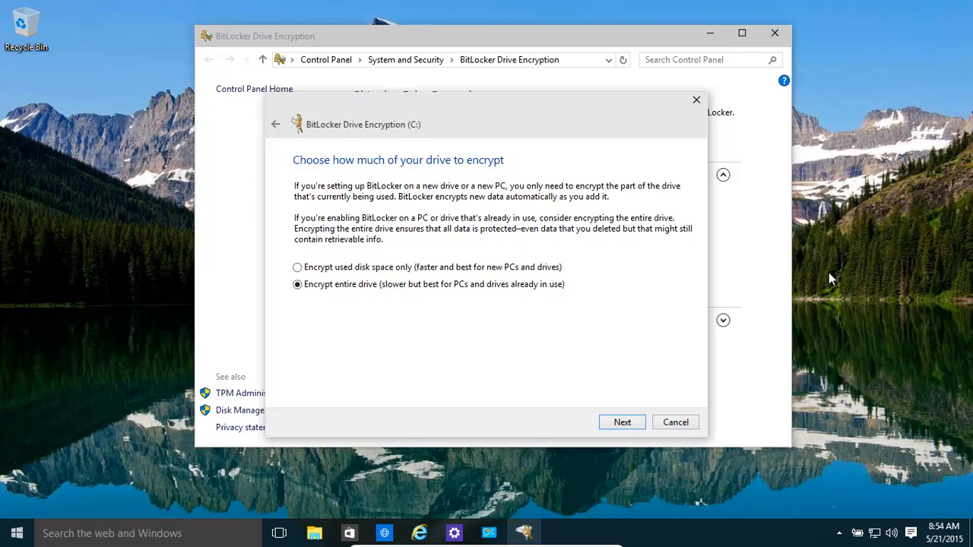
mouse_move(517, 292)
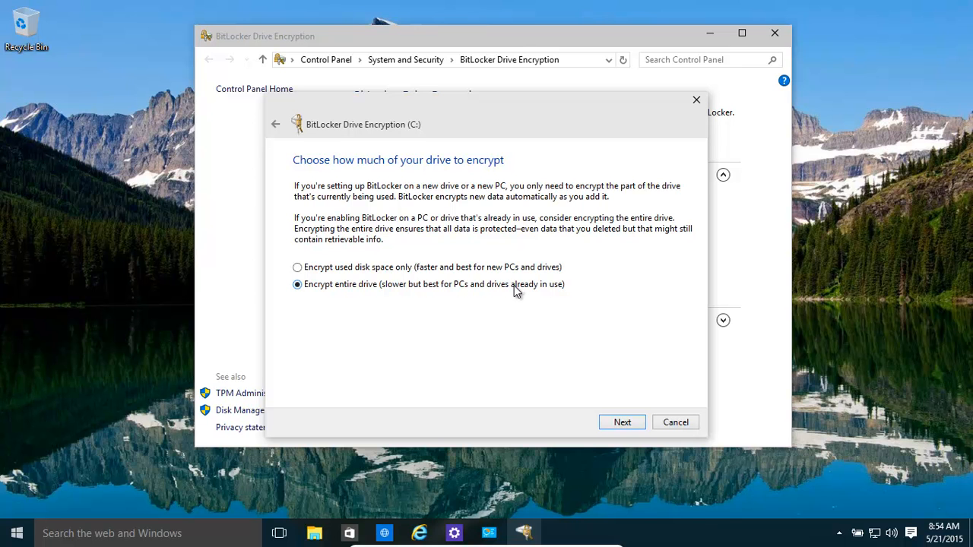
left_click(297, 267)
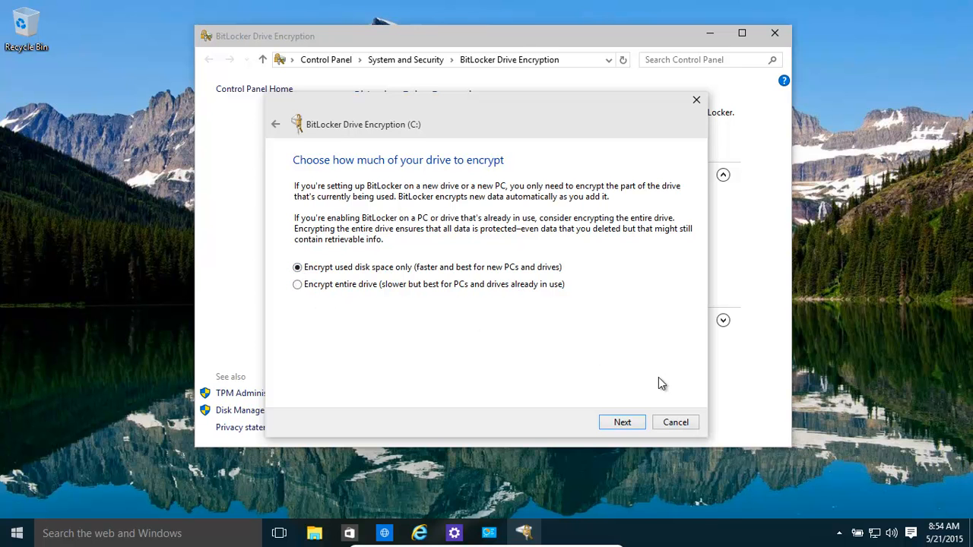
left_click(622, 423)
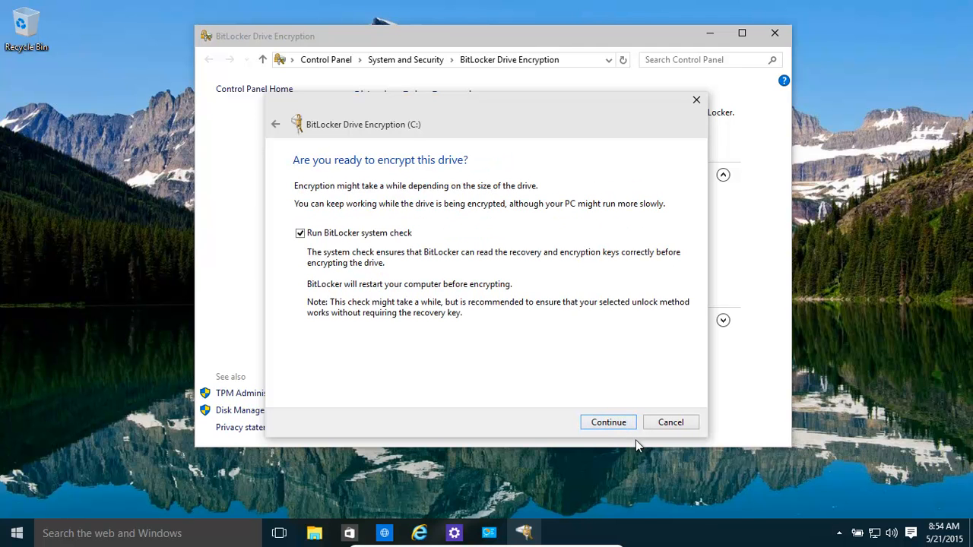
mouse_move(347, 251)
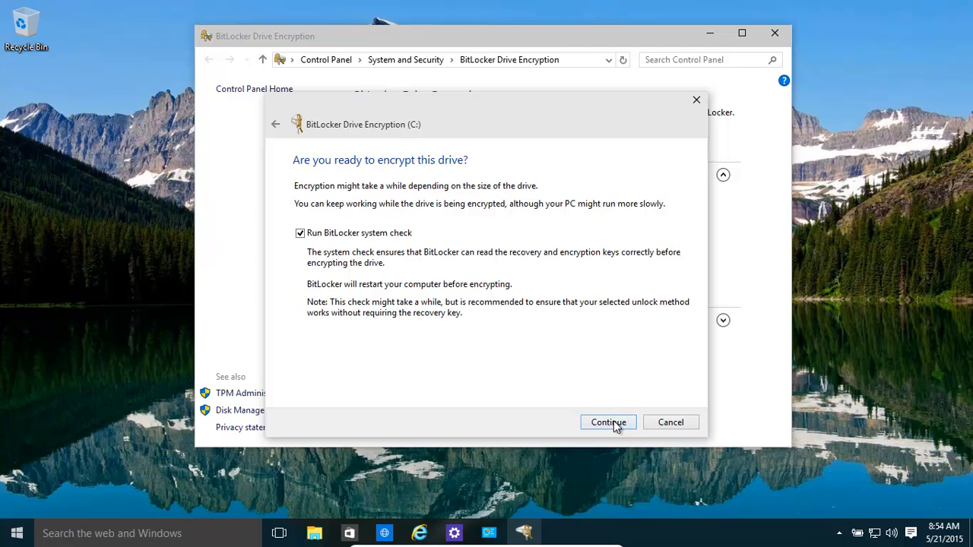
Confirm encrypting C: with the system check and restart the computer now.
left_click(608, 423)
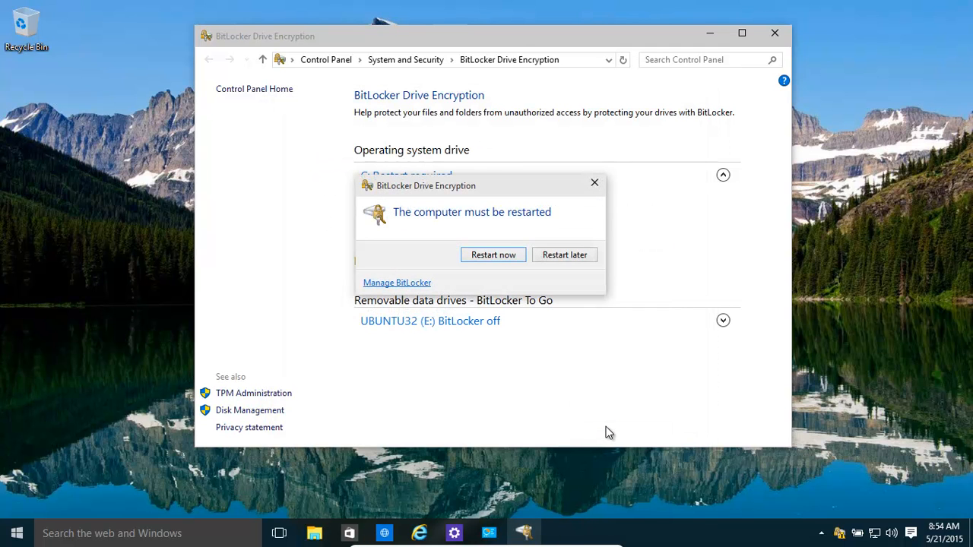
mouse_move(520, 255)
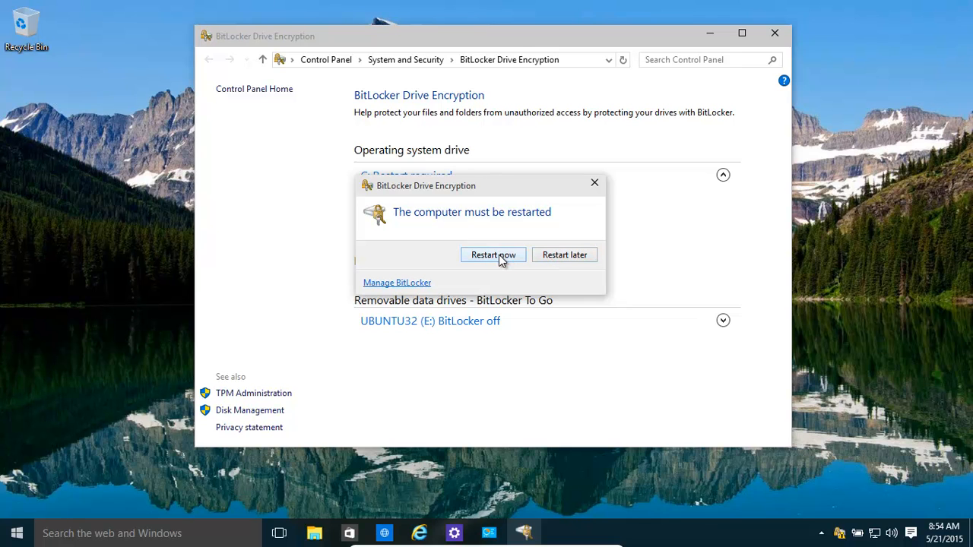
left_click(493, 255)
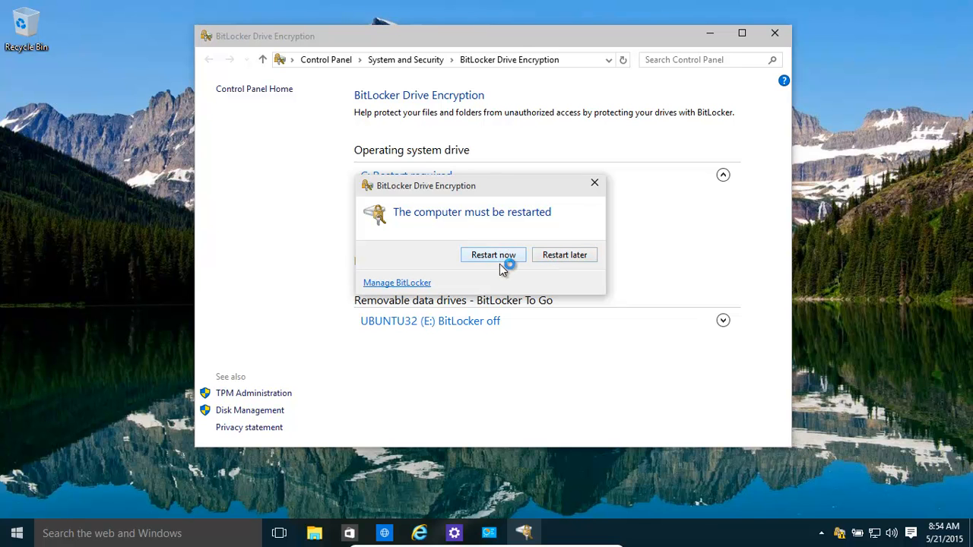
left_click(493, 255)
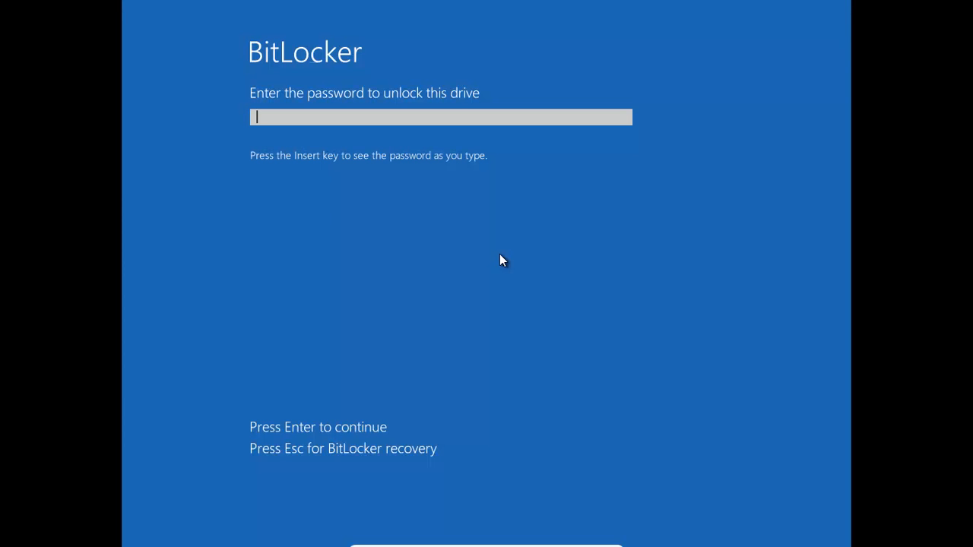
mouse_move(494, 161)
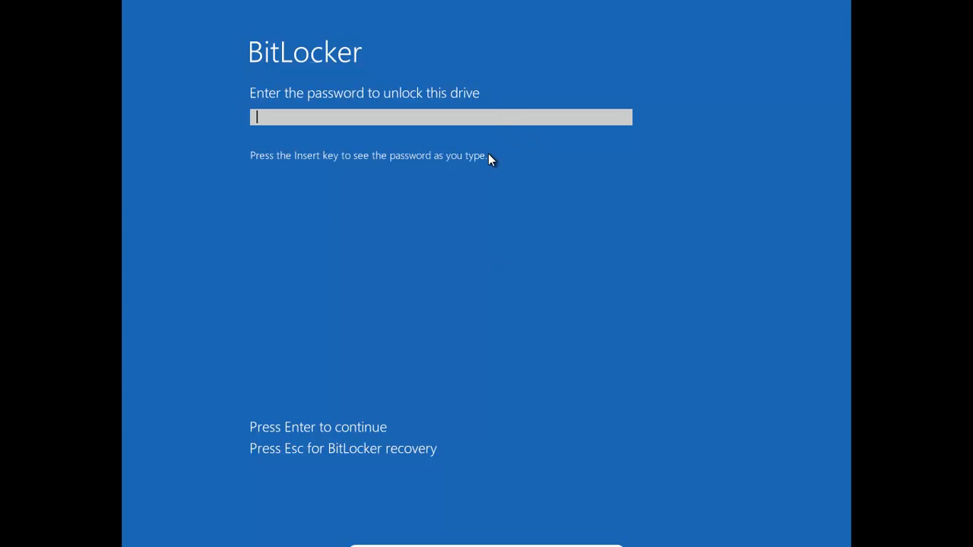
mouse_move(295, 121)
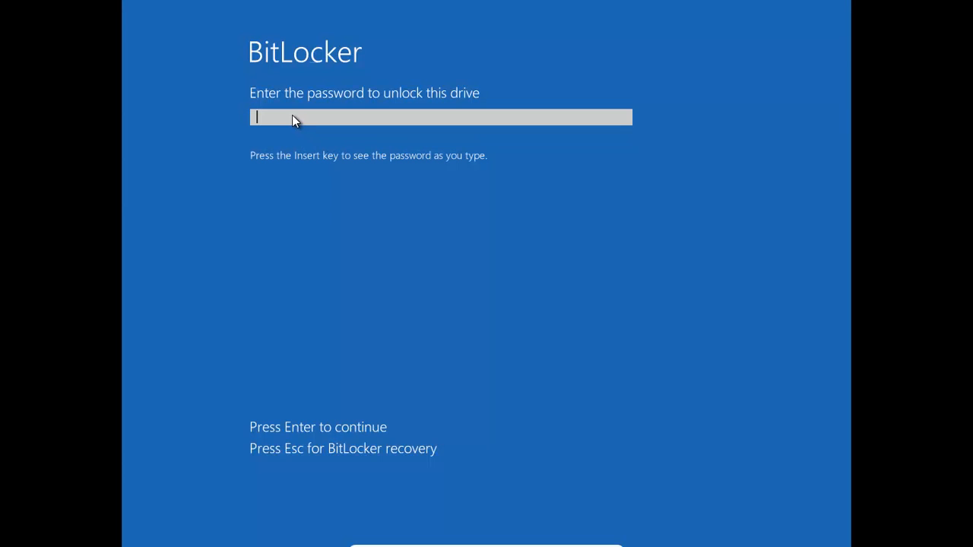
mouse_move(302, 120)
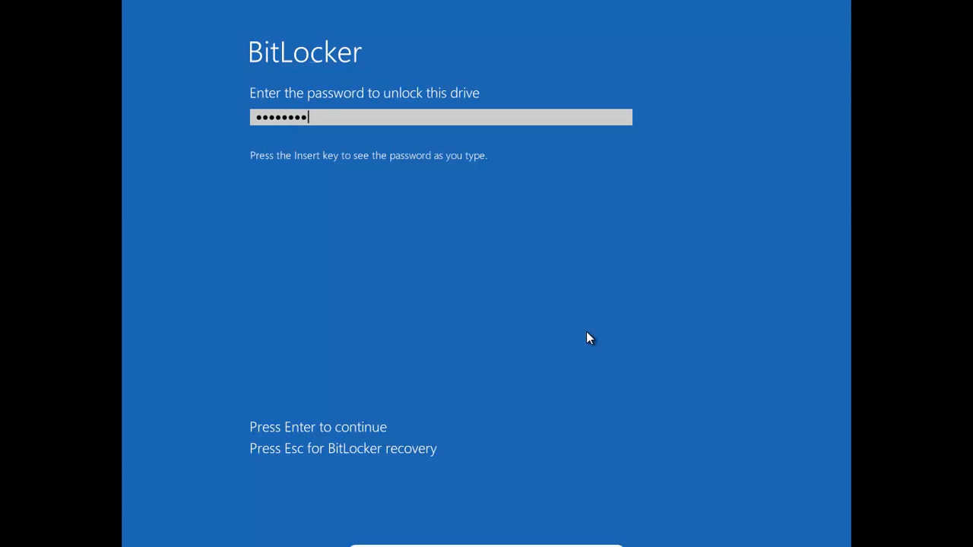
mouse_move(474, 296)
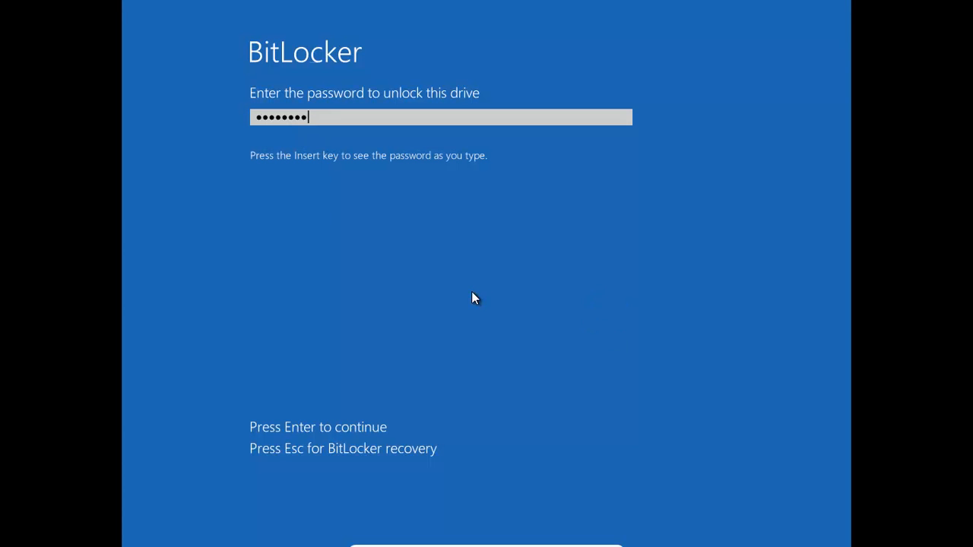
mouse_move(632, 329)
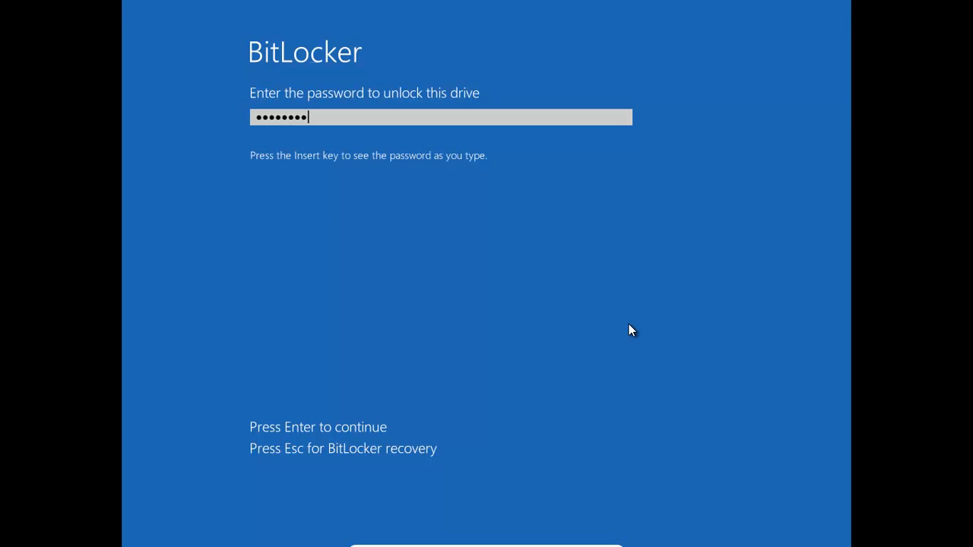
mouse_move(427, 301)
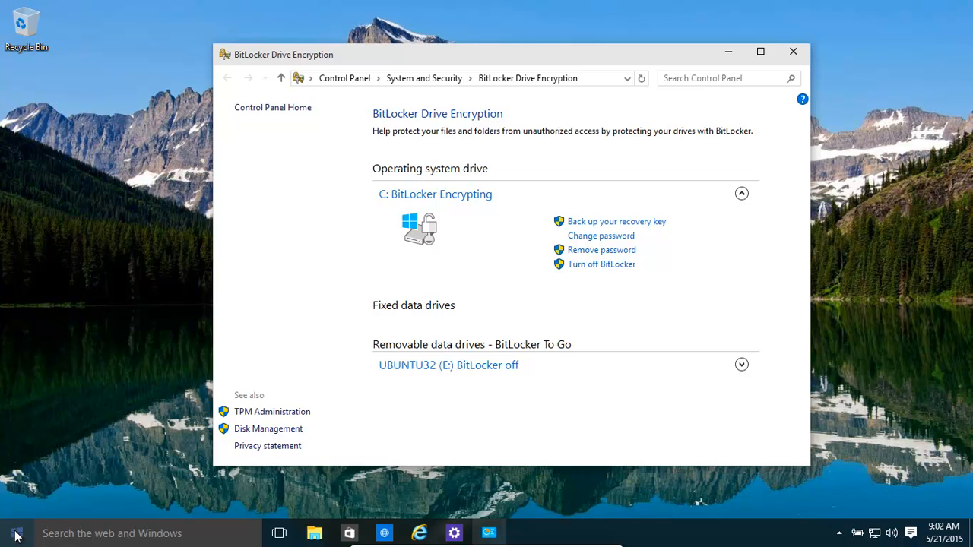
left_click(14, 532)
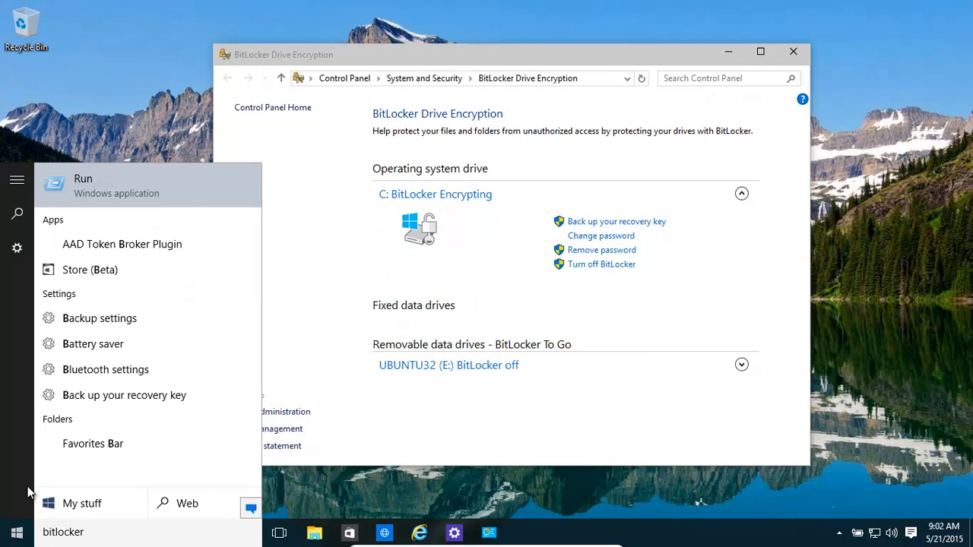
type("bitlocker")
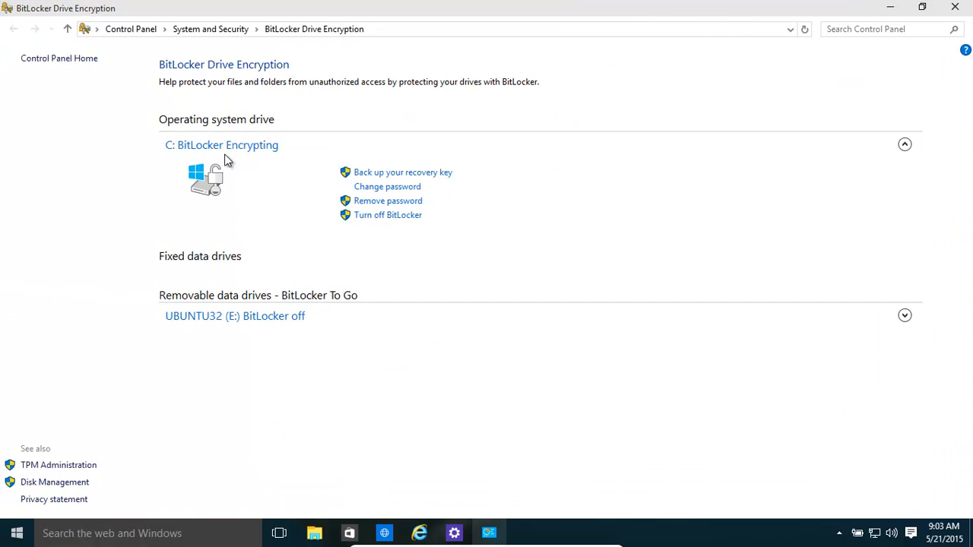
mouse_move(274, 158)
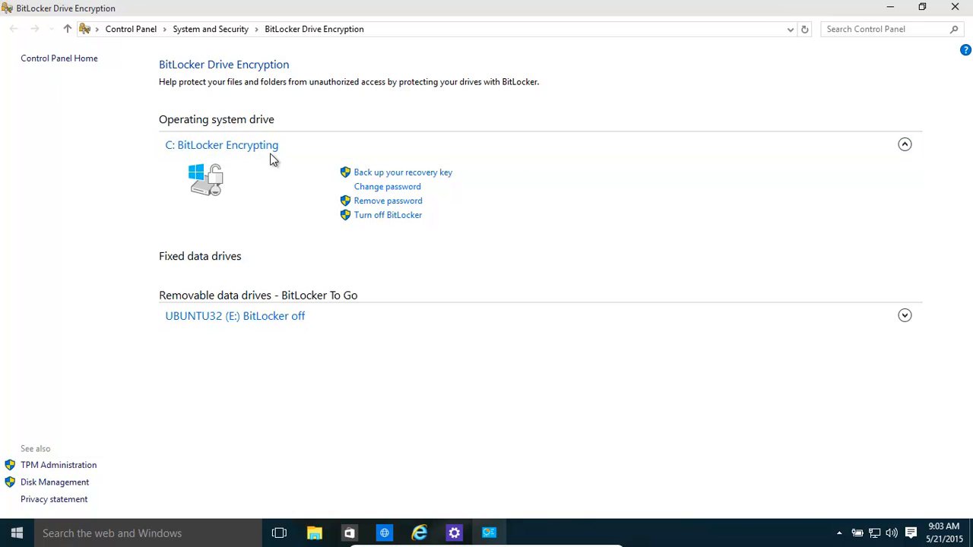
mouse_move(277, 164)
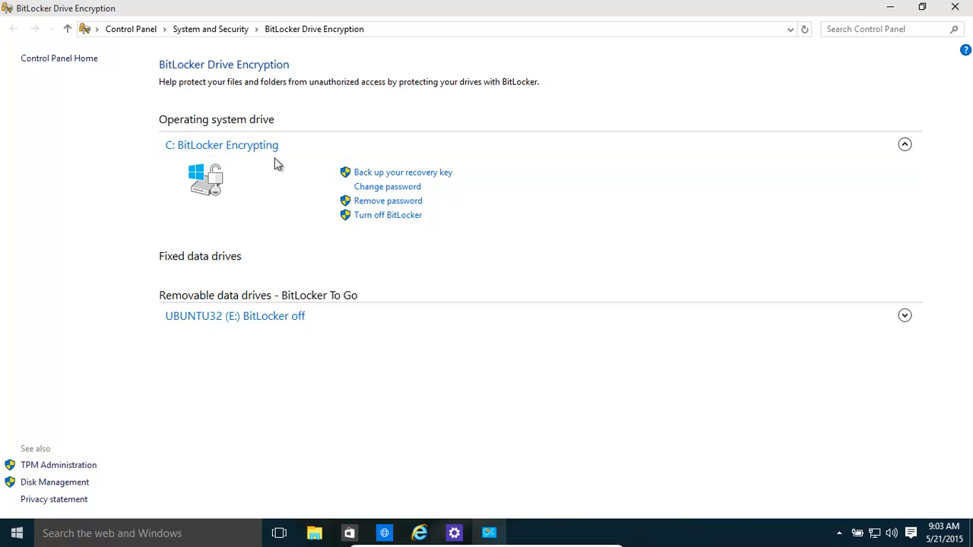
mouse_move(471, 222)
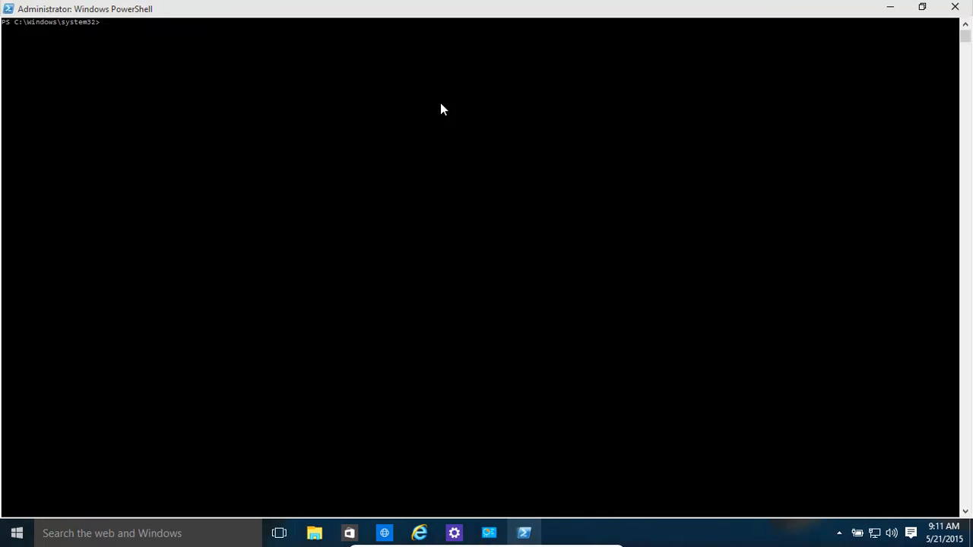
Clear the elevated PowerShell and enter the manage-bde -status command.
type("clear")
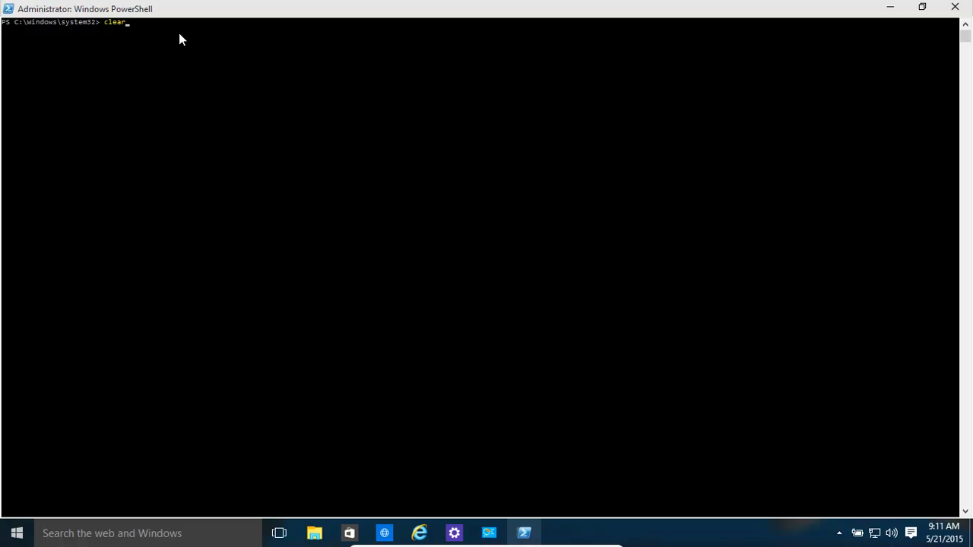
type("manage-bde -status")
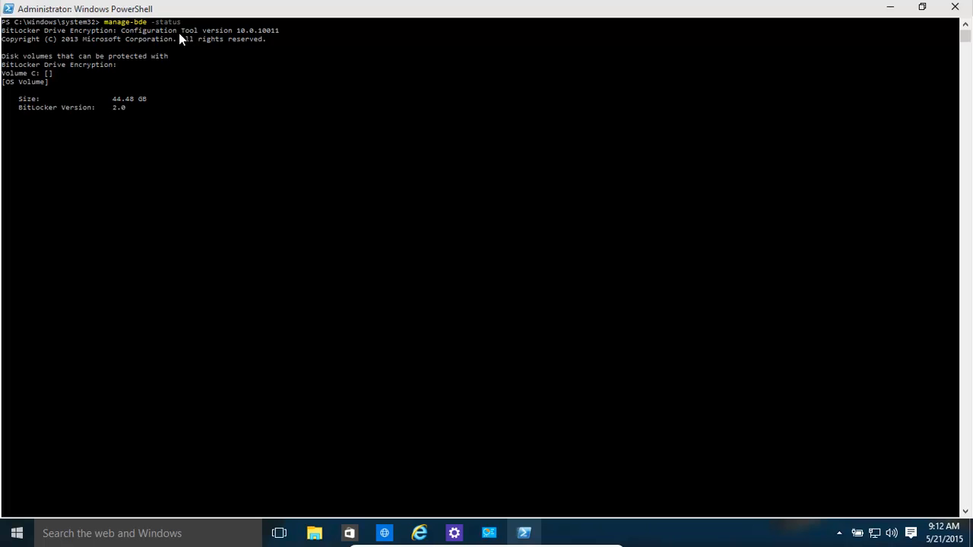
Run manage-bde -status, showing C: 89.7% encrypted and E: fully decrypted.
key("Enter")
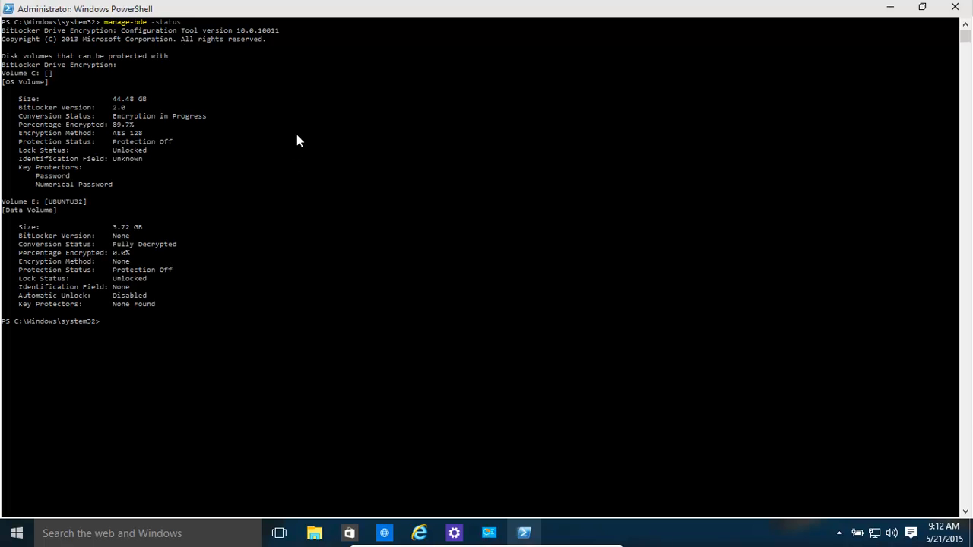
mouse_move(142, 137)
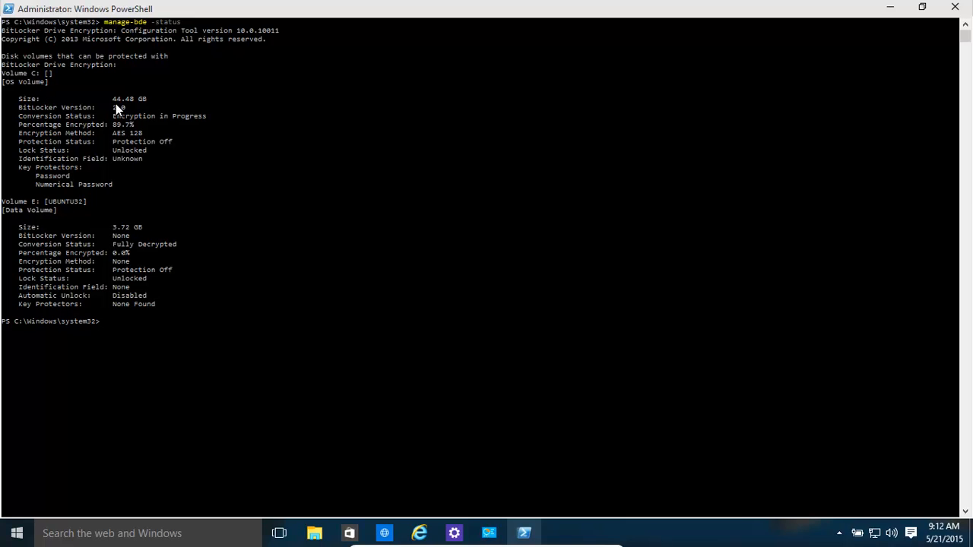
mouse_move(182, 121)
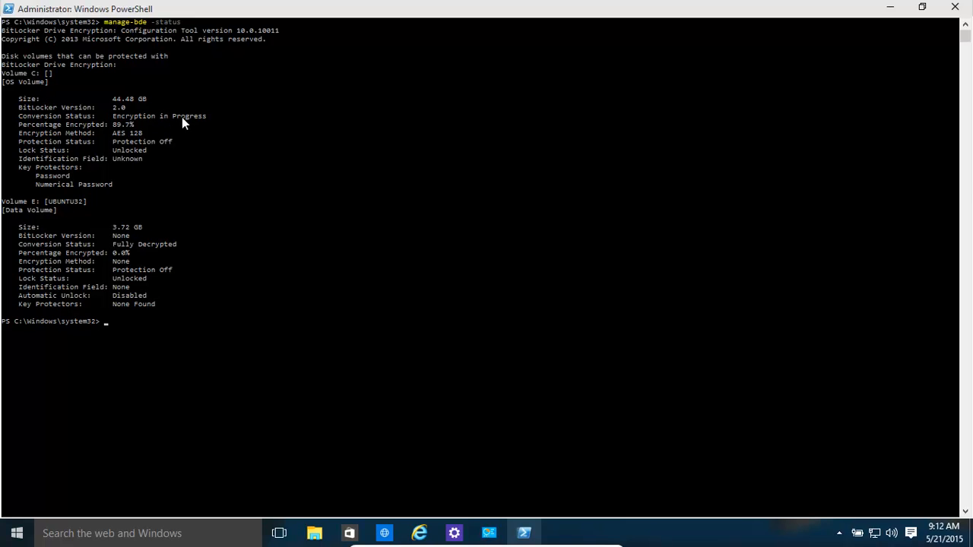
mouse_move(137, 126)
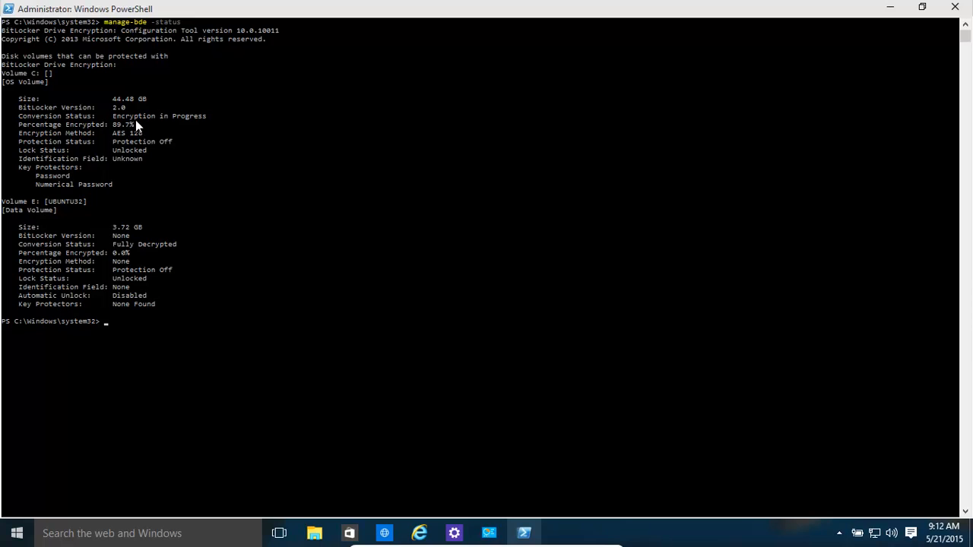
mouse_move(114, 142)
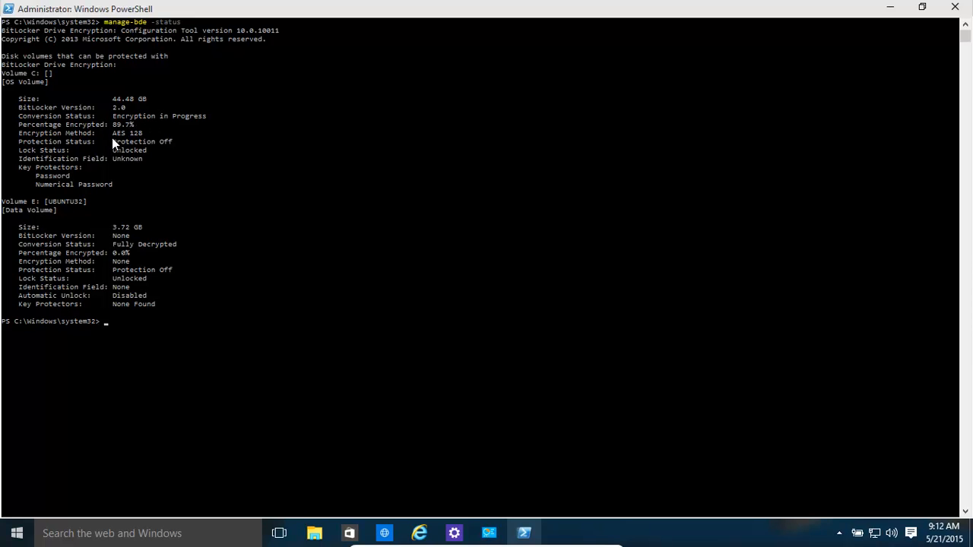
mouse_move(149, 142)
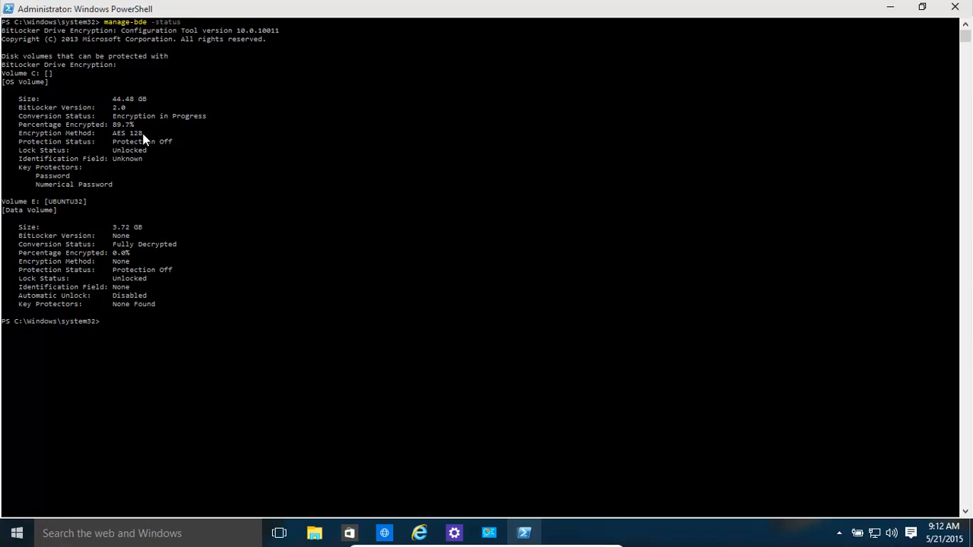
mouse_move(146, 129)
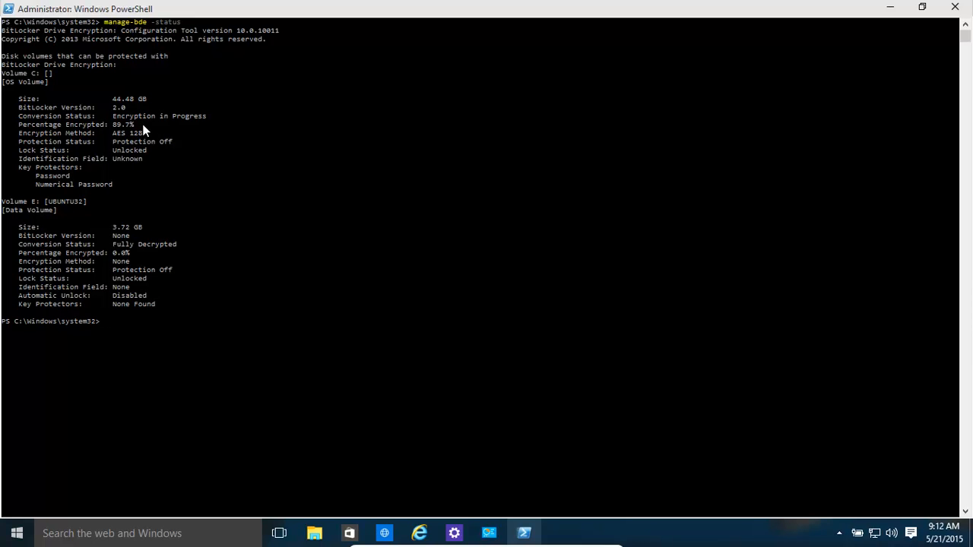
mouse_move(135, 141)
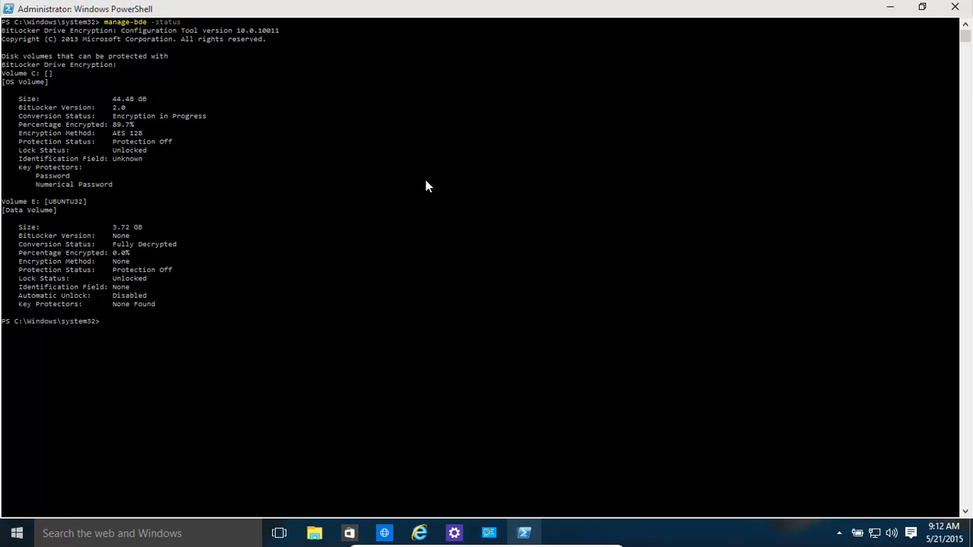
mouse_move(435, 134)
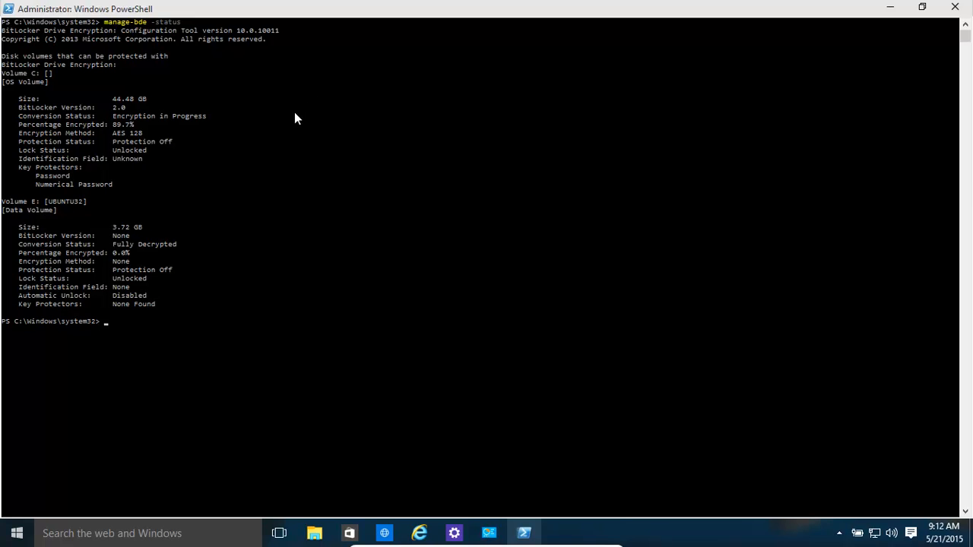
mouse_move(30, 219)
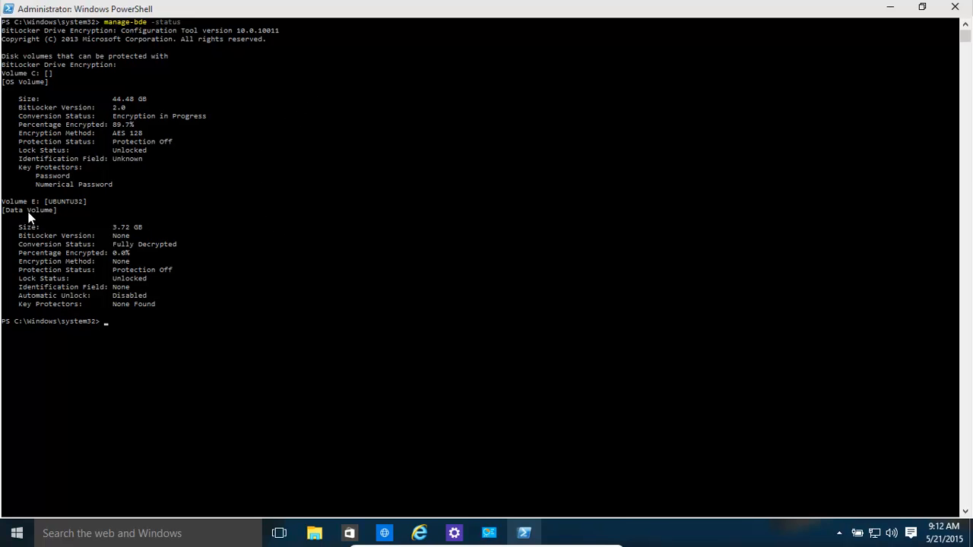
mouse_move(140, 245)
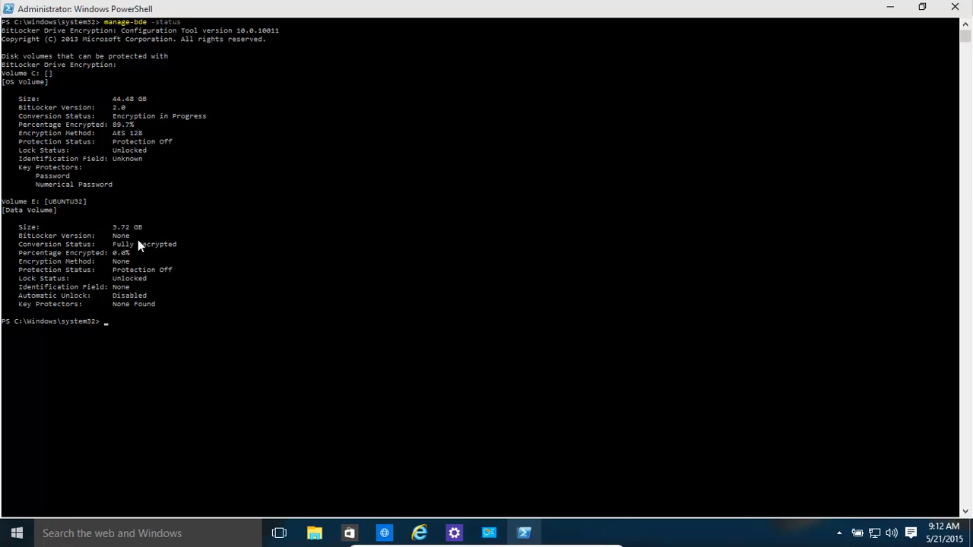
mouse_move(292, 240)
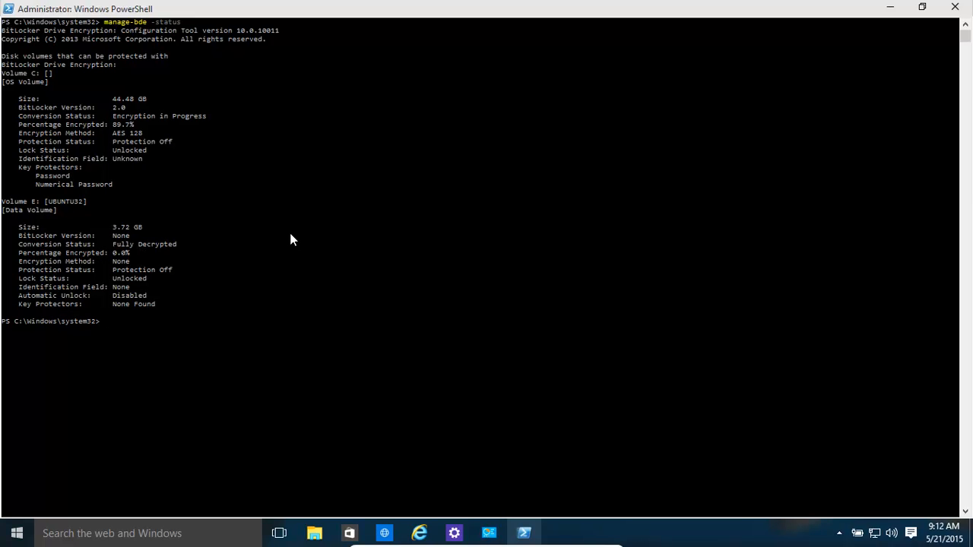
mouse_move(219, 292)
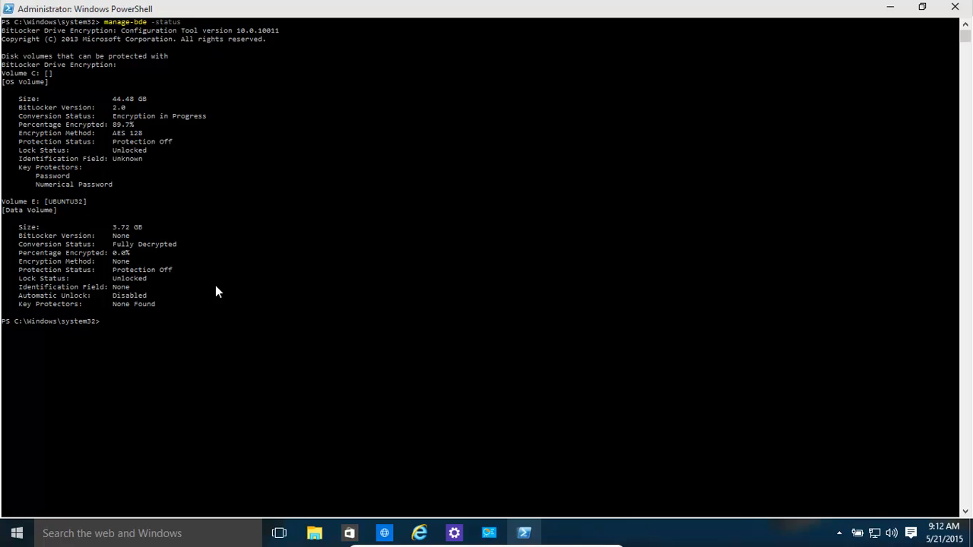
mouse_move(794, 67)
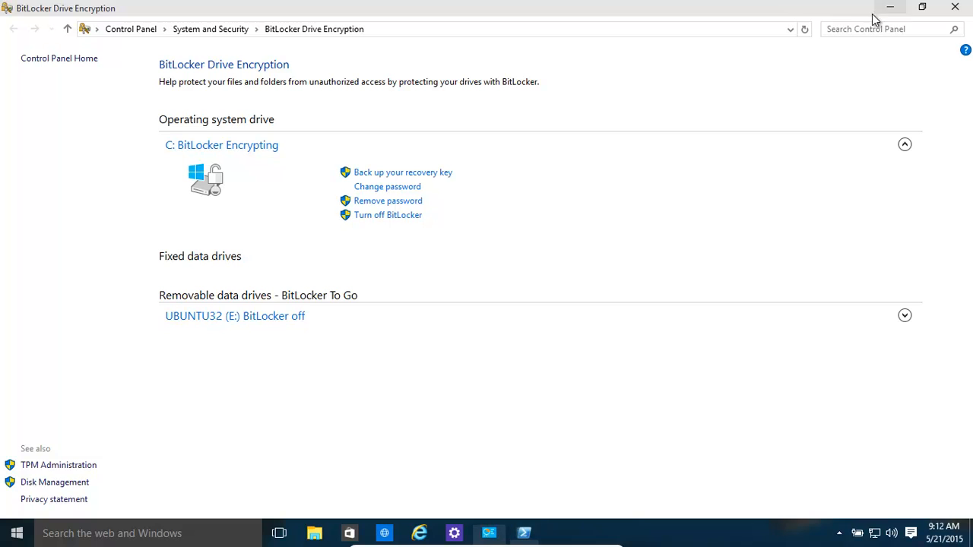
mouse_move(842, 13)
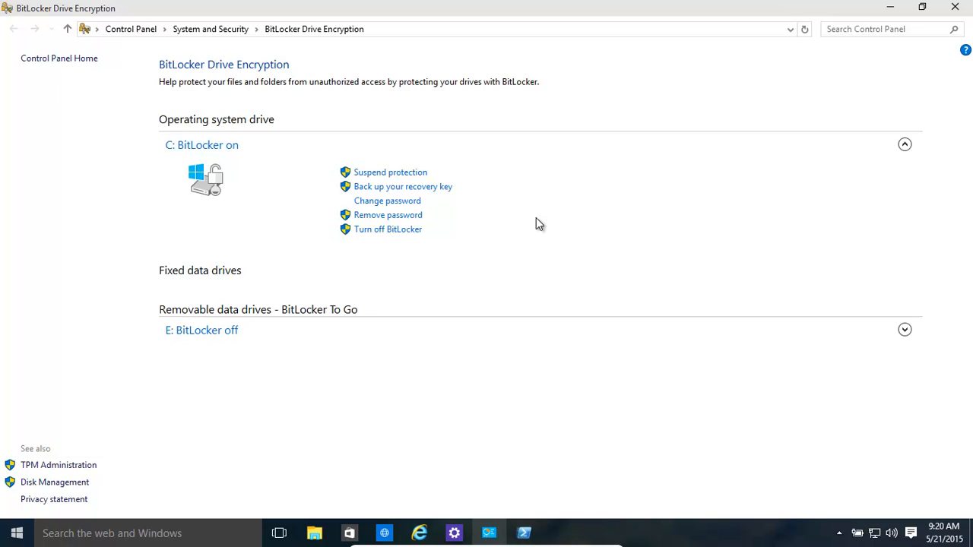
mouse_move(392, 196)
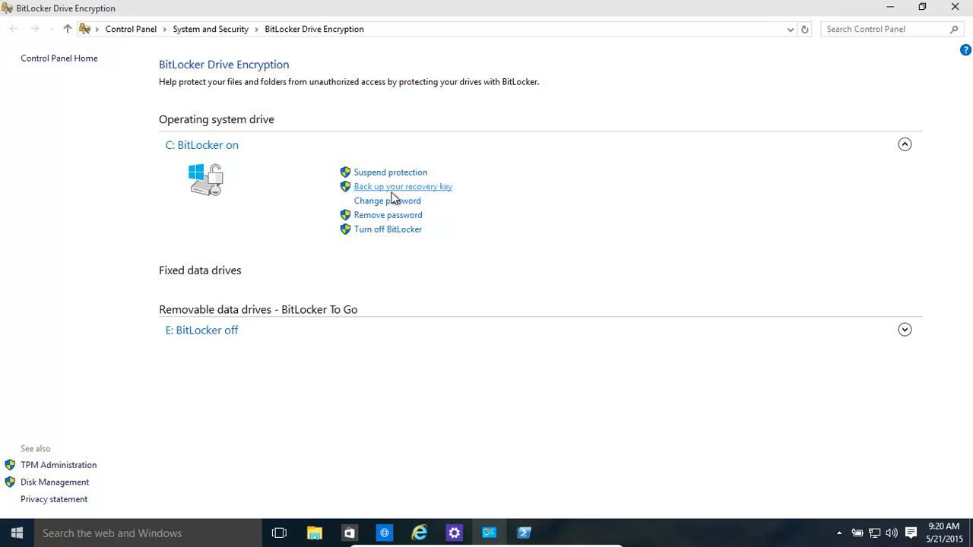
mouse_move(246, 223)
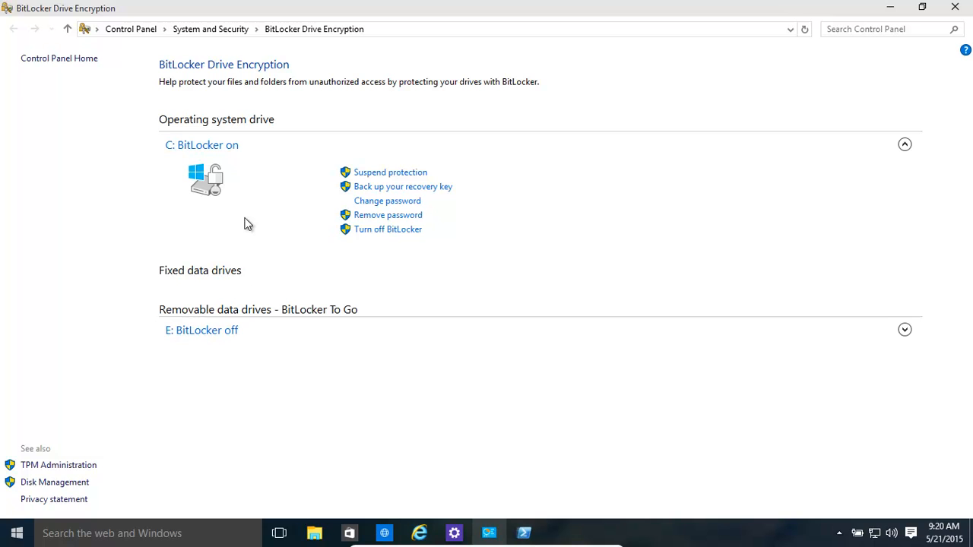
mouse_move(202, 153)
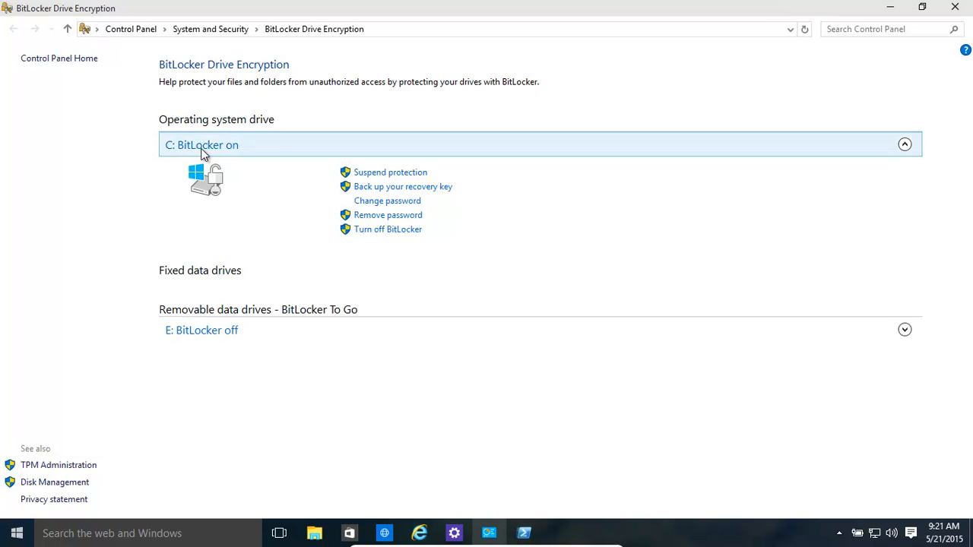
mouse_move(340, 284)
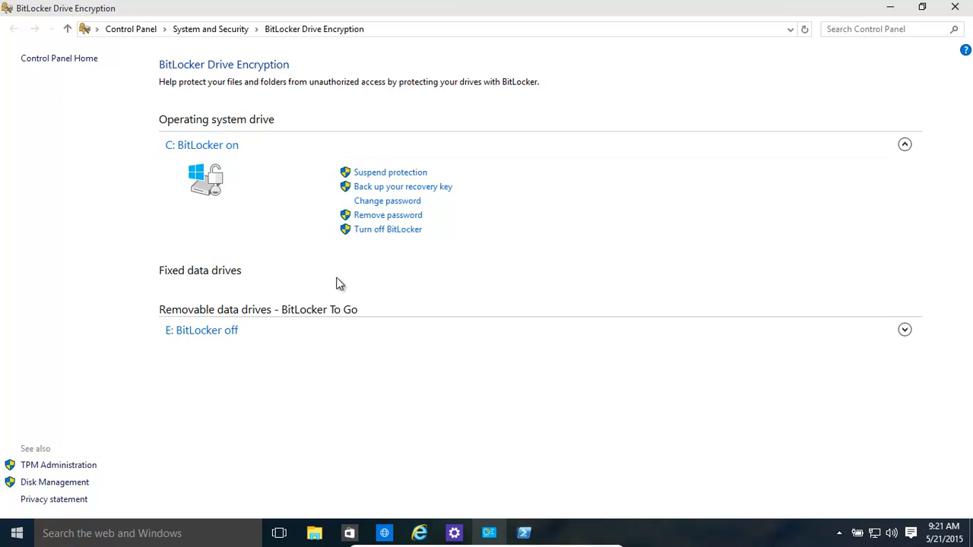
mouse_move(402, 285)
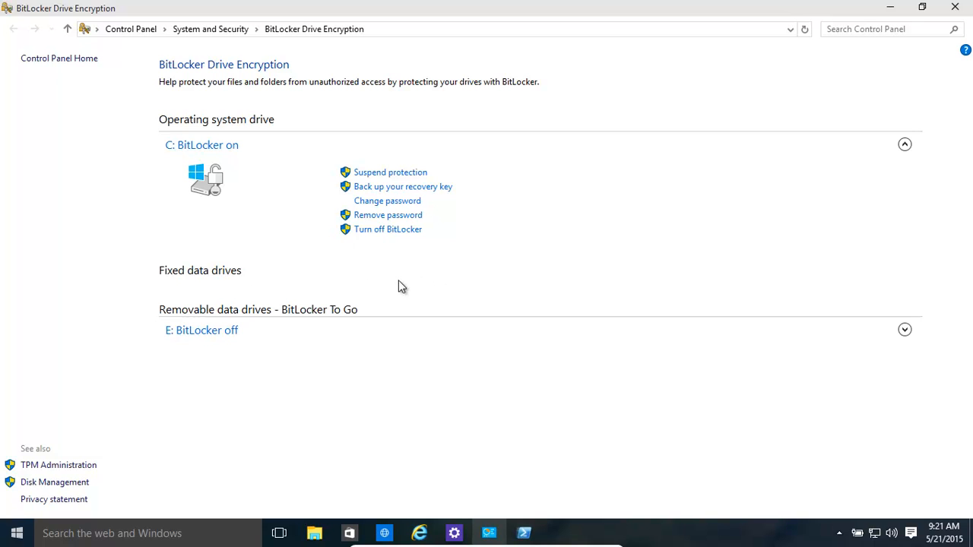
mouse_move(443, 310)
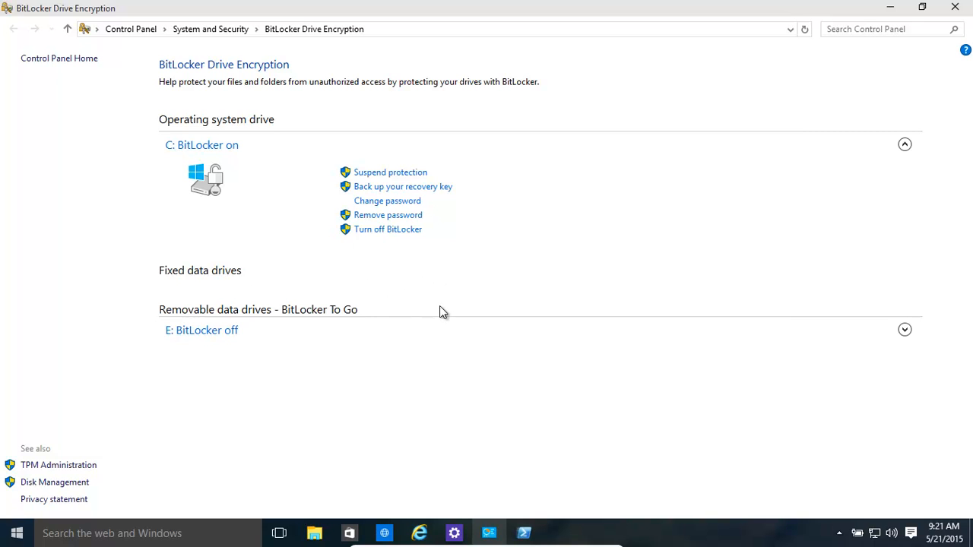
mouse_move(391, 319)
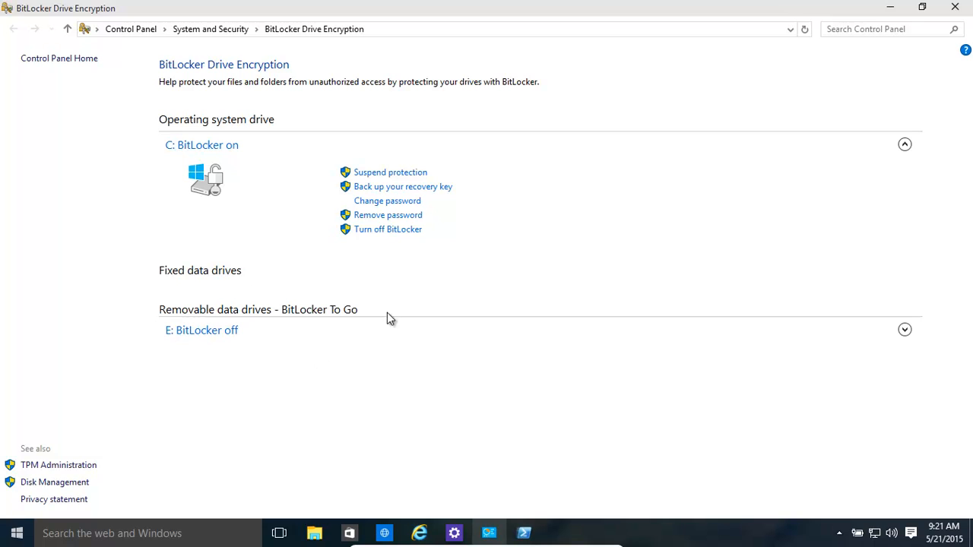
mouse_move(341, 299)
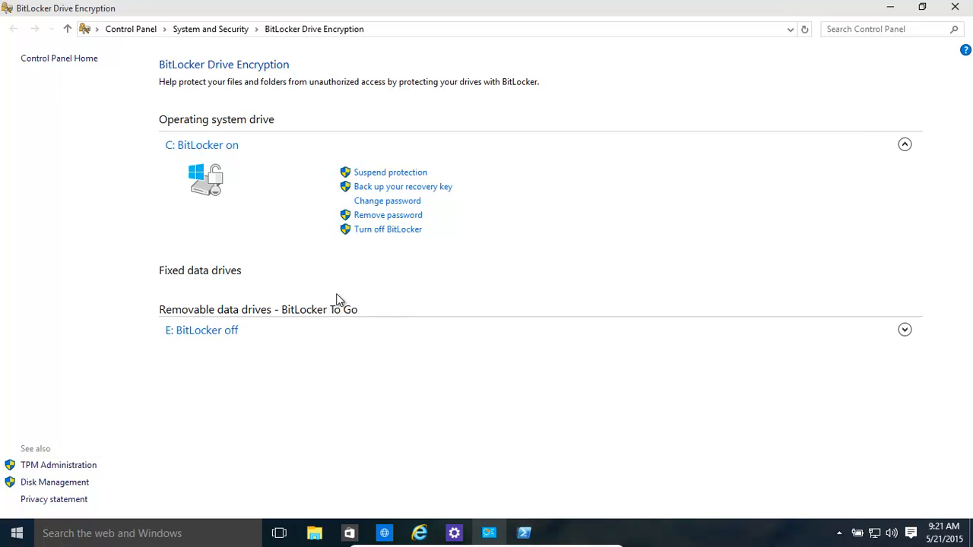
mouse_move(225, 330)
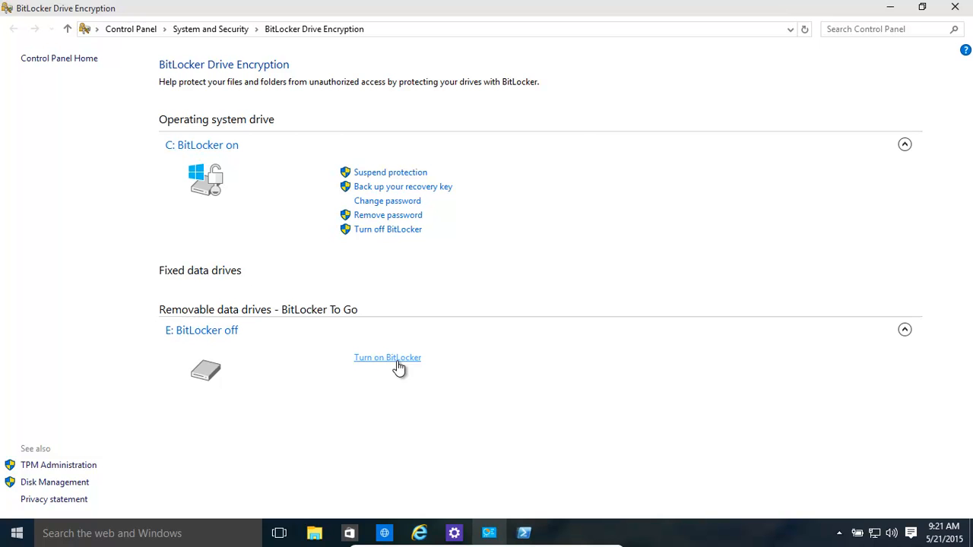
Turn on BitLocker for E: with password unlock, entering and confirming the password.
left_click(386, 357)
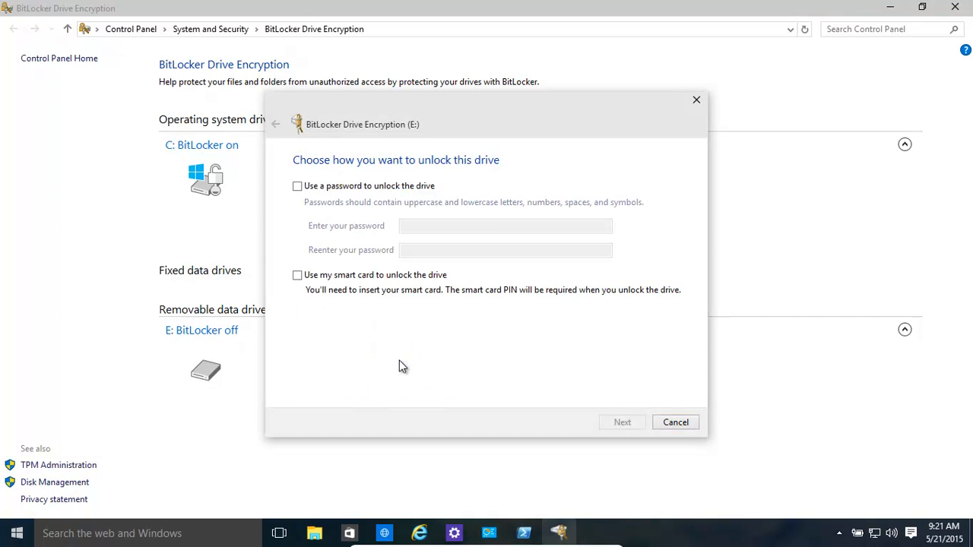
mouse_move(666, 371)
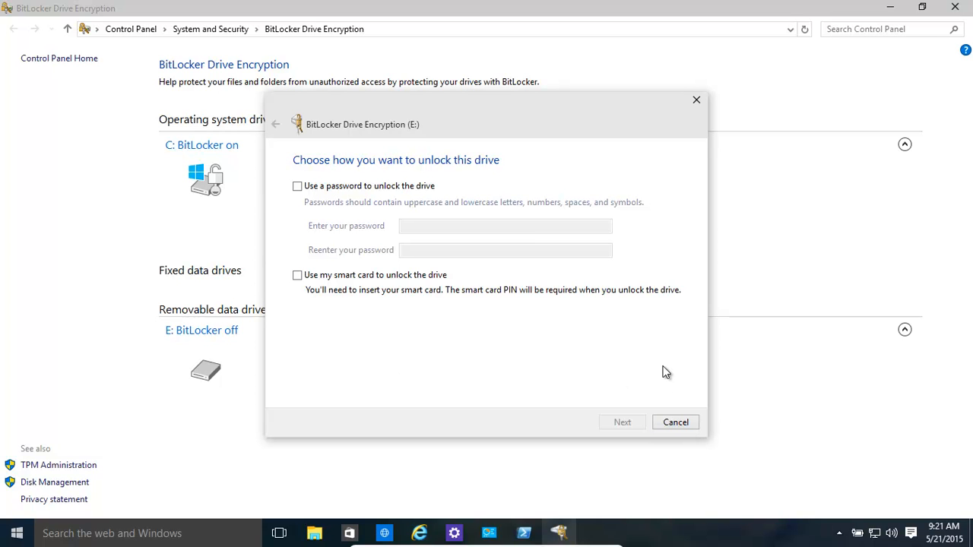
mouse_move(328, 196)
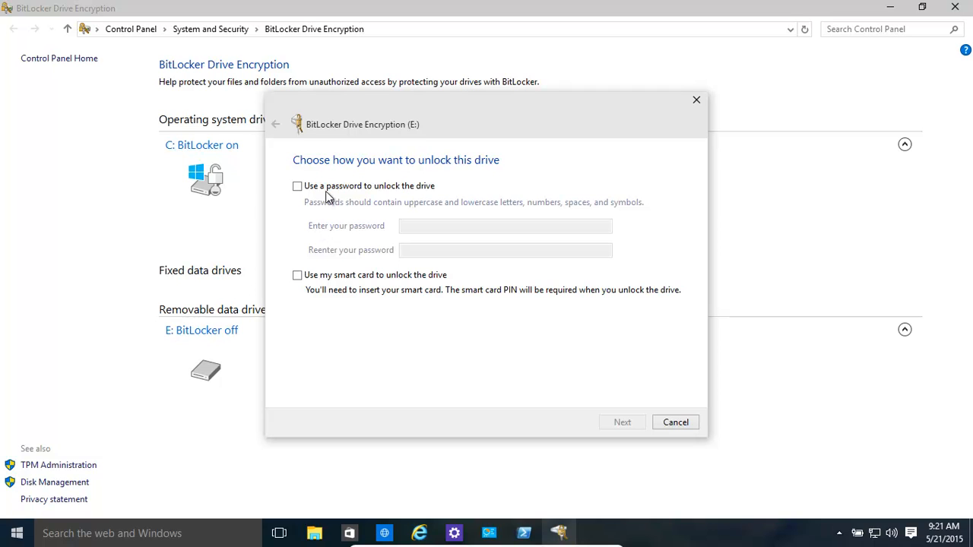
mouse_move(338, 286)
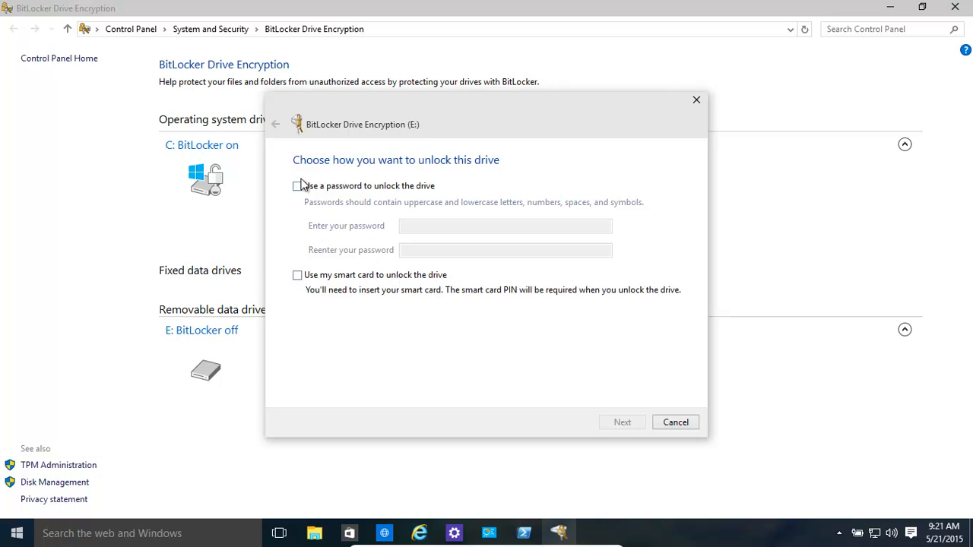
left_click(298, 185)
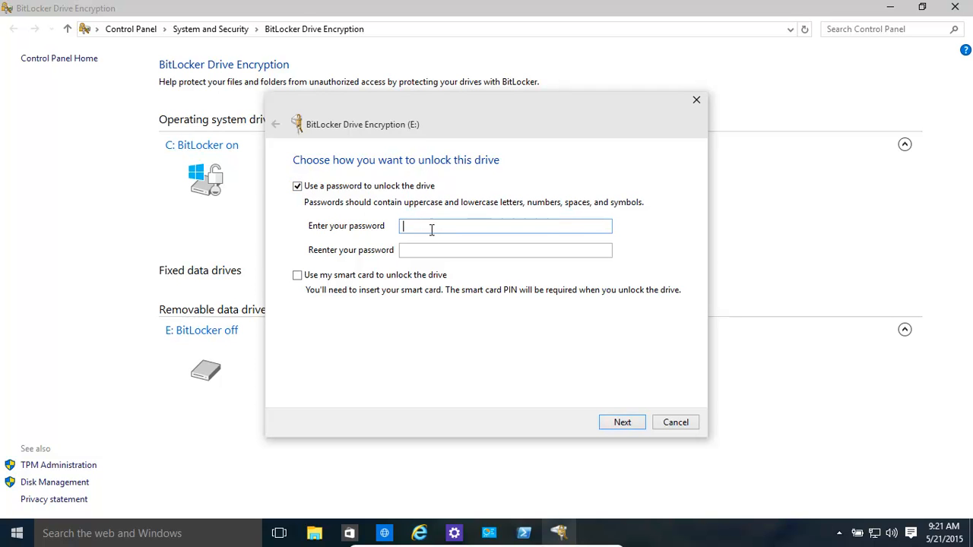
type("•")
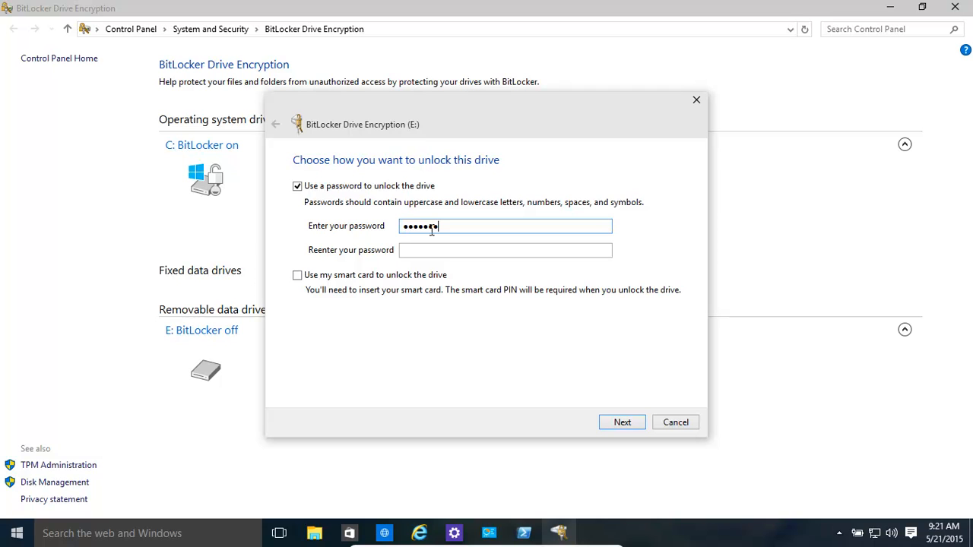
left_click(505, 249)
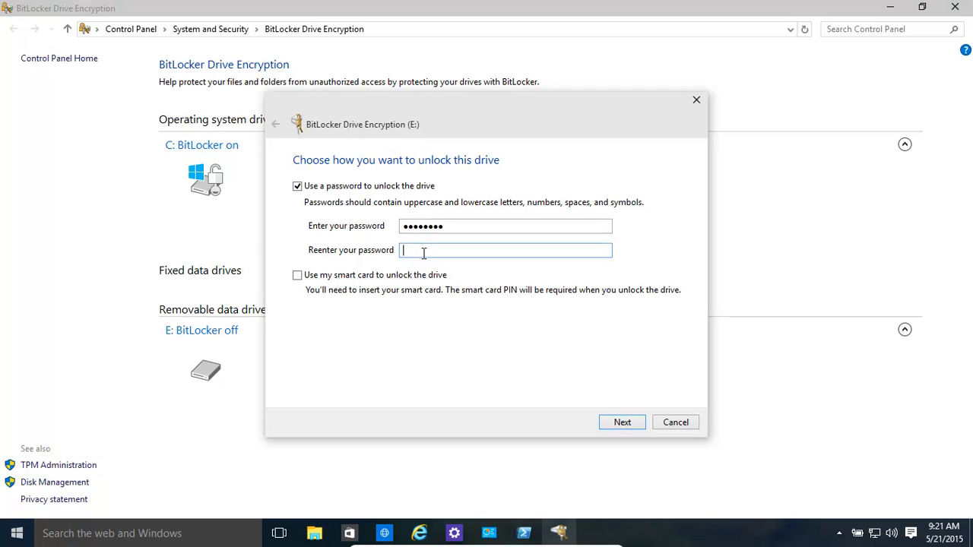
type("••••")
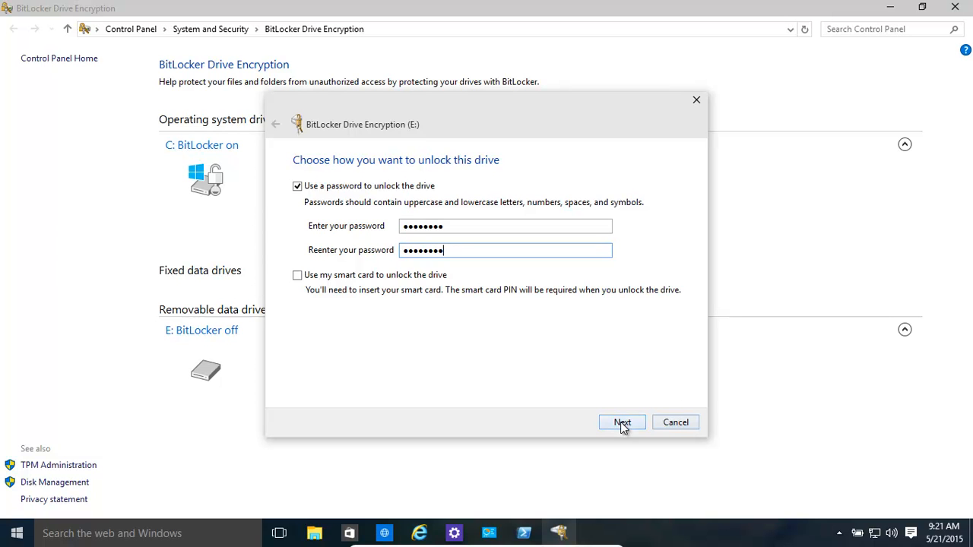
left_click(622, 423)
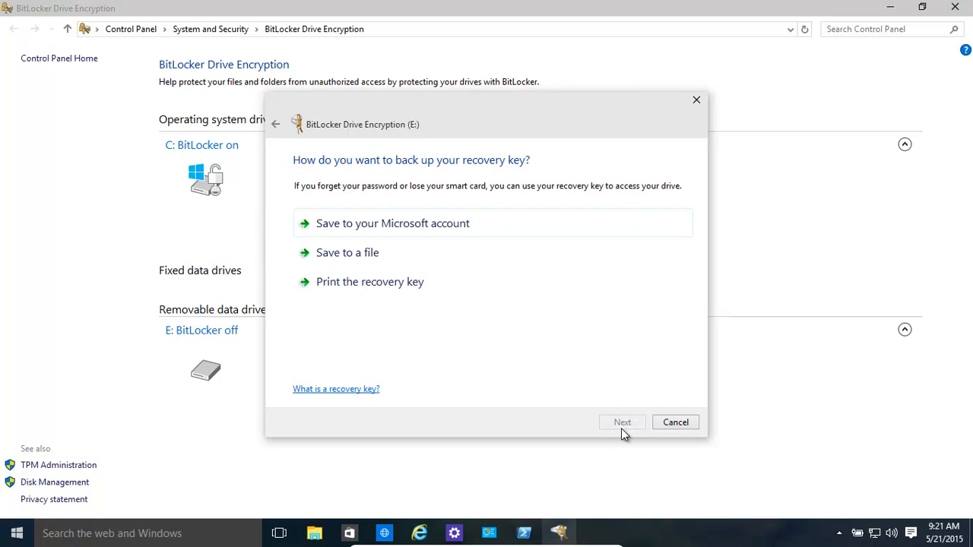
mouse_move(584, 371)
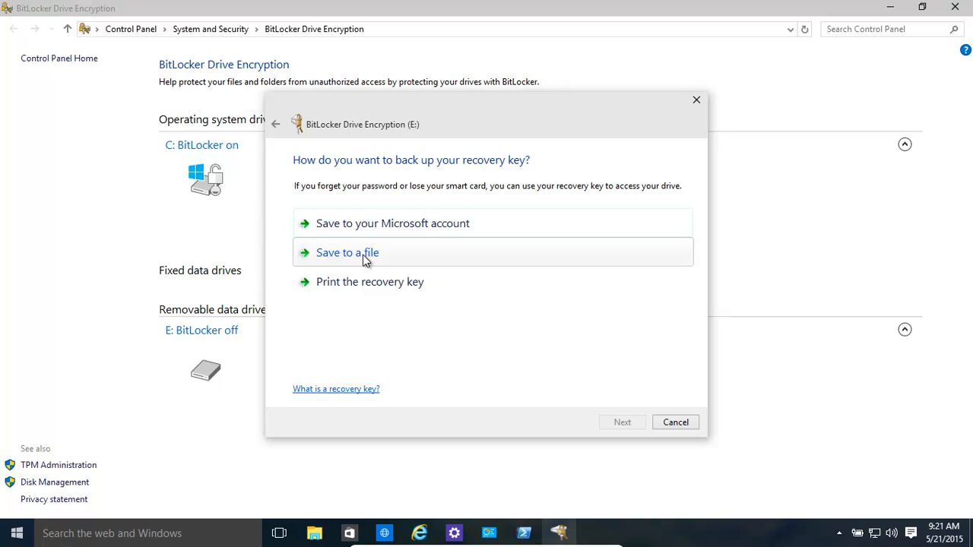
Save the E: recovery key as a text file on the Desktop.
left_click(347, 252)
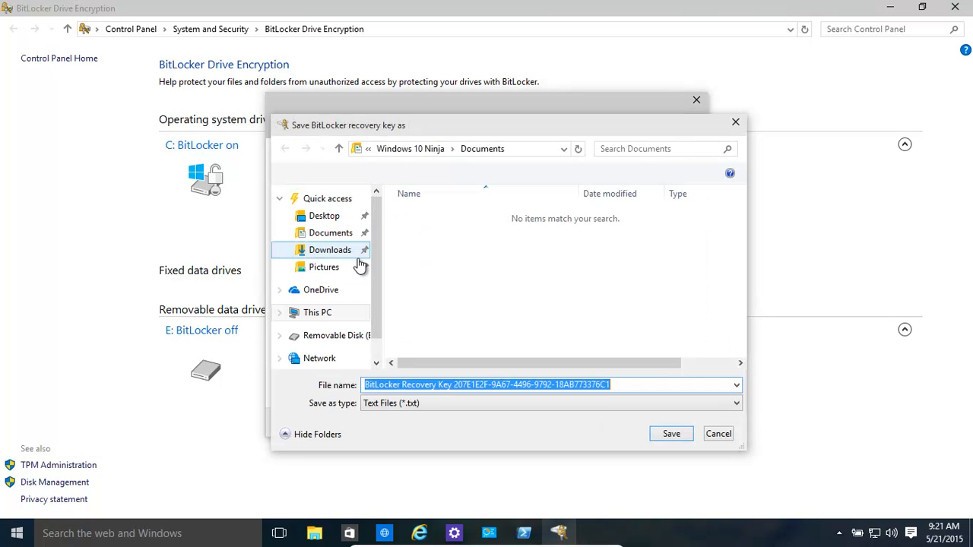
left_click(323, 215)
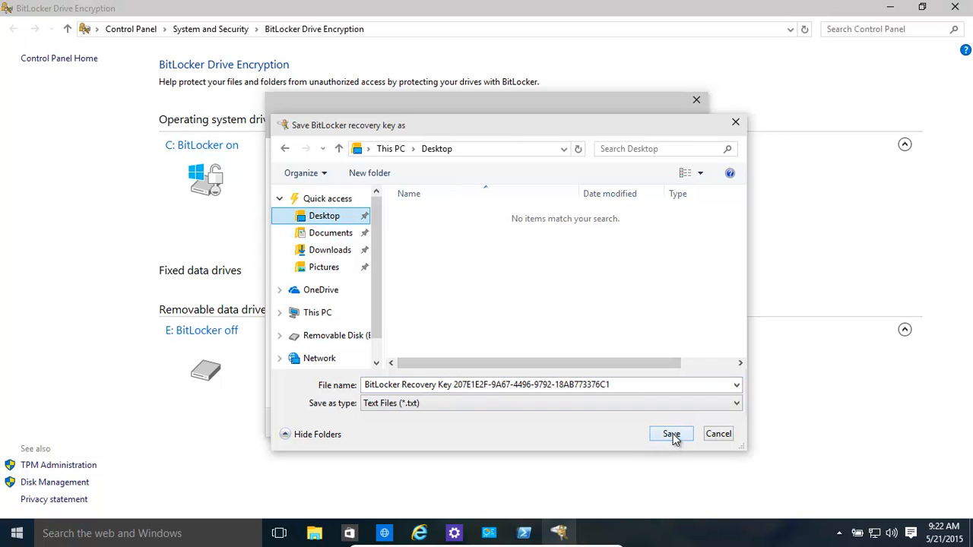
left_click(670, 433)
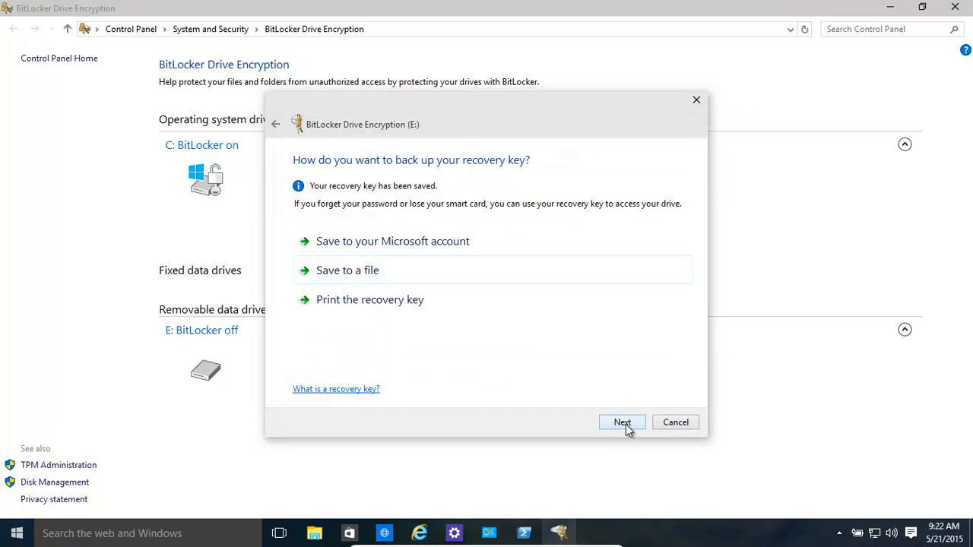
Keep 'Encrypt used disk space only' for E: and continue to the final confirmation.
left_click(622, 423)
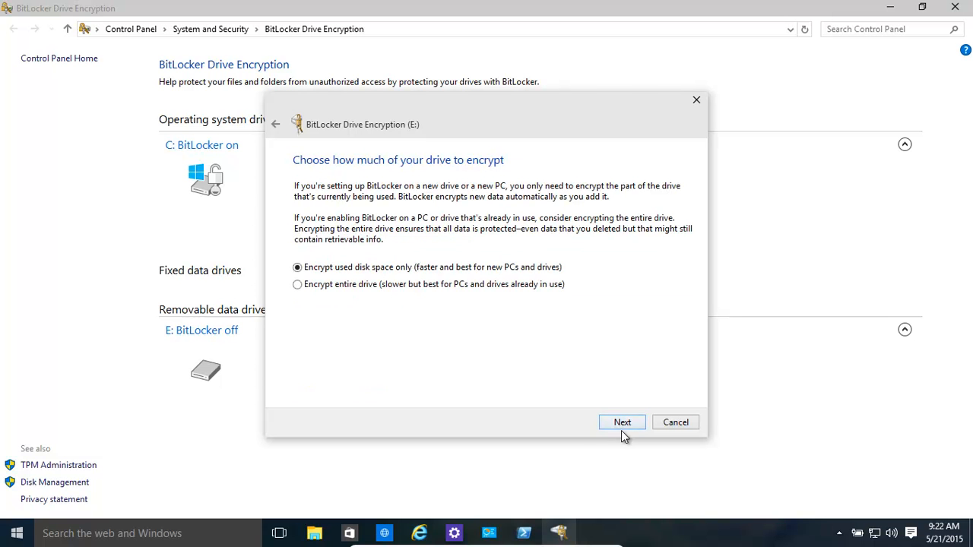
mouse_move(350, 273)
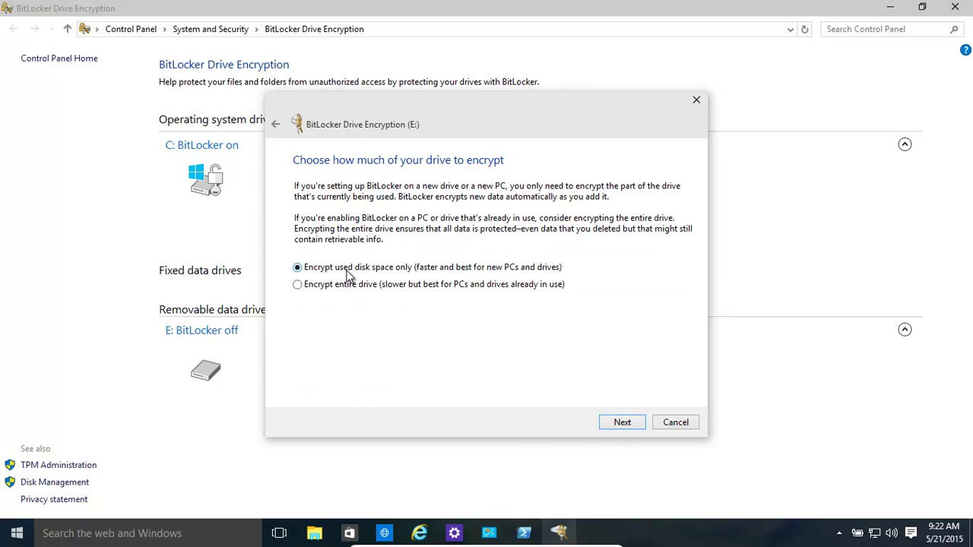
mouse_move(380, 297)
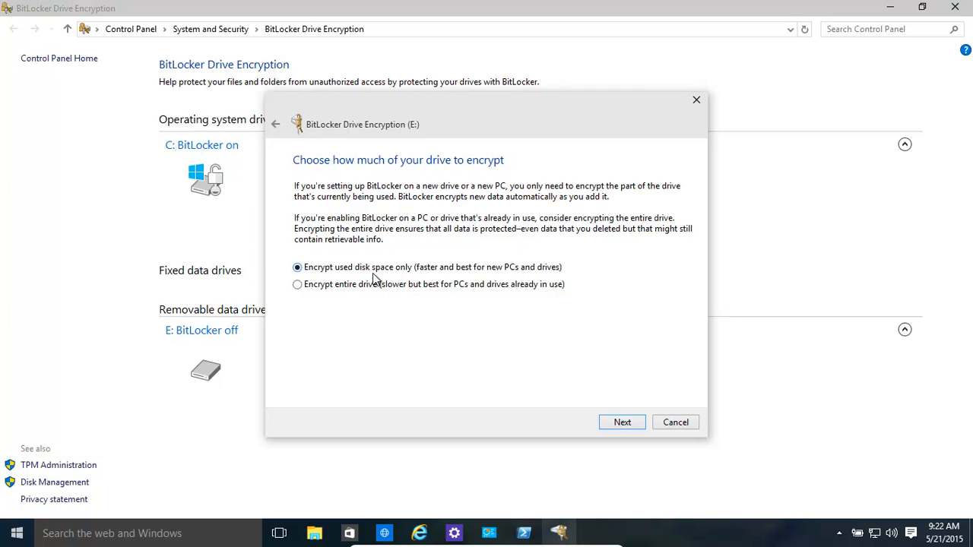
mouse_move(341, 271)
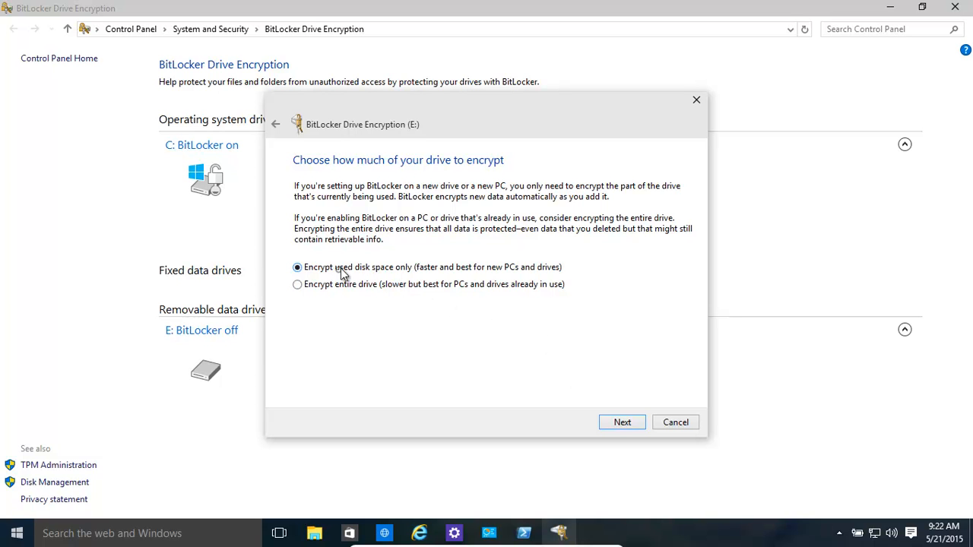
left_click(622, 422)
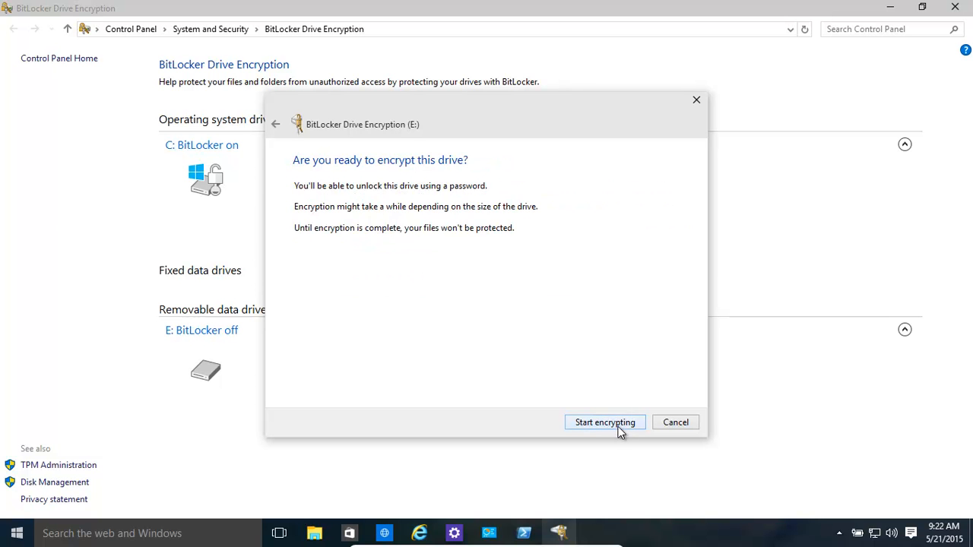
Encrypt drive E:, watch its progress, and dismiss the completion message so both C: and E: show BitLocker on.
left_click(606, 423)
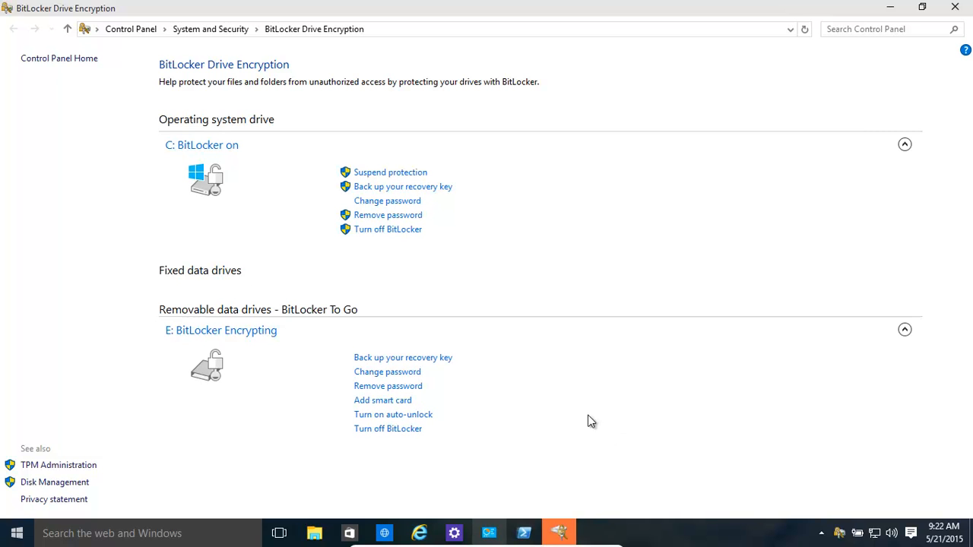
mouse_move(603, 435)
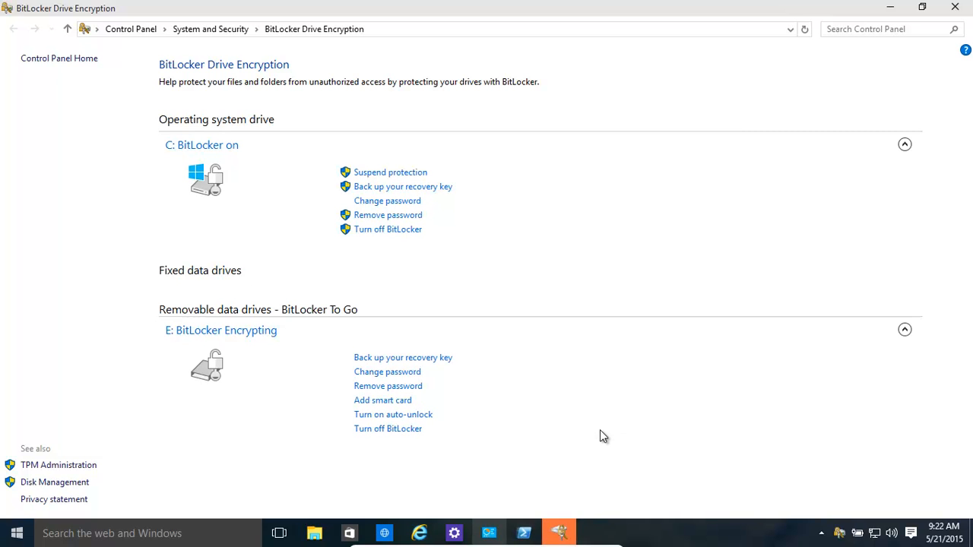
left_click(560, 530)
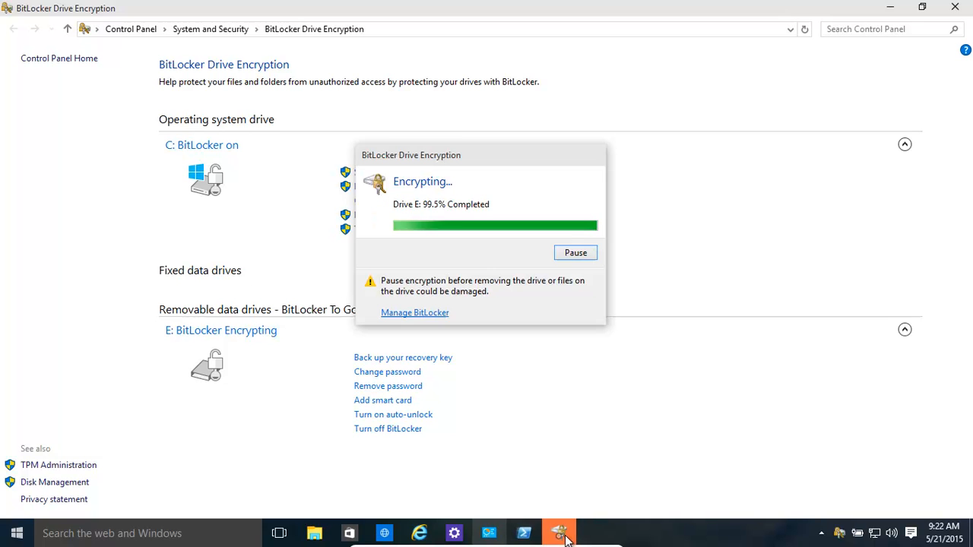
mouse_move(573, 509)
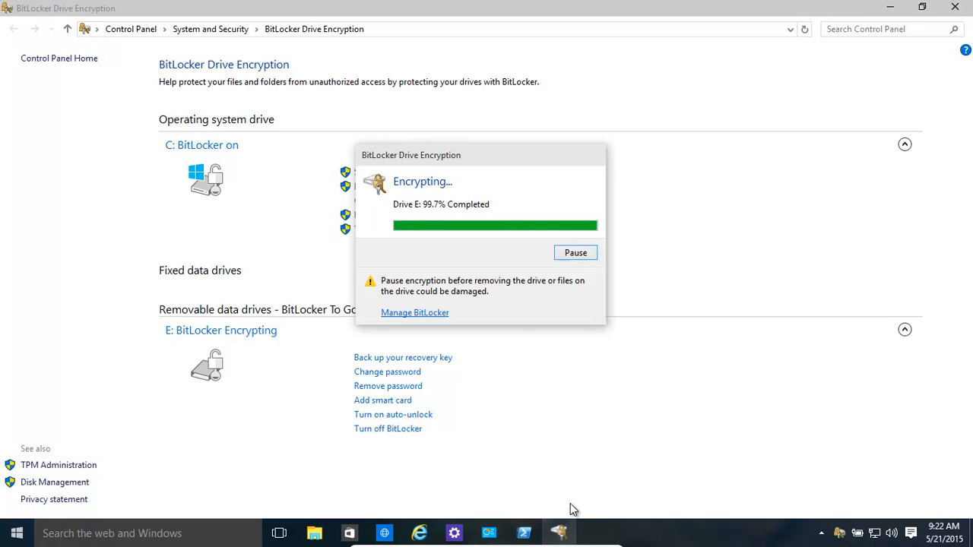
mouse_move(471, 250)
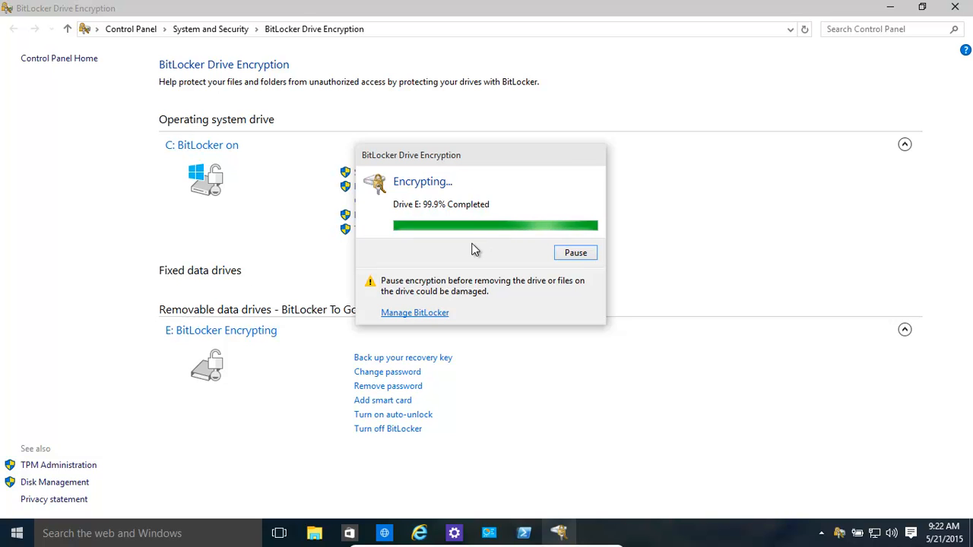
mouse_move(478, 253)
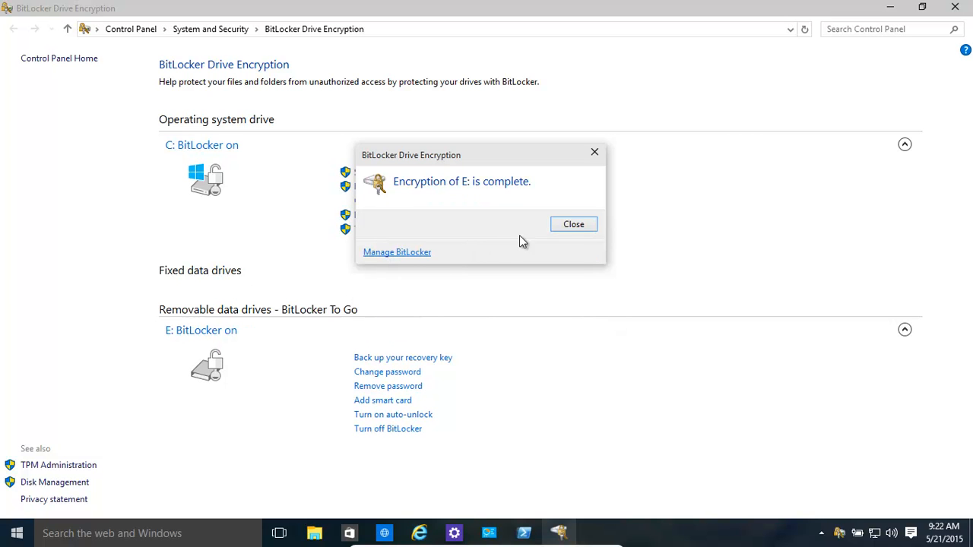
left_click(574, 224)
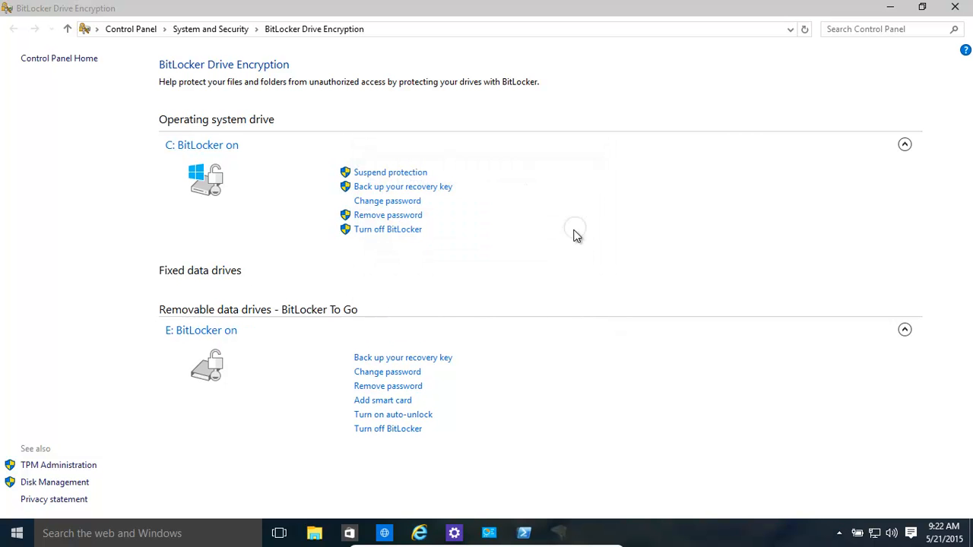
mouse_move(280, 255)
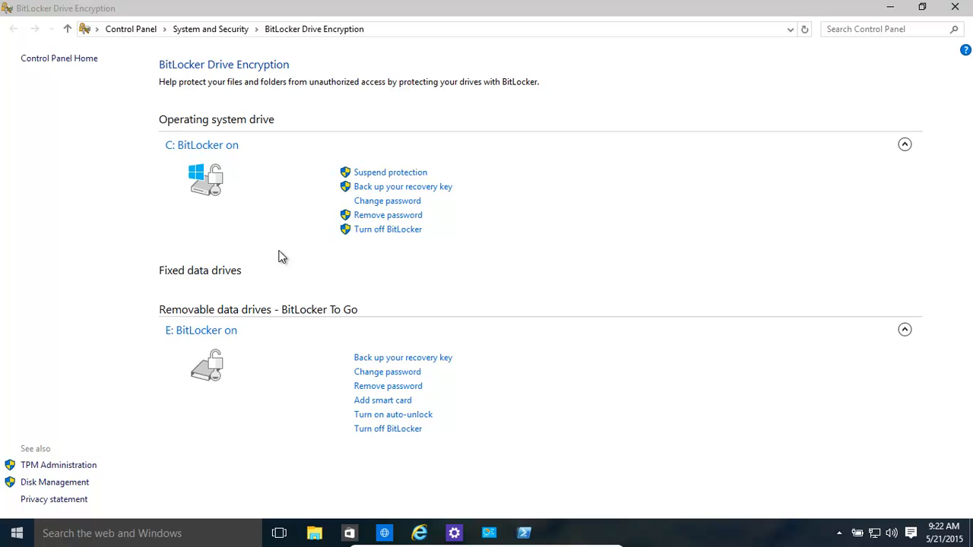
mouse_move(216, 359)
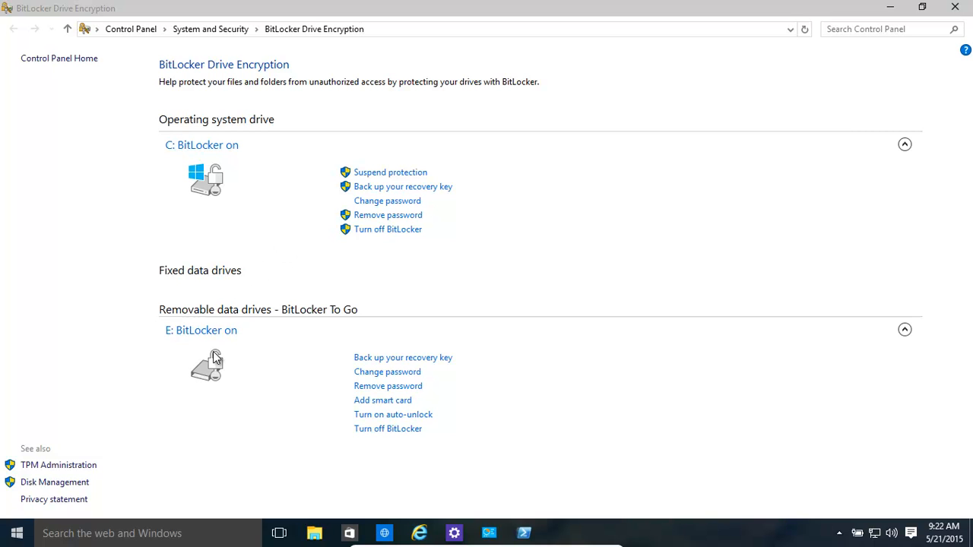
mouse_move(332, 201)
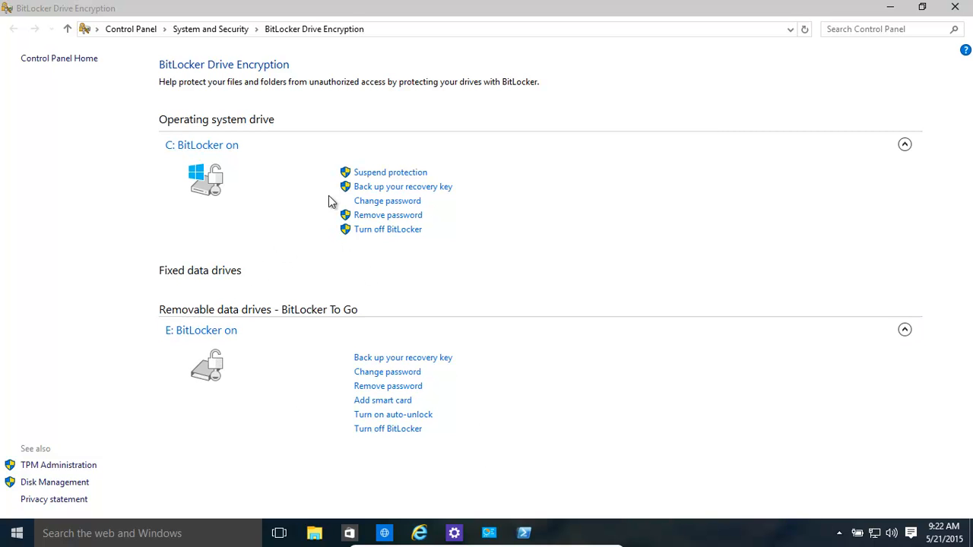
mouse_move(262, 225)
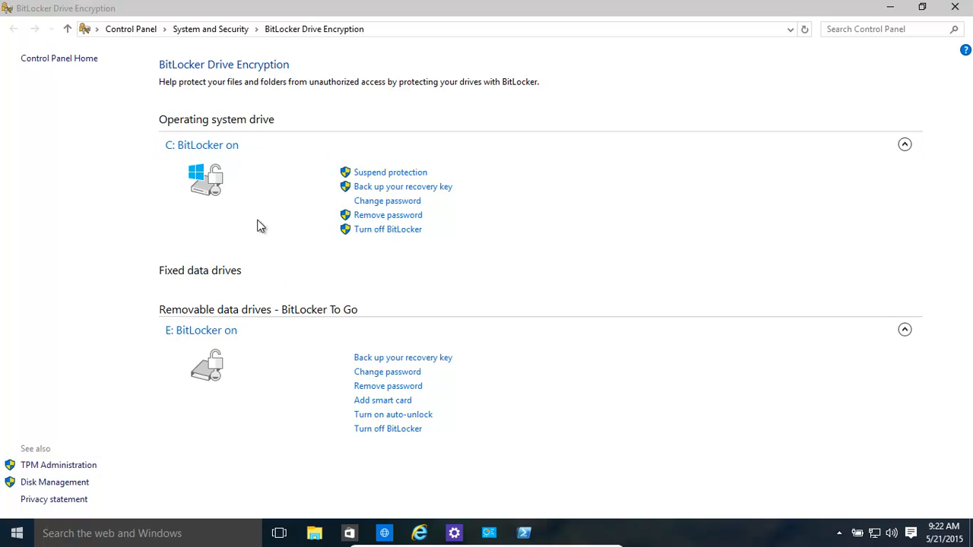
mouse_move(472, 213)
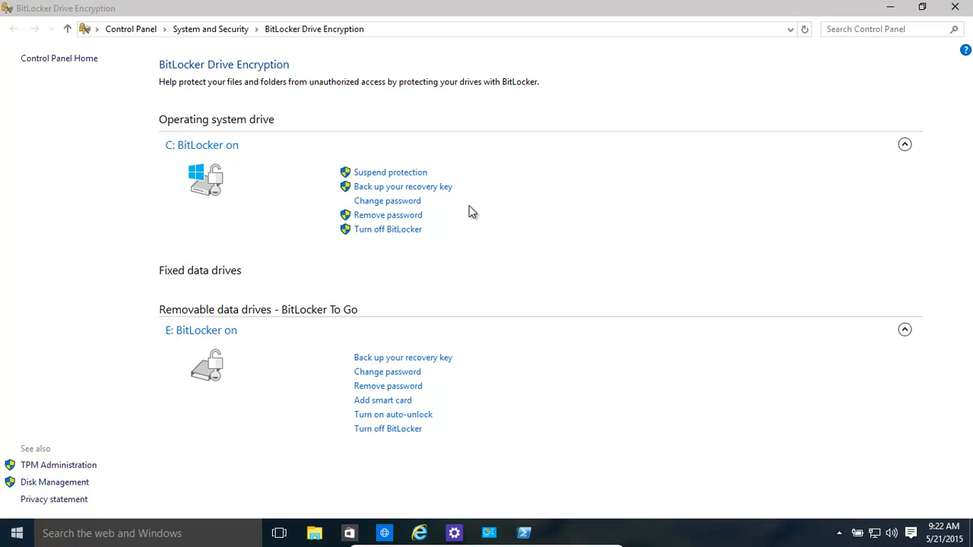
mouse_move(479, 209)
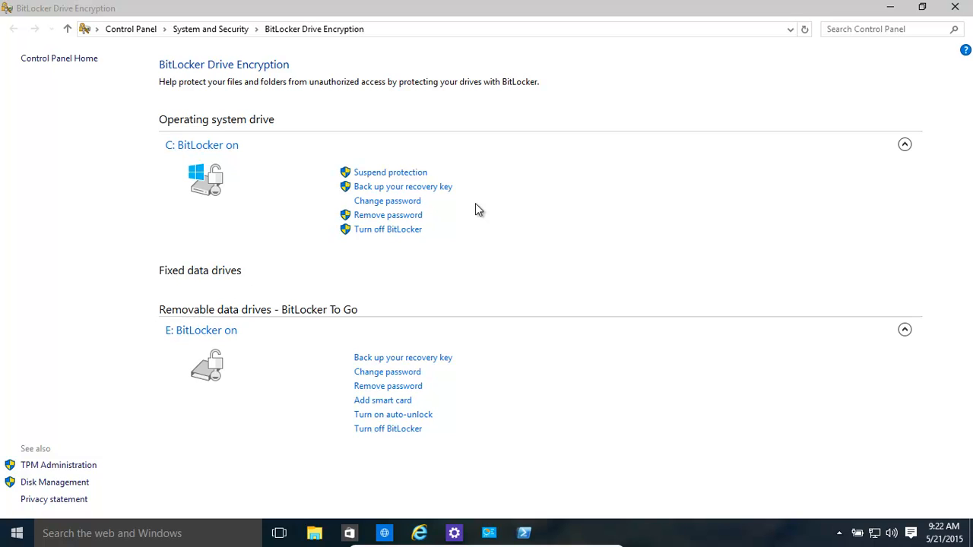
mouse_move(407, 413)
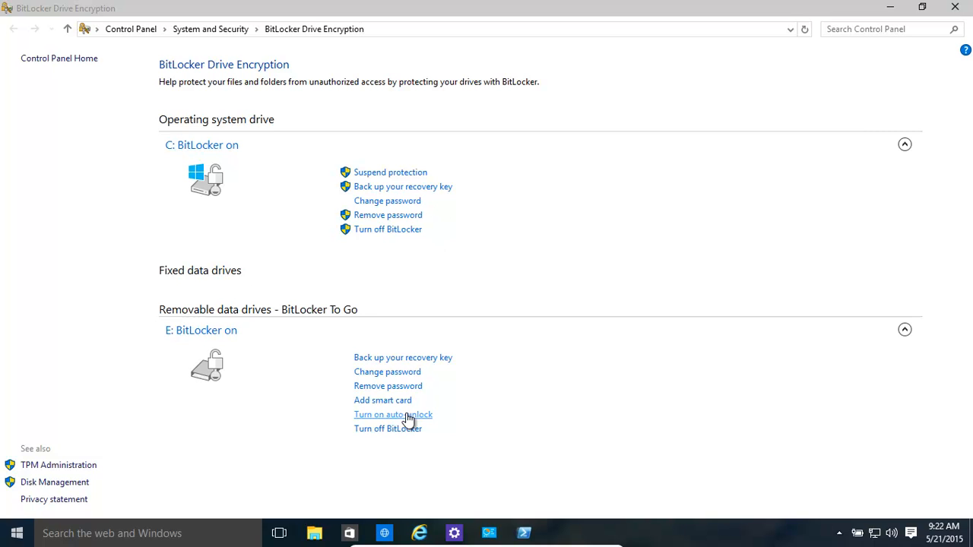
mouse_move(417, 417)
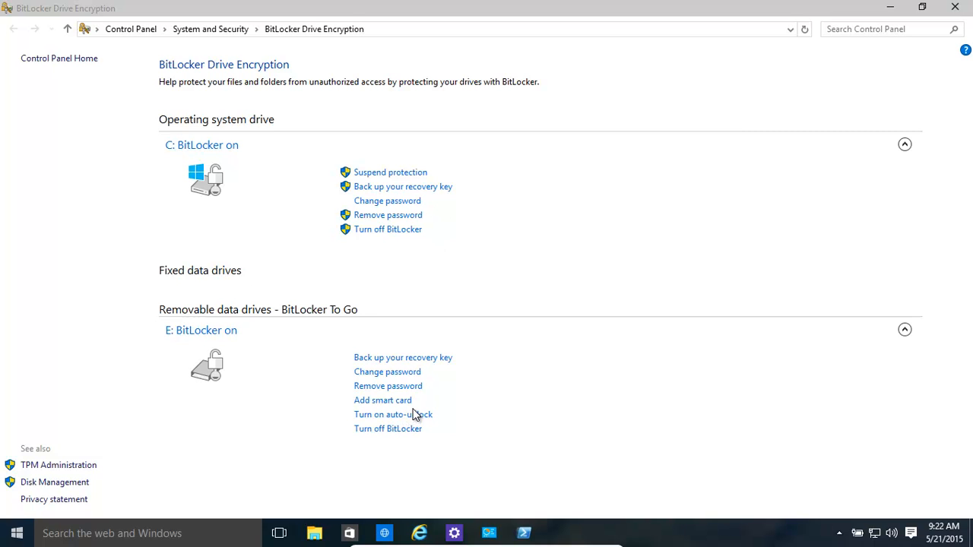
mouse_move(456, 404)
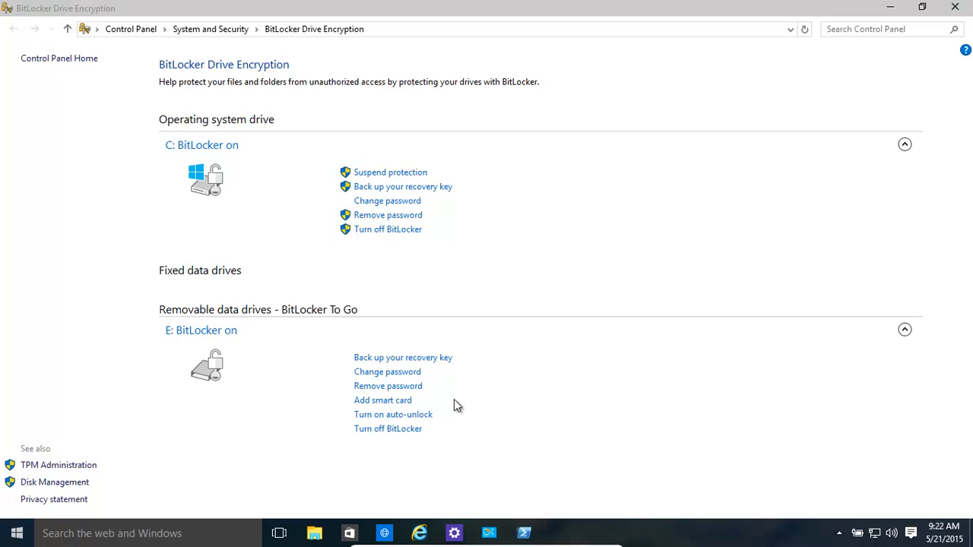
mouse_move(484, 219)
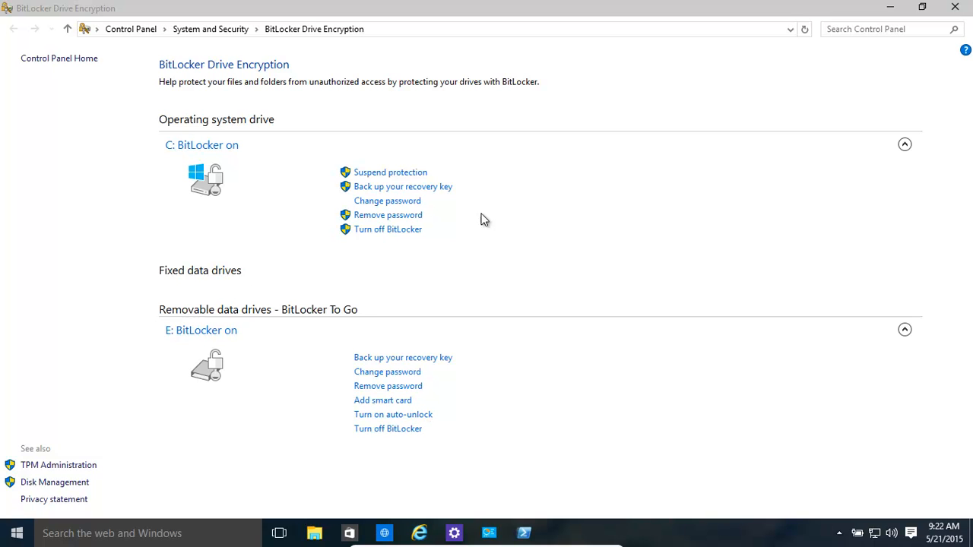
mouse_move(375, 249)
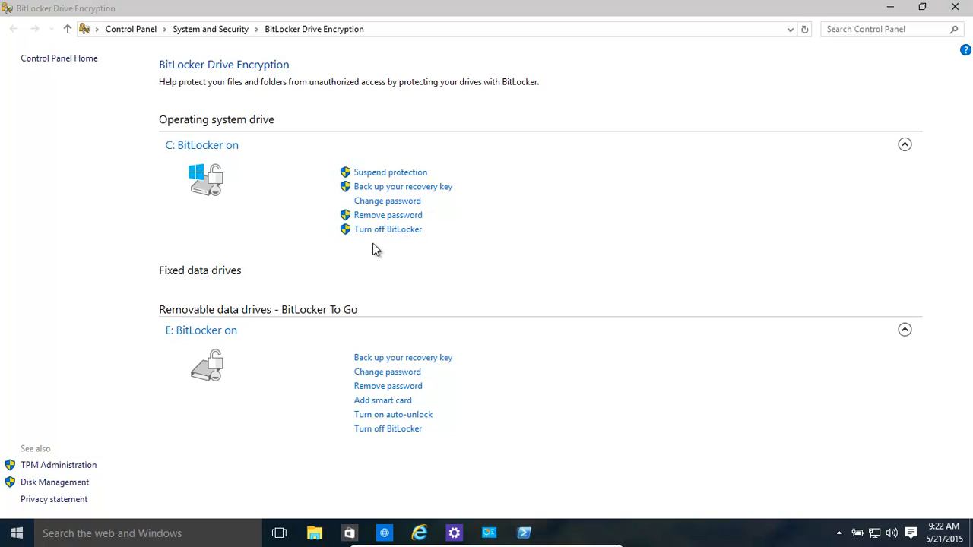
mouse_move(374, 273)
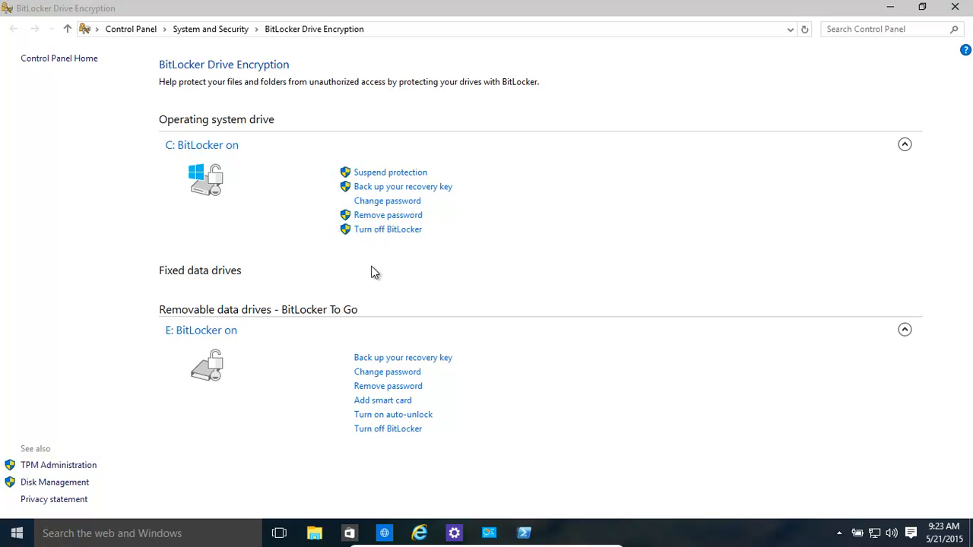
mouse_move(540, 479)
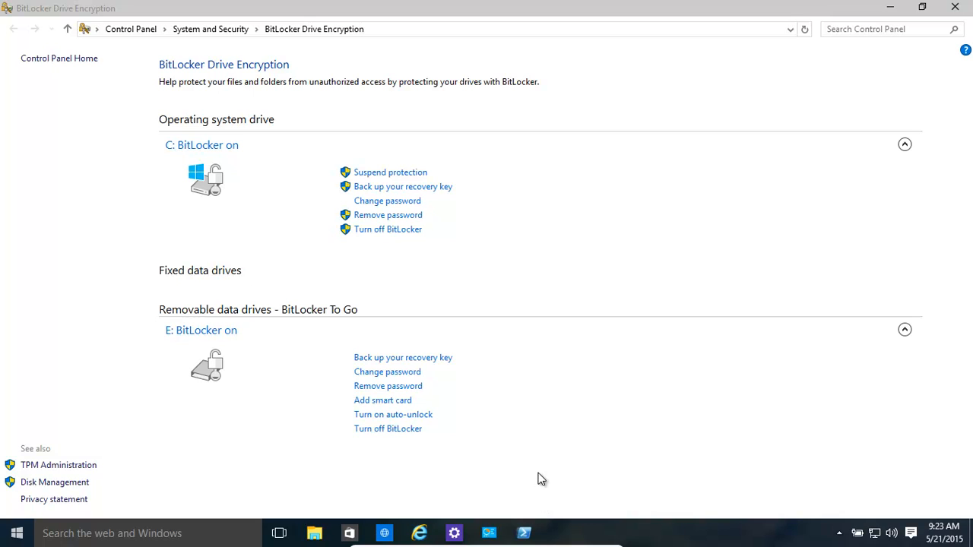